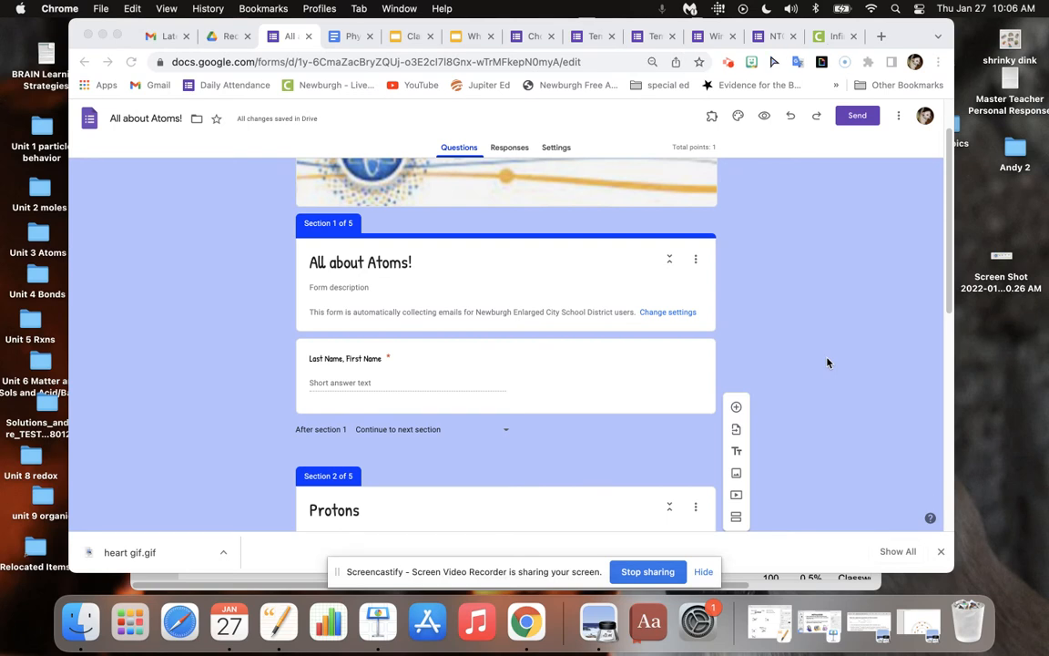
pyautogui.moveTo(568, 381)
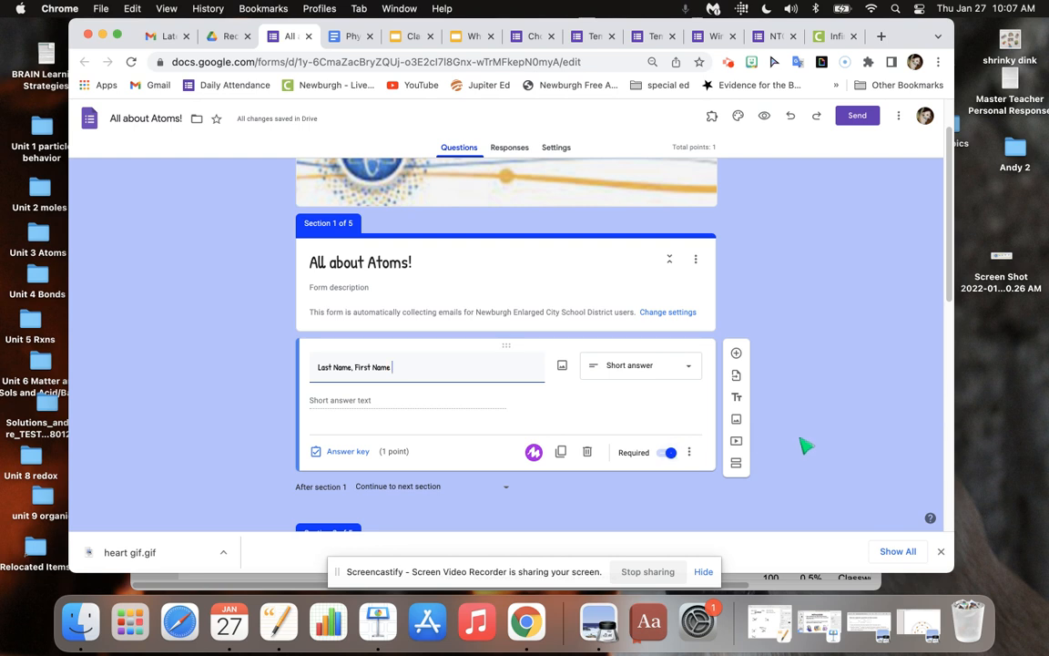
pyautogui.moveTo(838, 428)
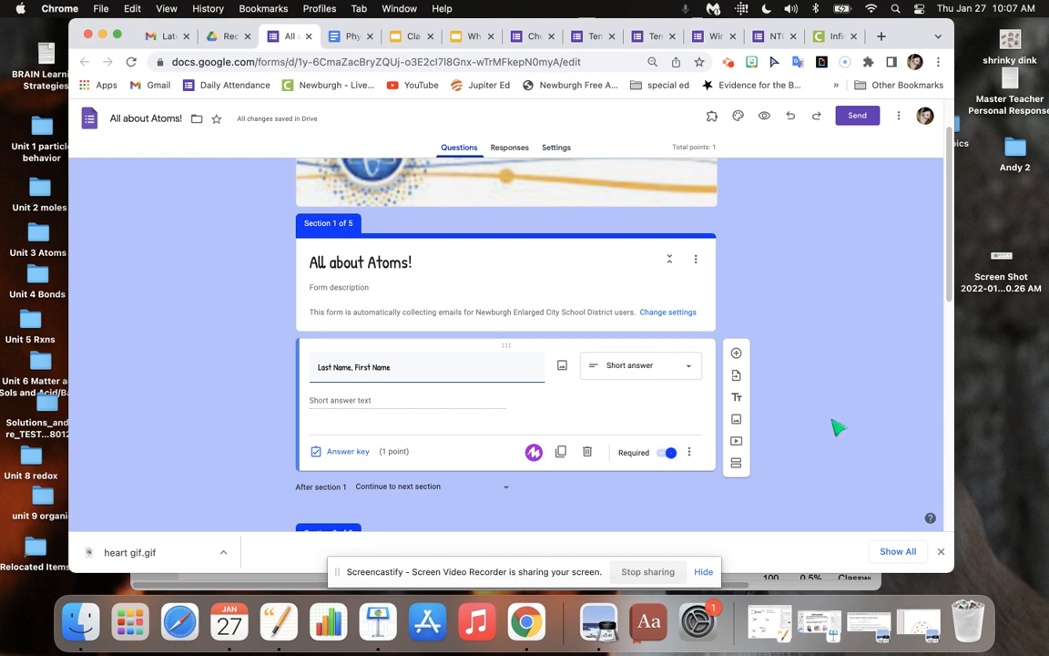
# Step: Add the multiple-choice question 'Which is positive?' with options proton, electron and neutron
pyautogui.scroll(-3)
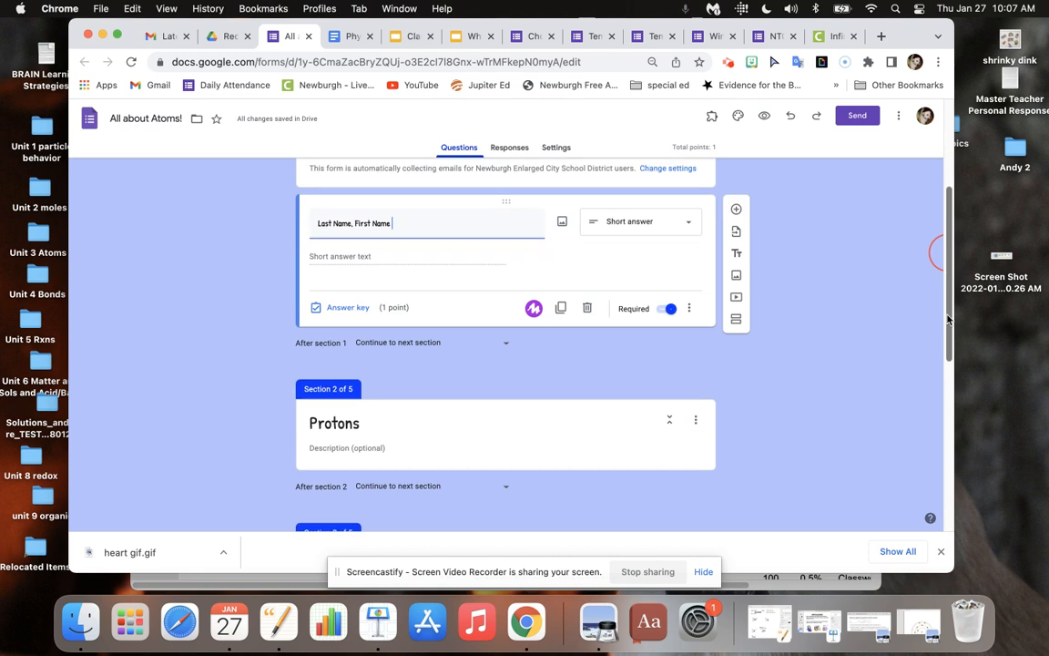
pyautogui.scroll(-3)
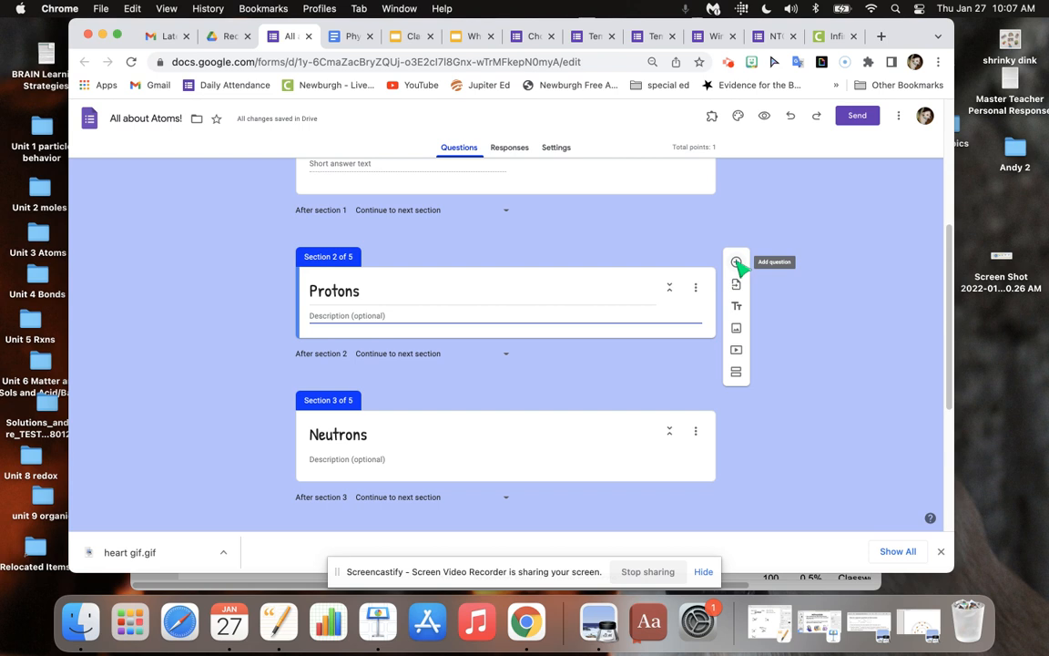
pyautogui.click(736, 262)
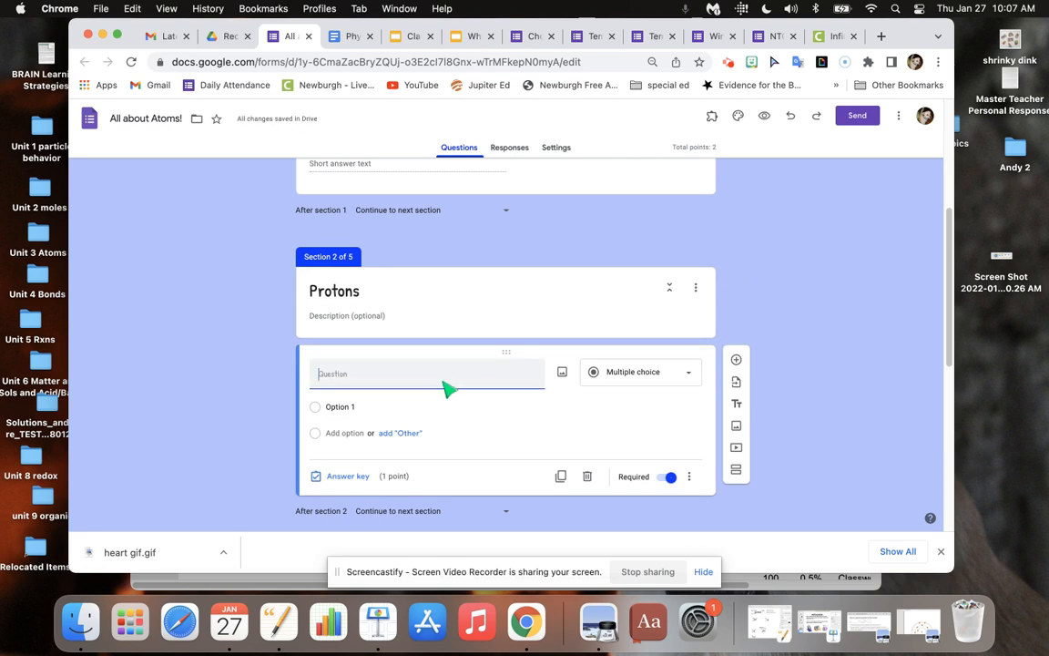
pyautogui.write('Which is positive?')
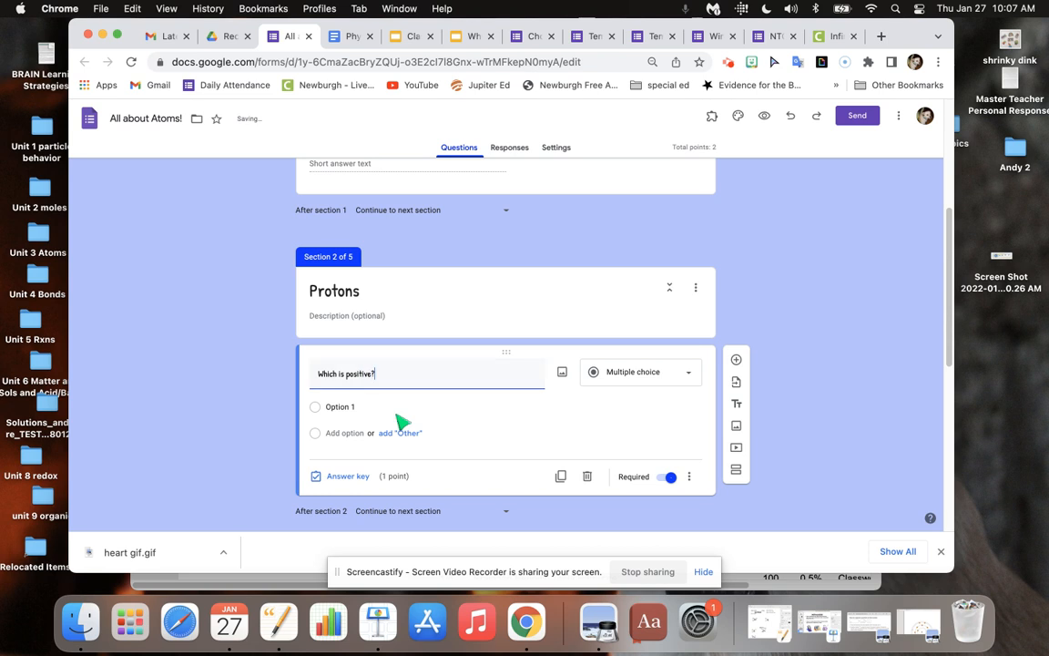
pyautogui.write('proton')
pyautogui.write('electro')
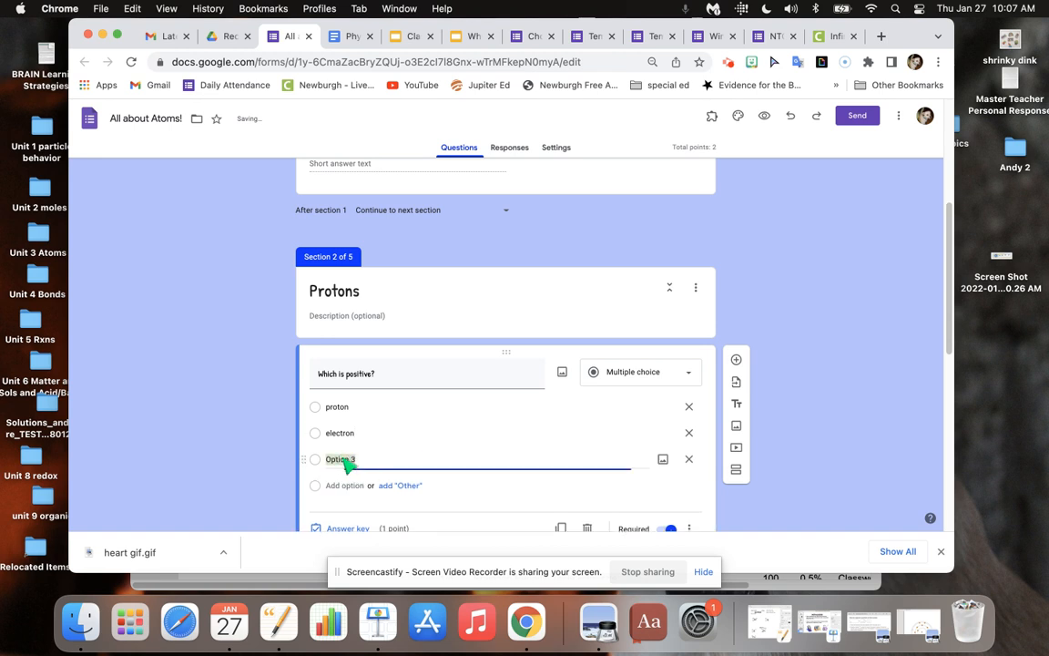
pyautogui.write('neutron')
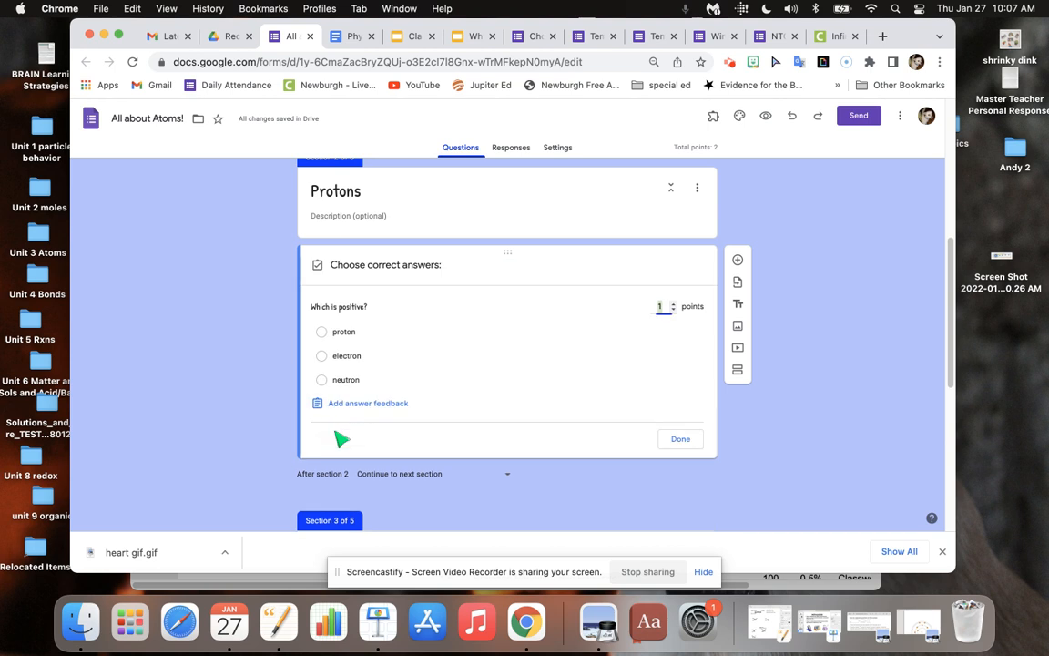
# Step: Mark proton as the correct answer and enable Shuffle option order for the question
pyautogui.click(320, 331)
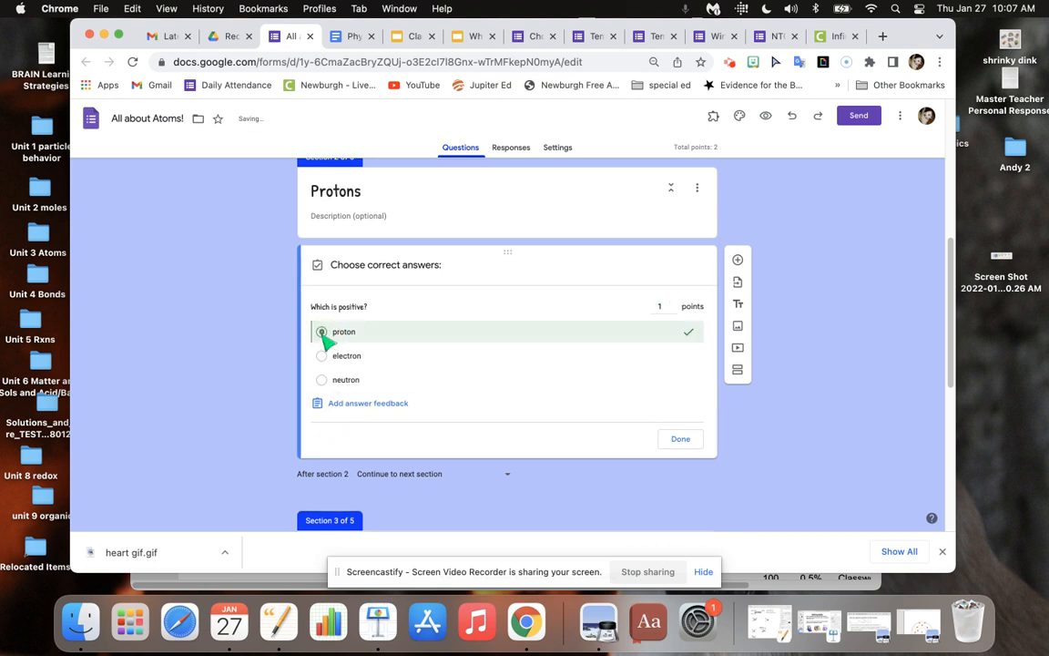
pyautogui.click(681, 439)
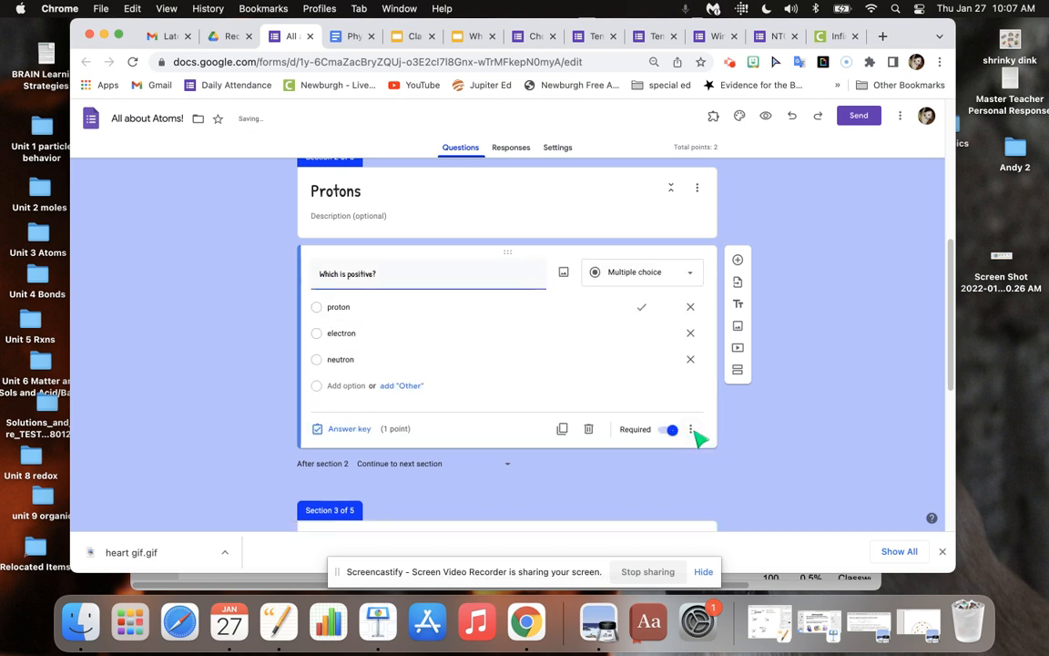
pyautogui.click(692, 430)
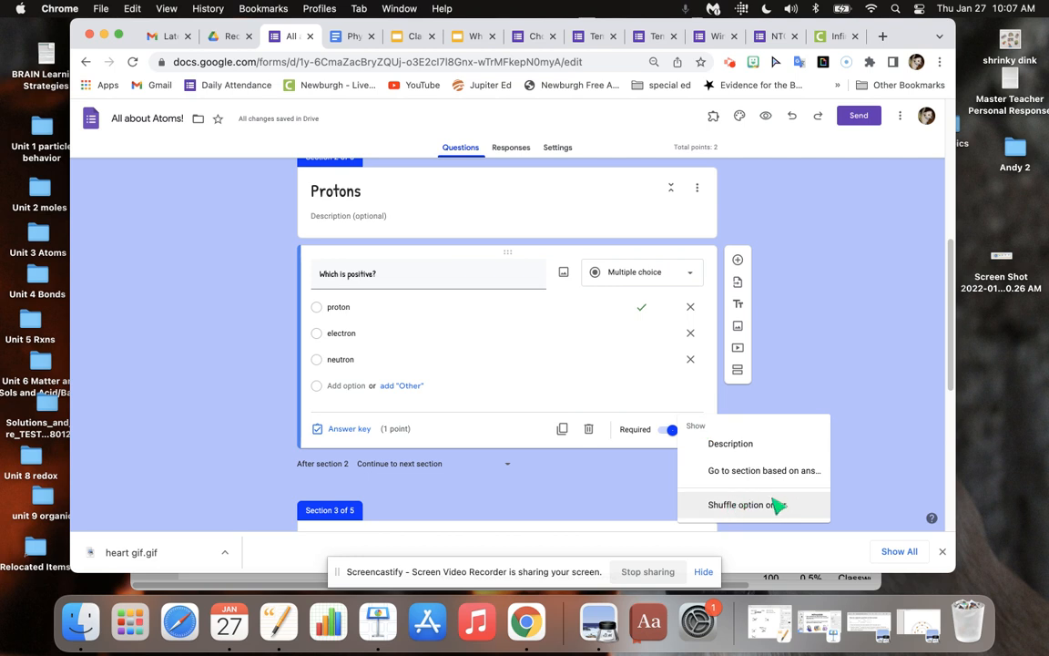
pyautogui.click(745, 504)
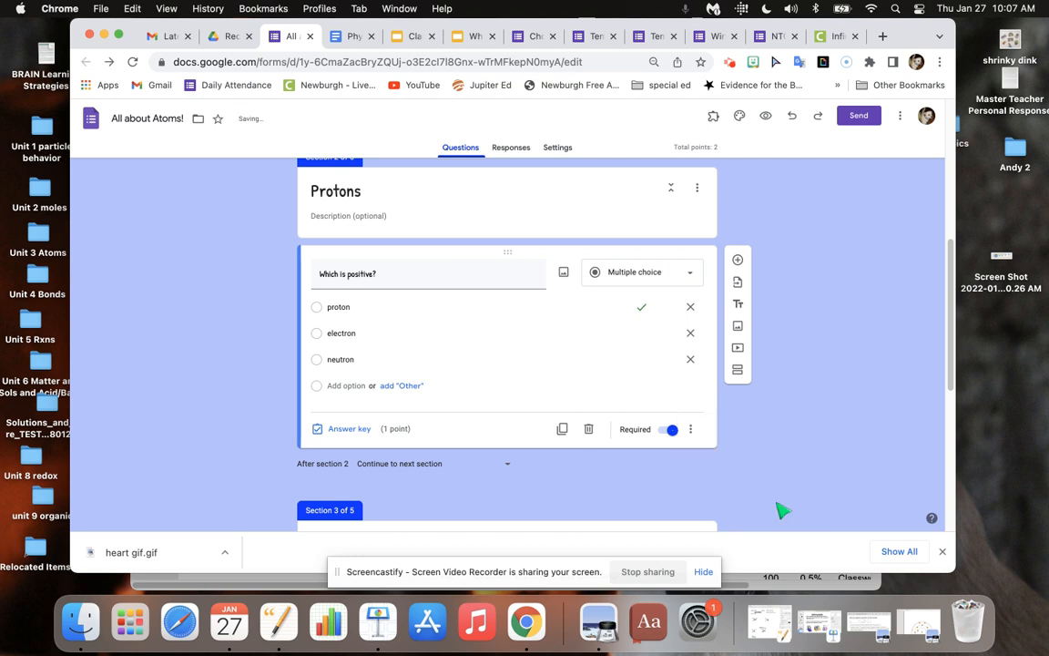
pyautogui.moveTo(629, 310)
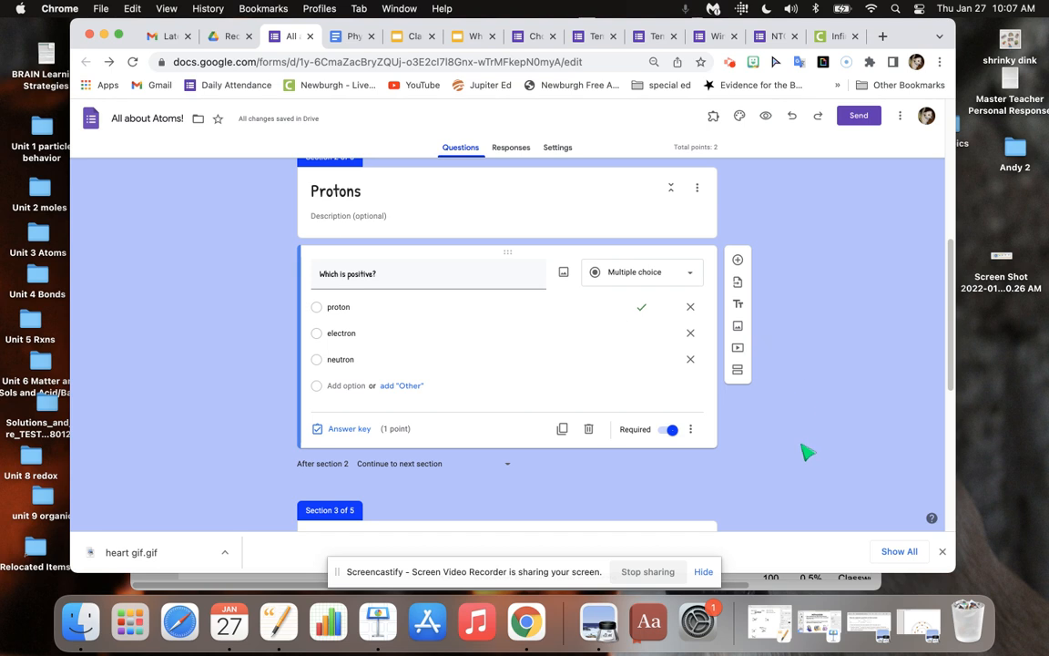
pyautogui.moveTo(878, 402)
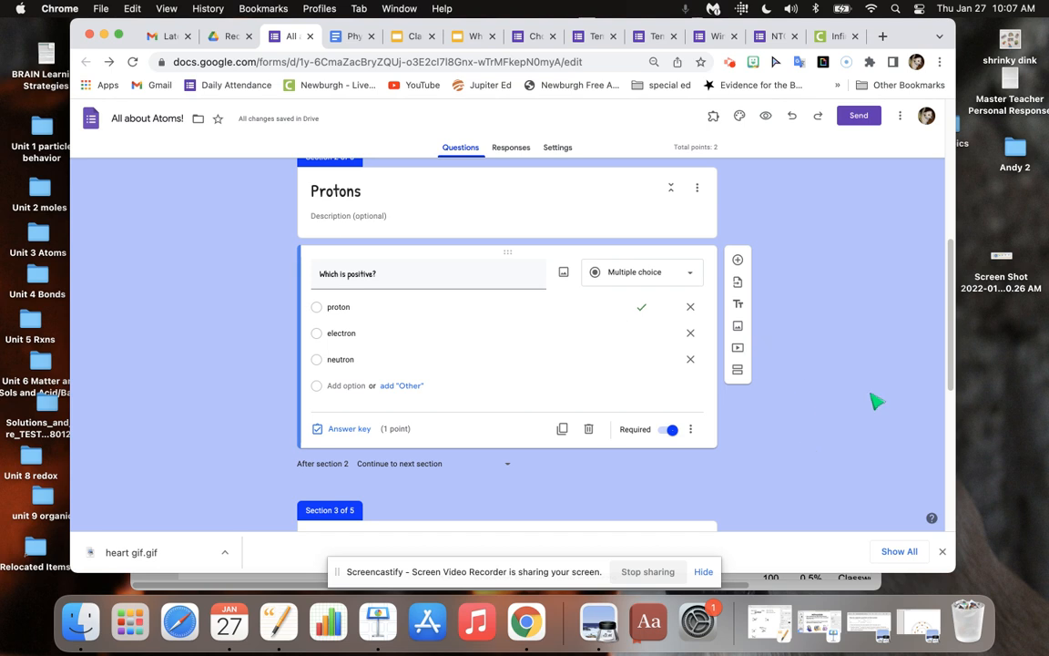
pyautogui.moveTo(890, 377)
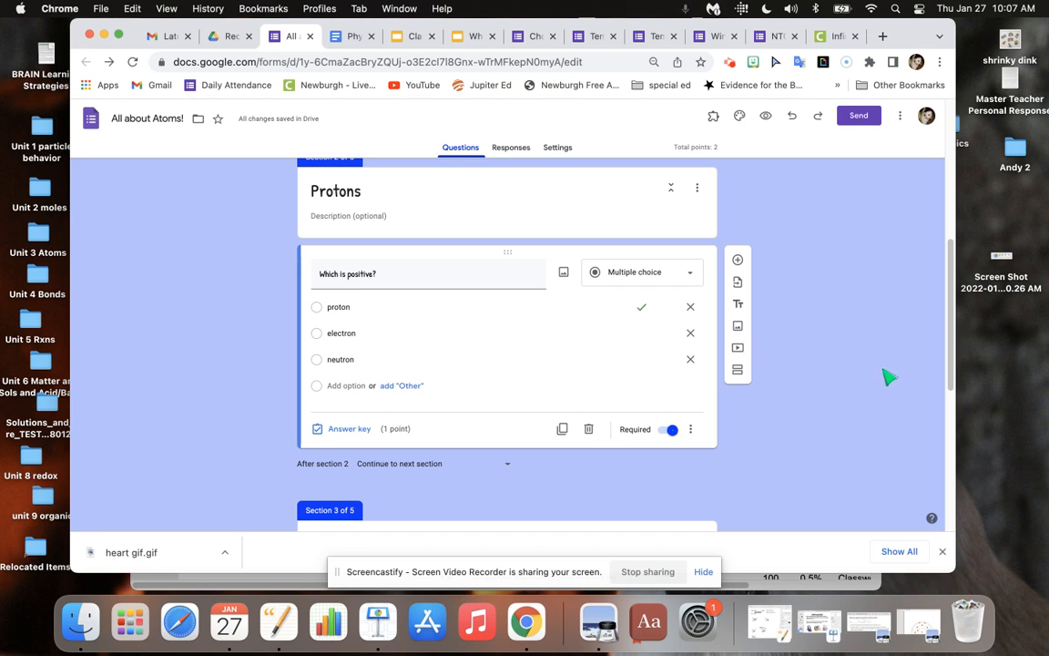
pyautogui.moveTo(506, 372)
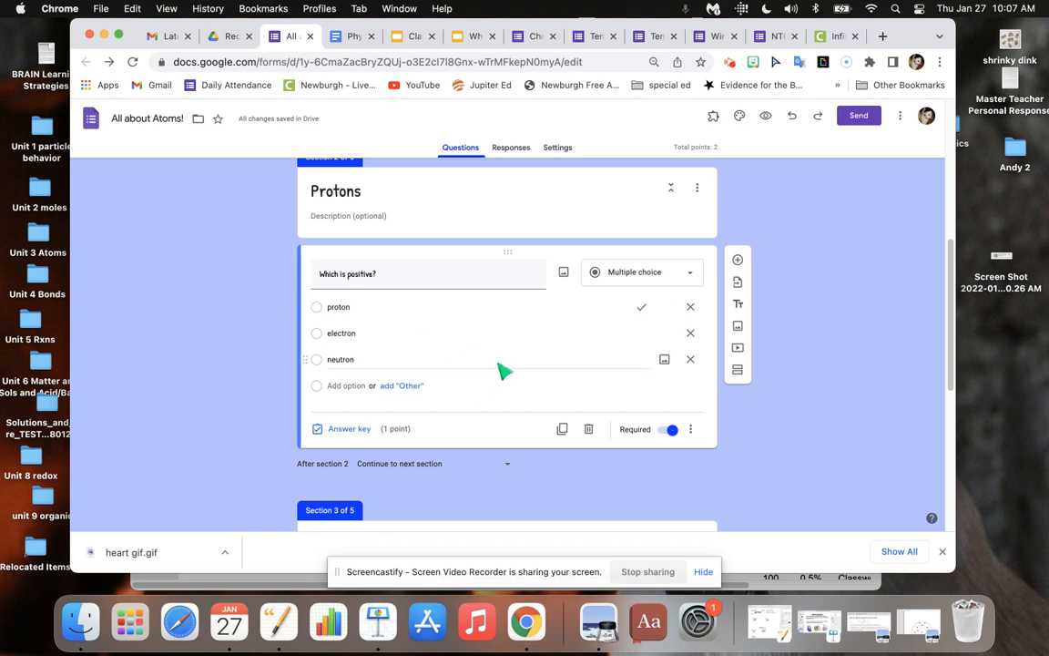
pyautogui.moveTo(791, 452)
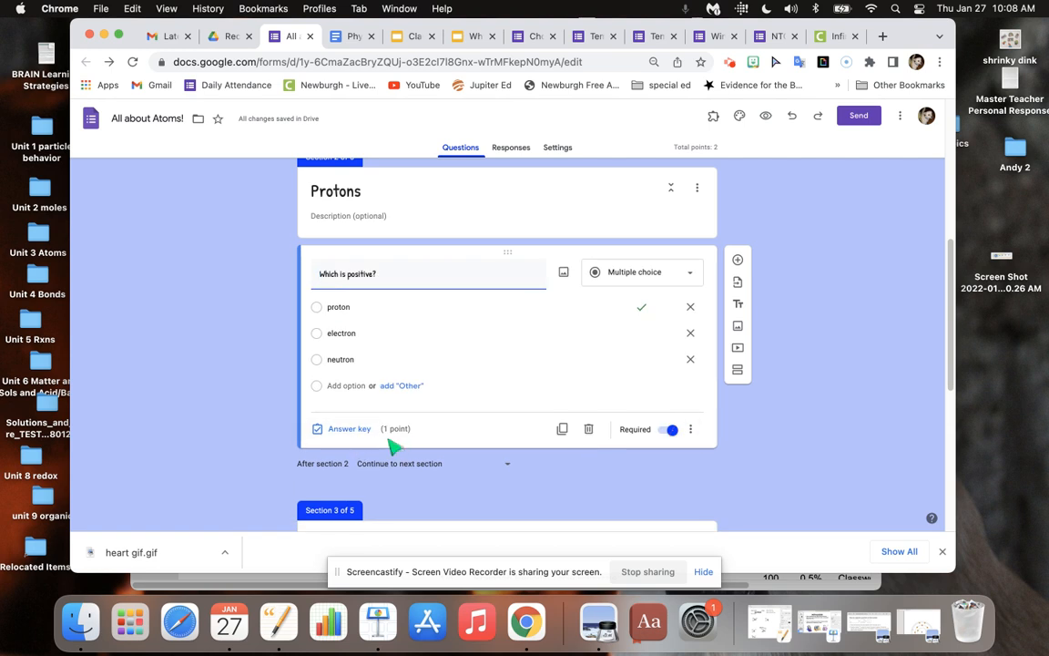
# Step: Review the answer key for 'Which is positive?' and return to the question's settings
pyautogui.click(350, 430)
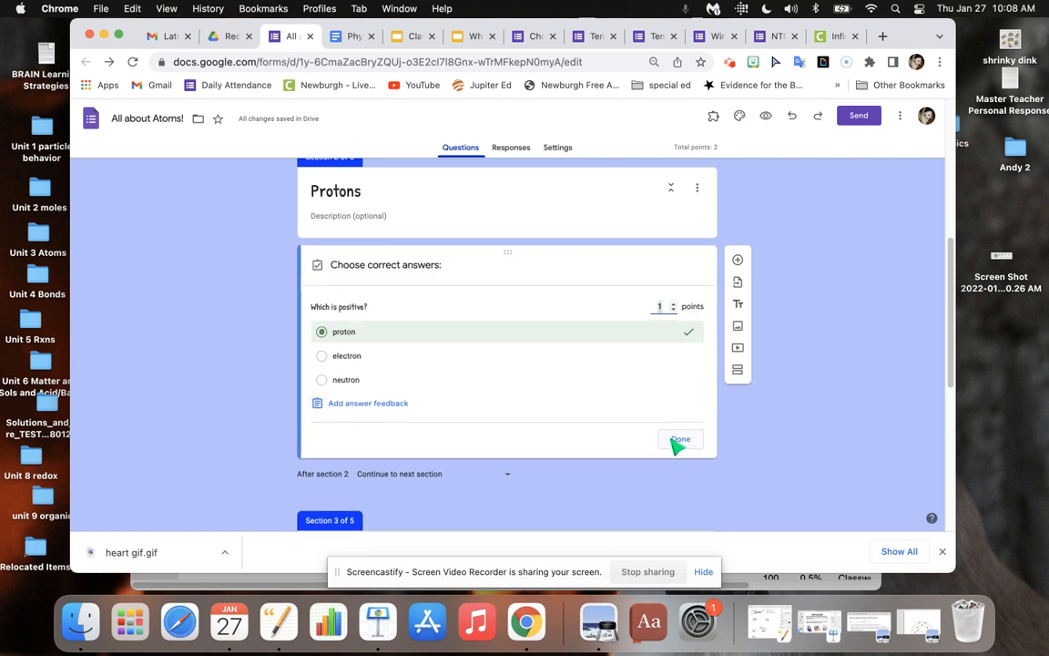
pyautogui.click(679, 439)
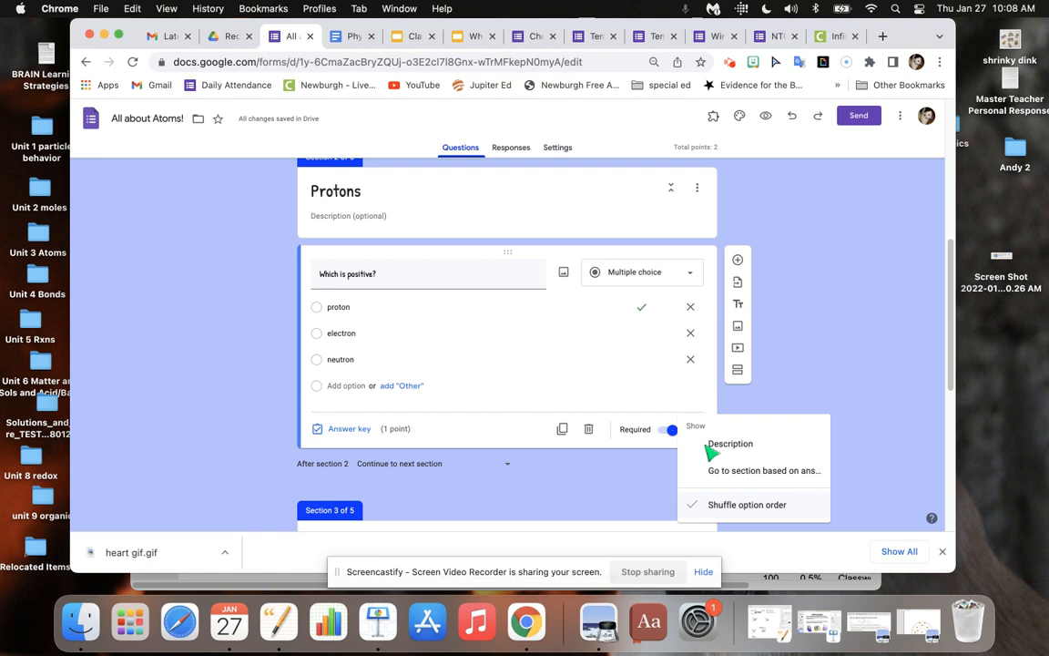
pyautogui.moveTo(818, 337)
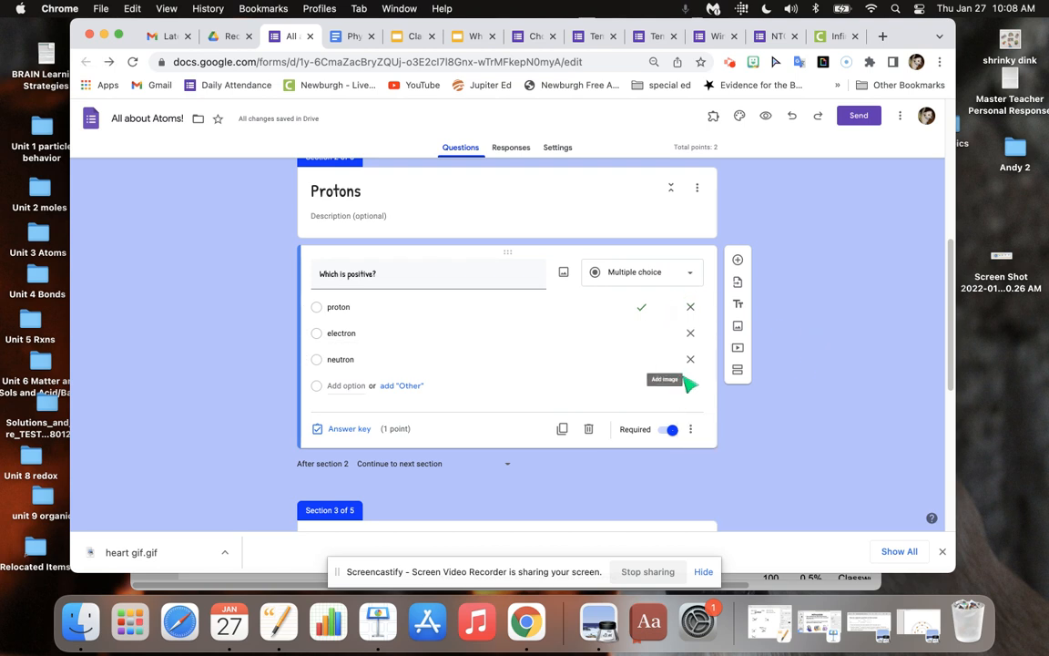
pyautogui.moveTo(725, 437)
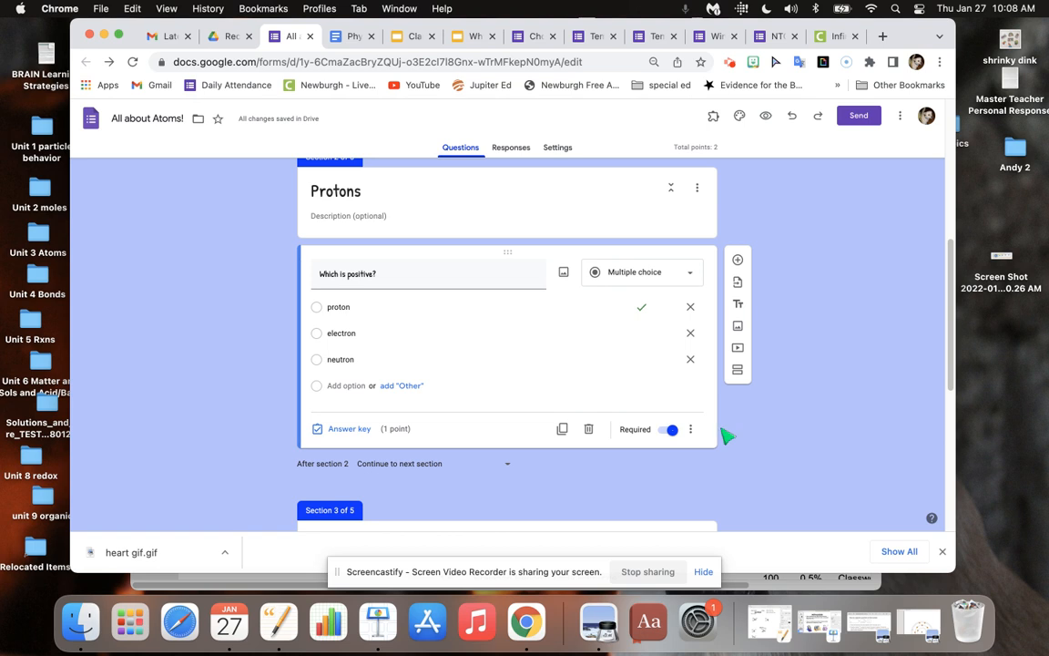
pyautogui.click(690, 430)
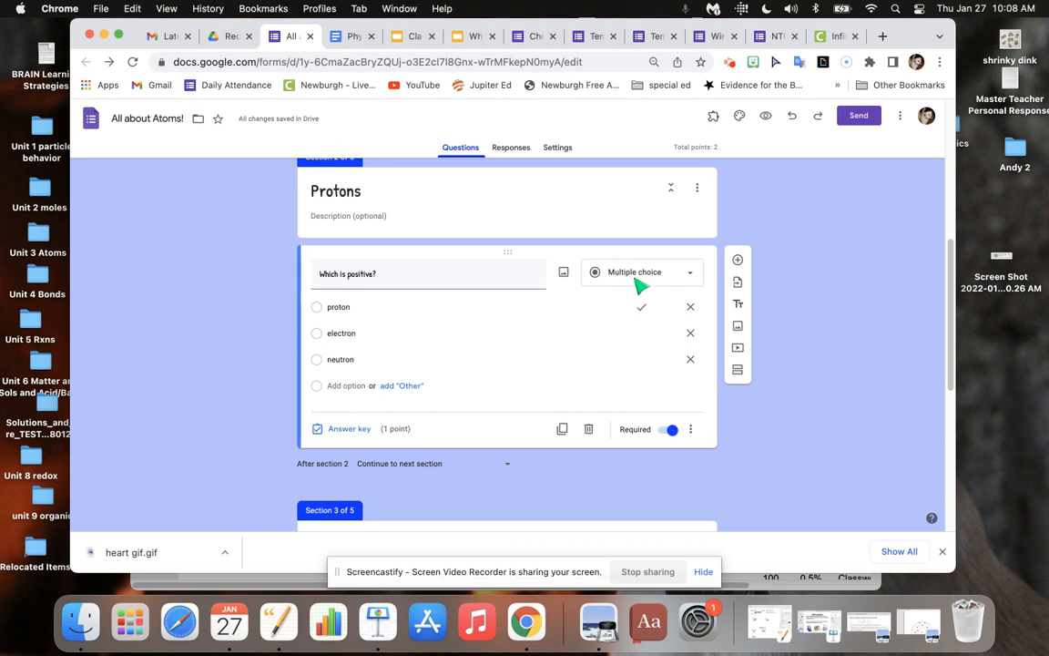
pyautogui.moveTo(737, 265)
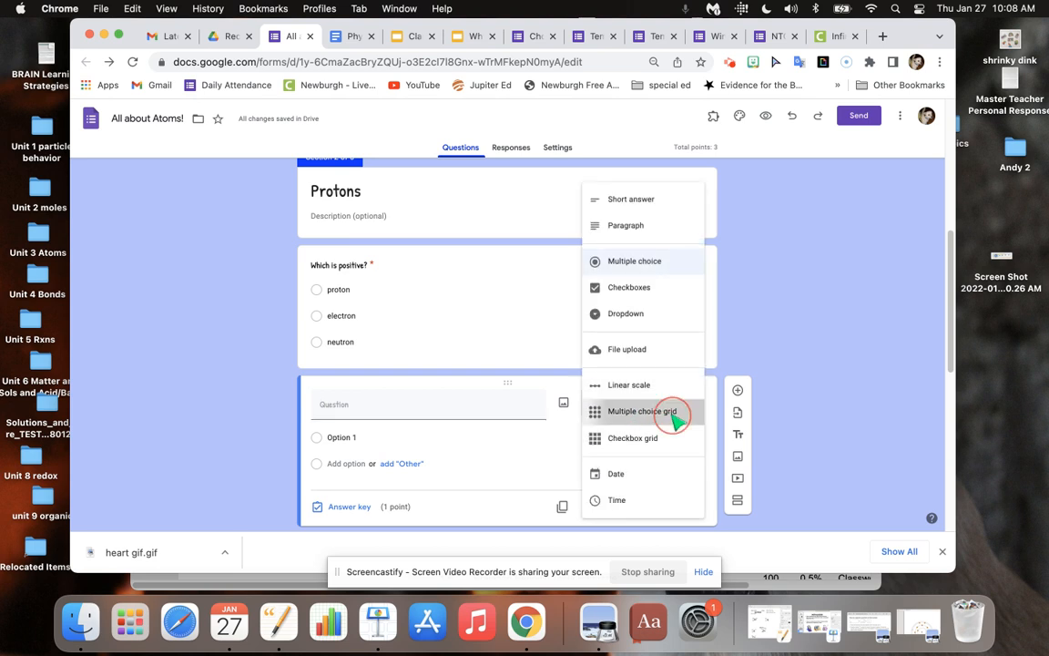
# Step: Make the question a multiple-choice grid with rows positive and negative particle, column electron
pyautogui.click(641, 412)
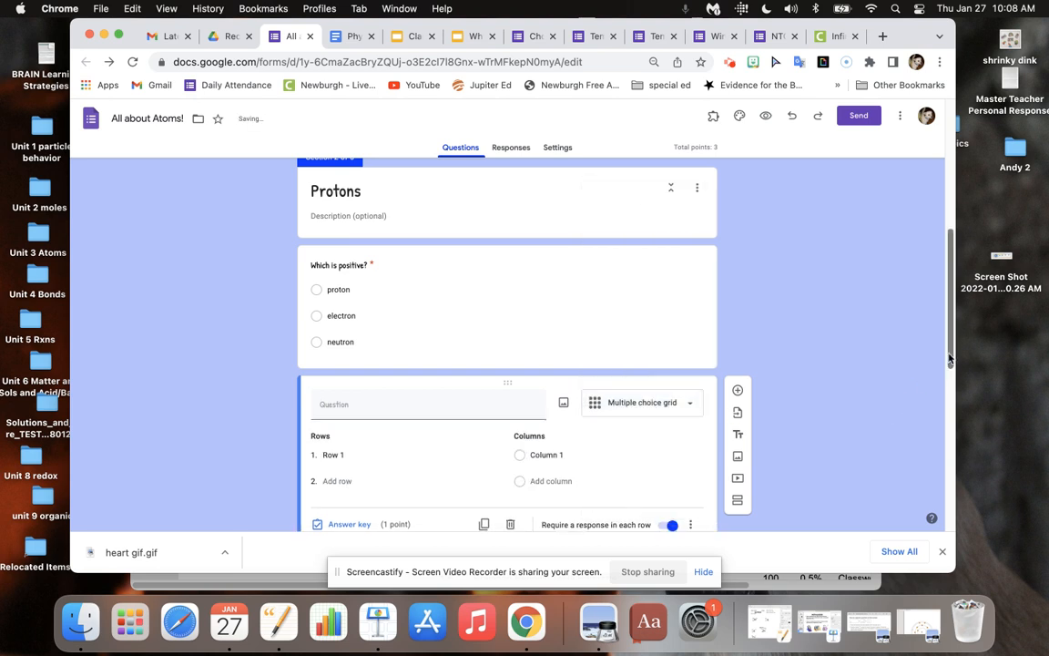
pyautogui.scroll(-3)
pyautogui.write('p')
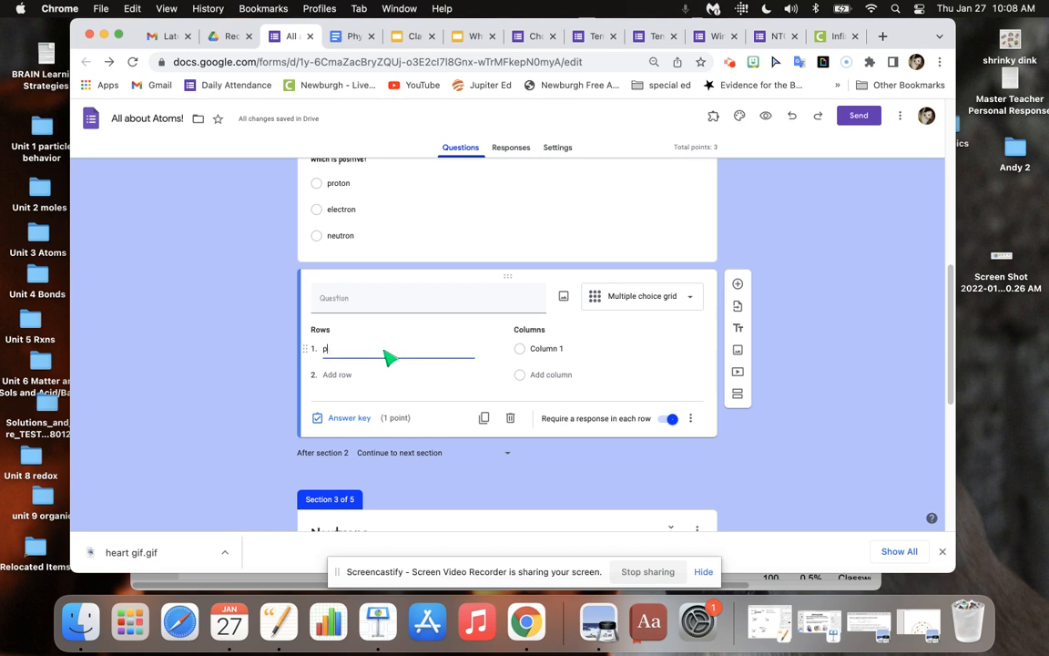
pyautogui.write('os')
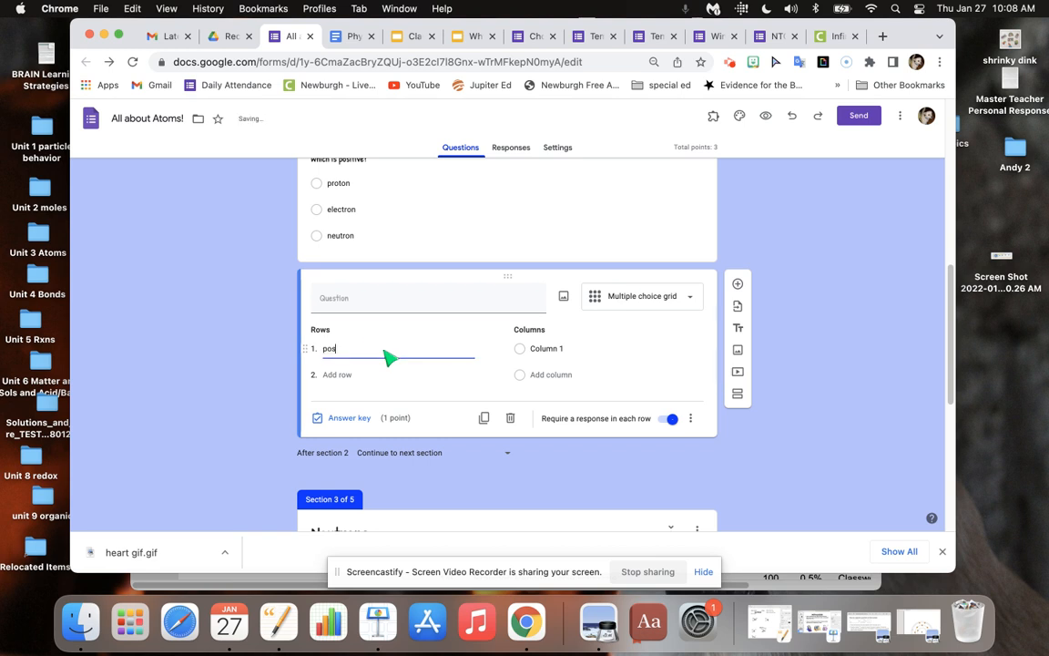
pyautogui.write('itive')
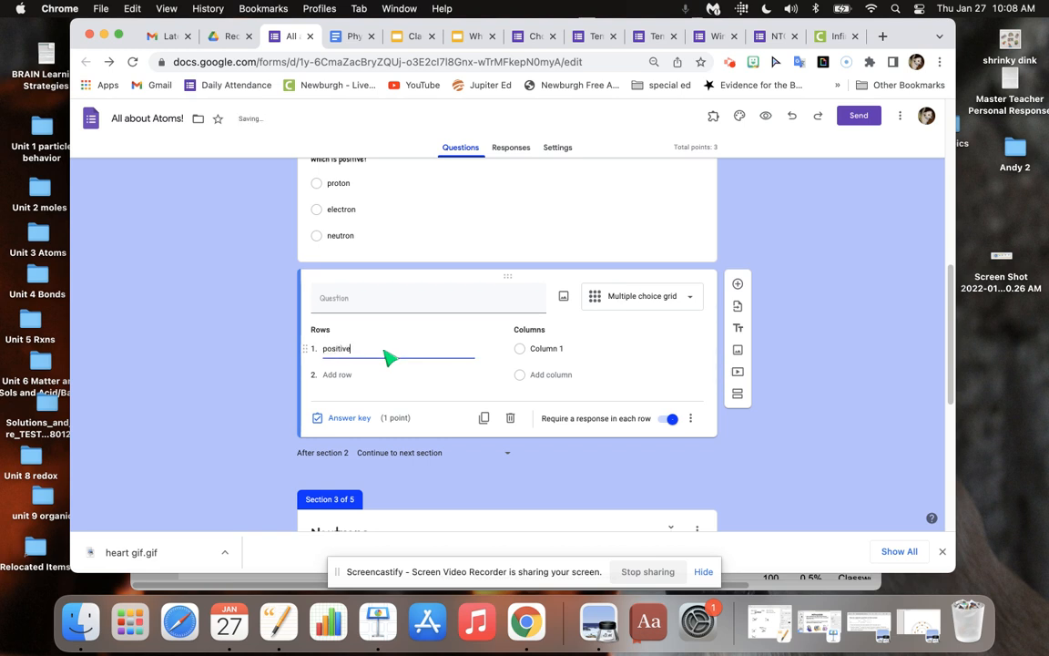
pyautogui.write('particle')
pyautogui.click(617, 348)
pyautogui.write('proto')
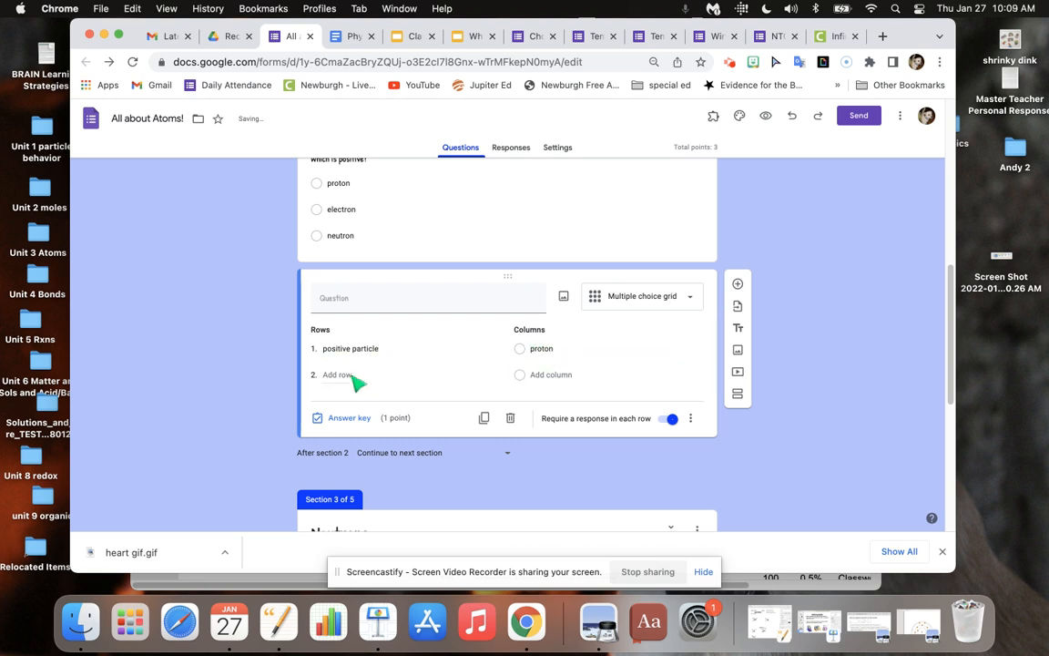
pyautogui.write('negative particle')
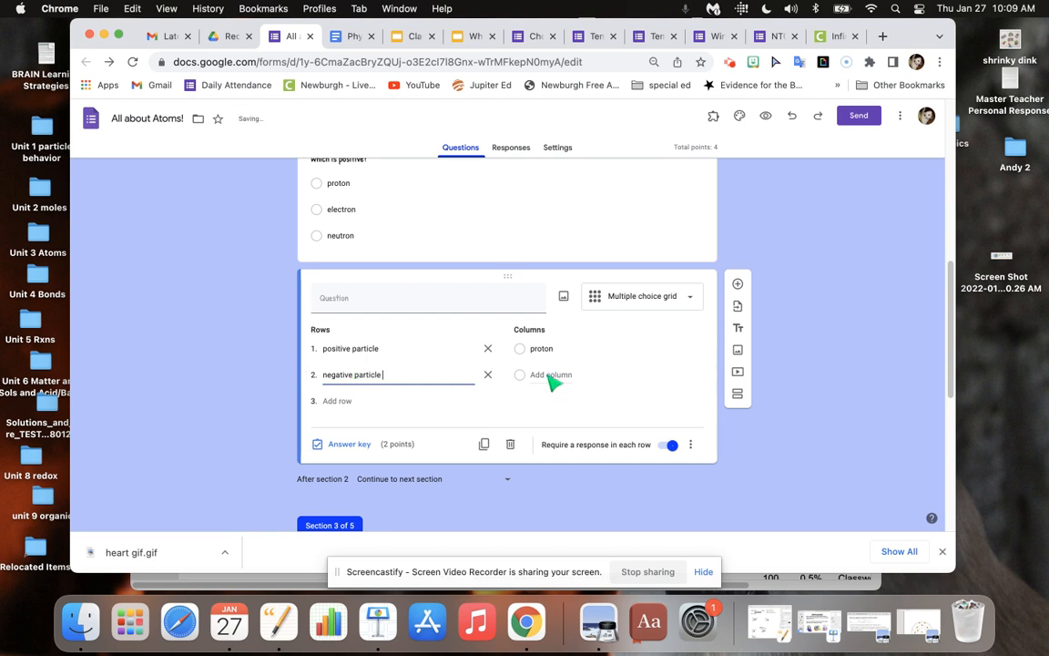
pyautogui.click(550, 375)
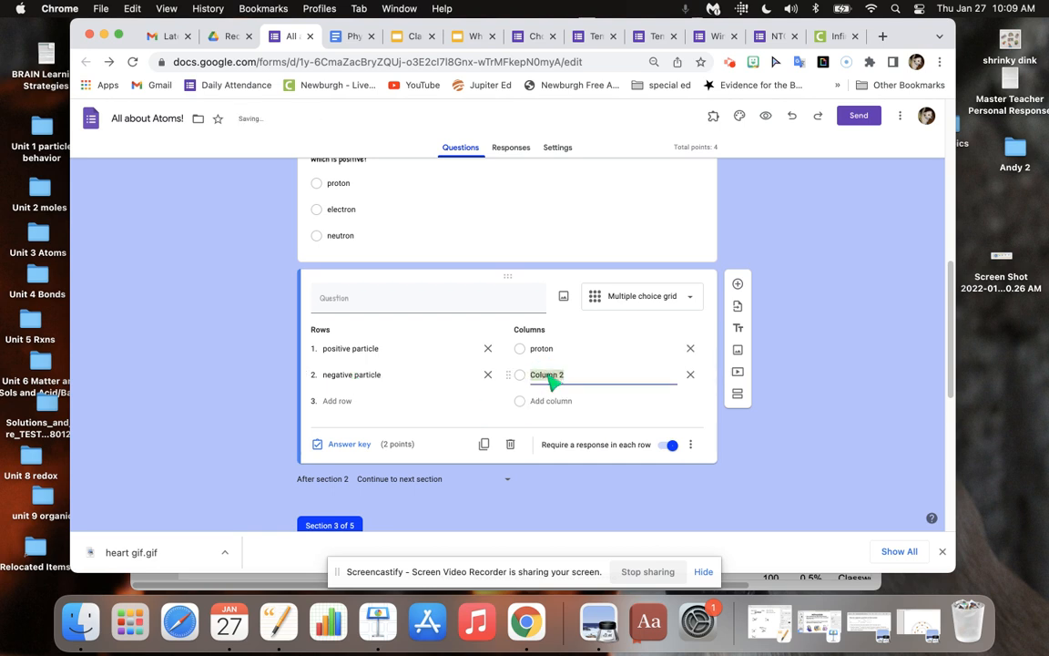
pyautogui.write('electron')
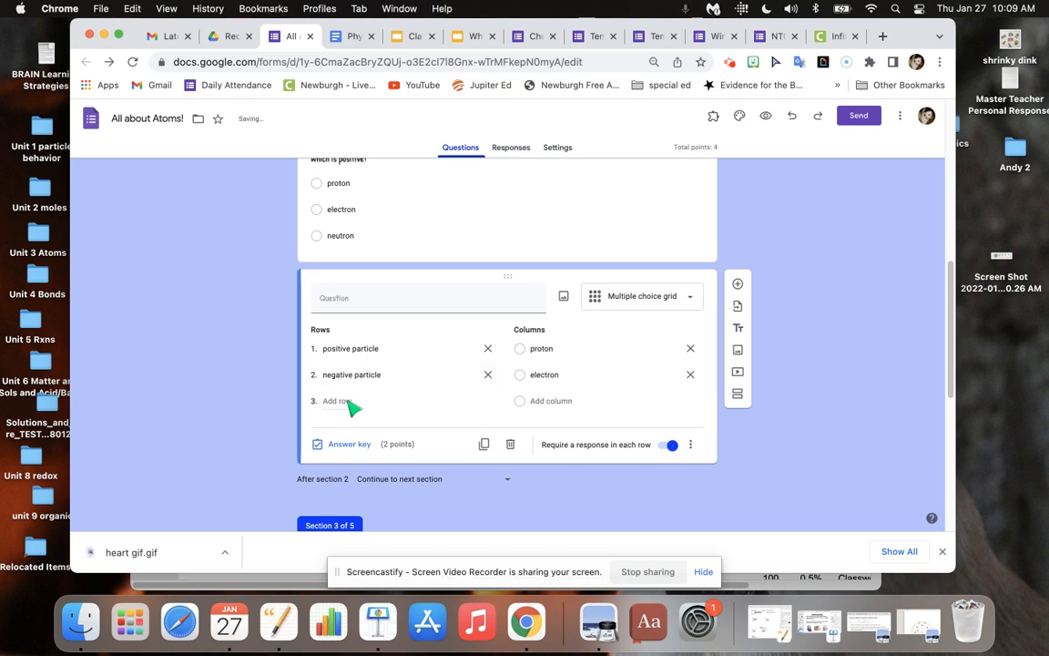
# Step: Add the neutral particle row and neutron column, and title the grid 'Matching'
pyautogui.click(337, 402)
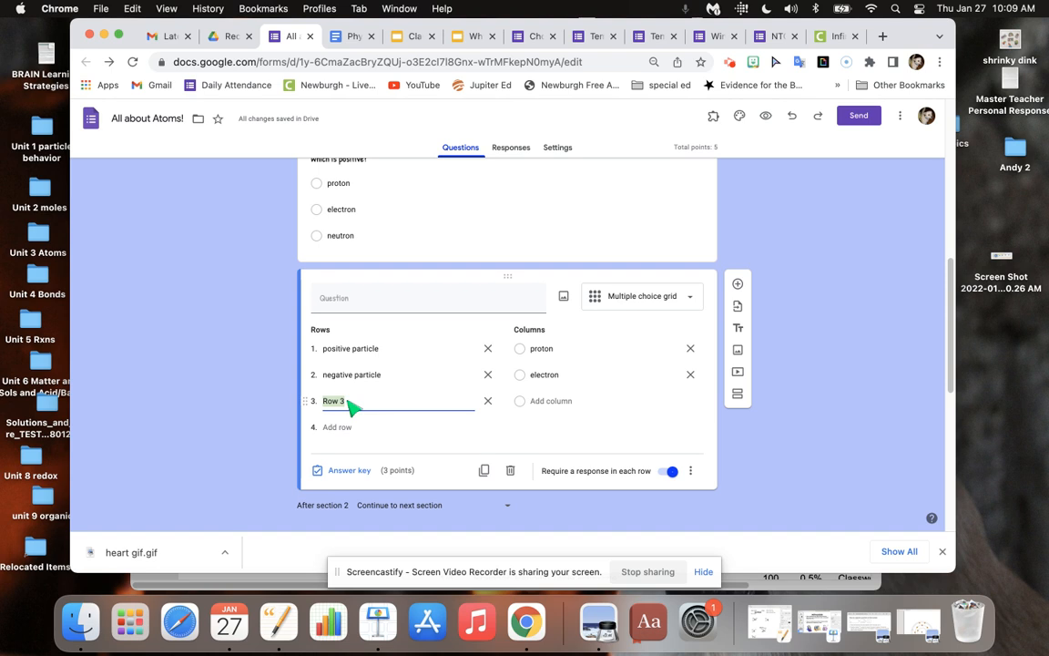
pyautogui.write('neutral particle')
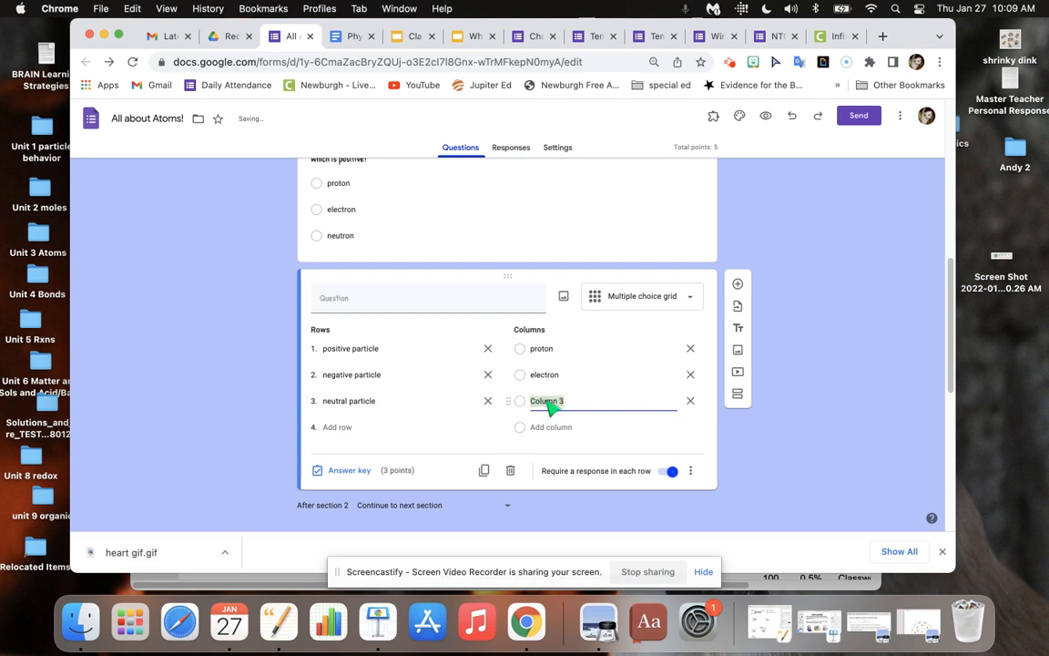
pyautogui.write('neutron')
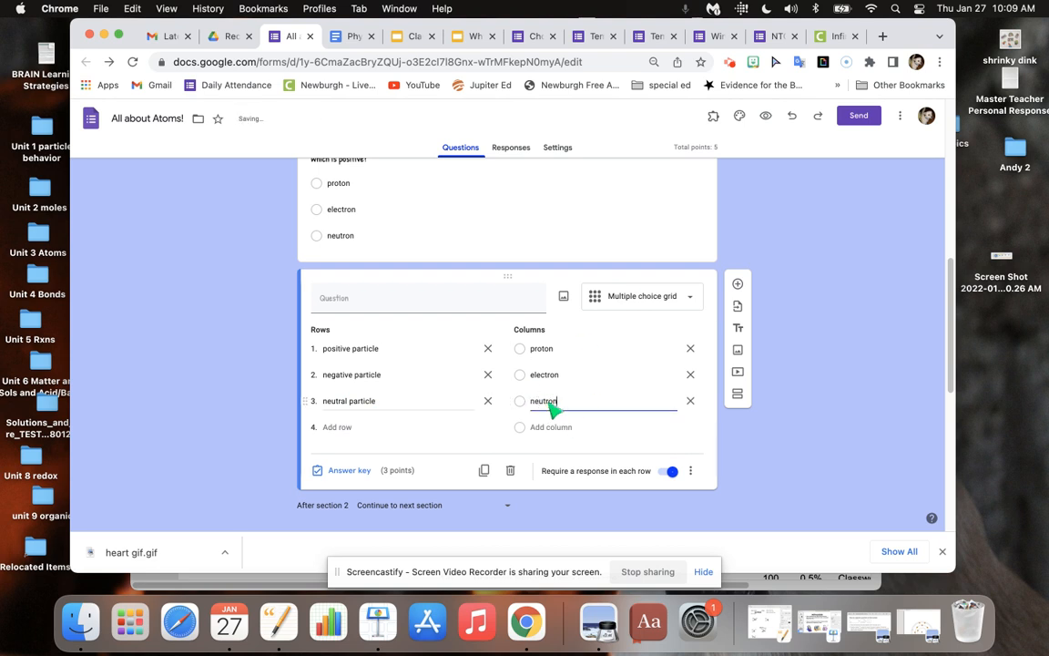
pyautogui.click(405, 300)
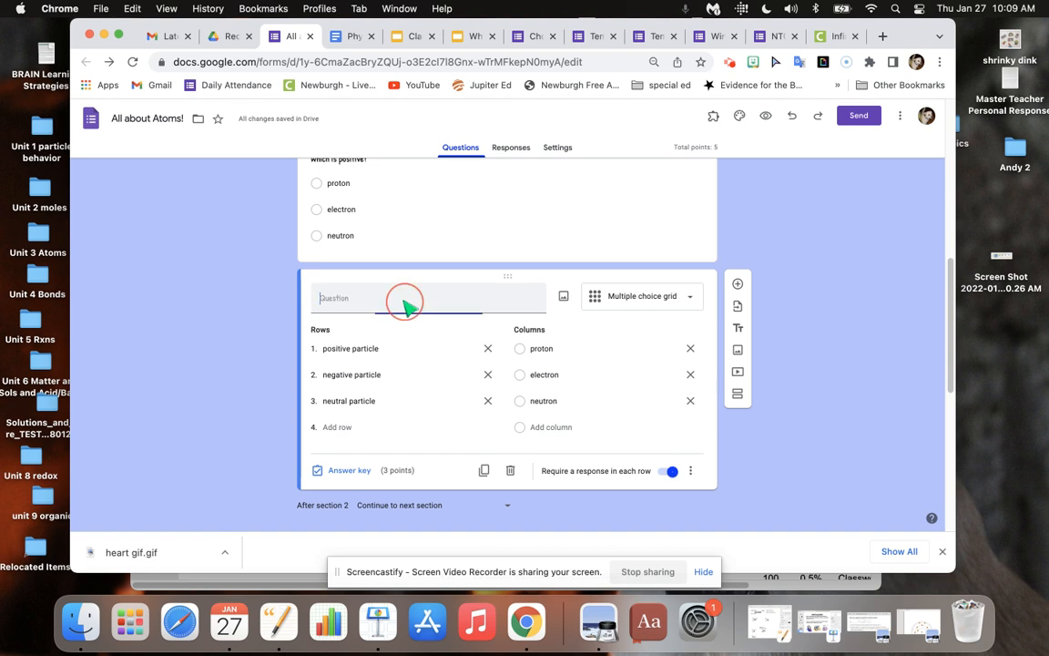
pyautogui.write('Matching')
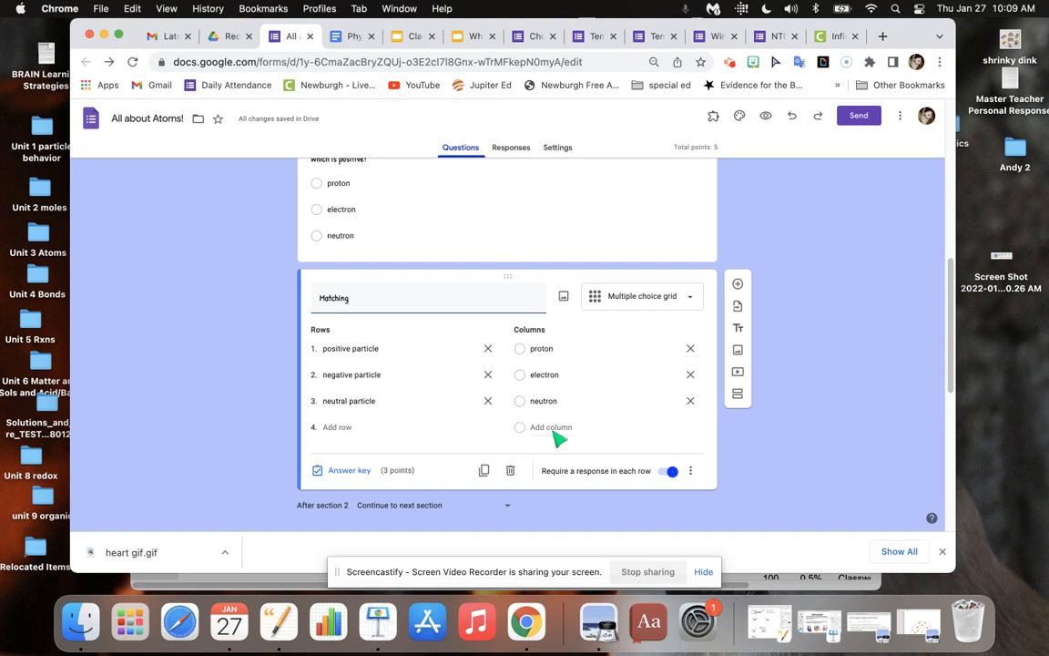
# Step: Key the grid: positive–proton, negative–electron, neutral–neutron, and finish
pyautogui.click(350, 470)
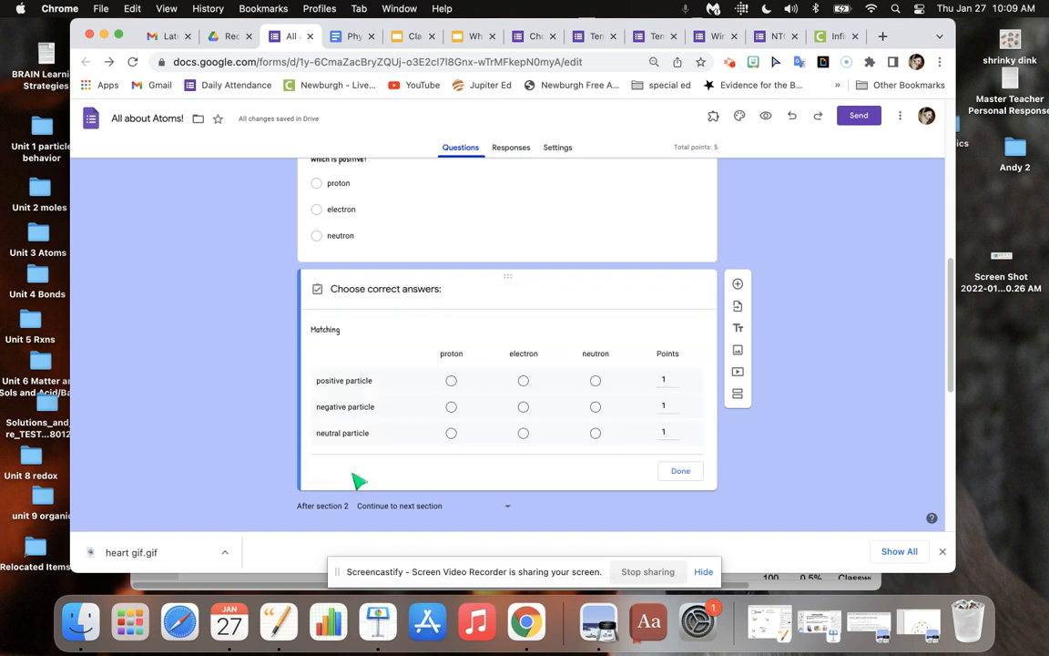
pyautogui.click(452, 380)
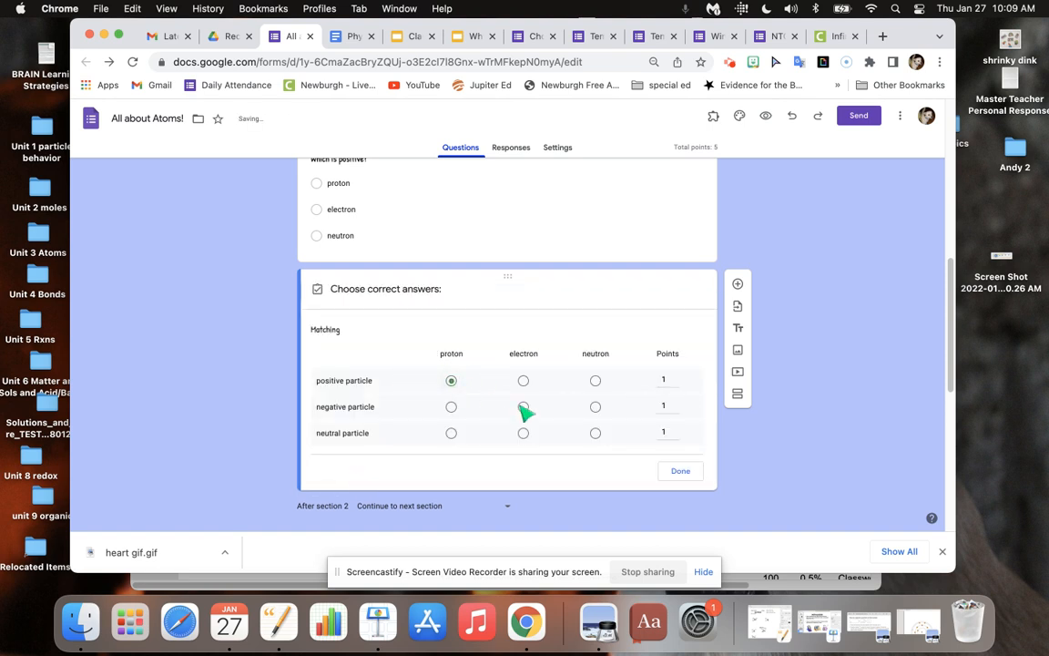
pyautogui.click(523, 406)
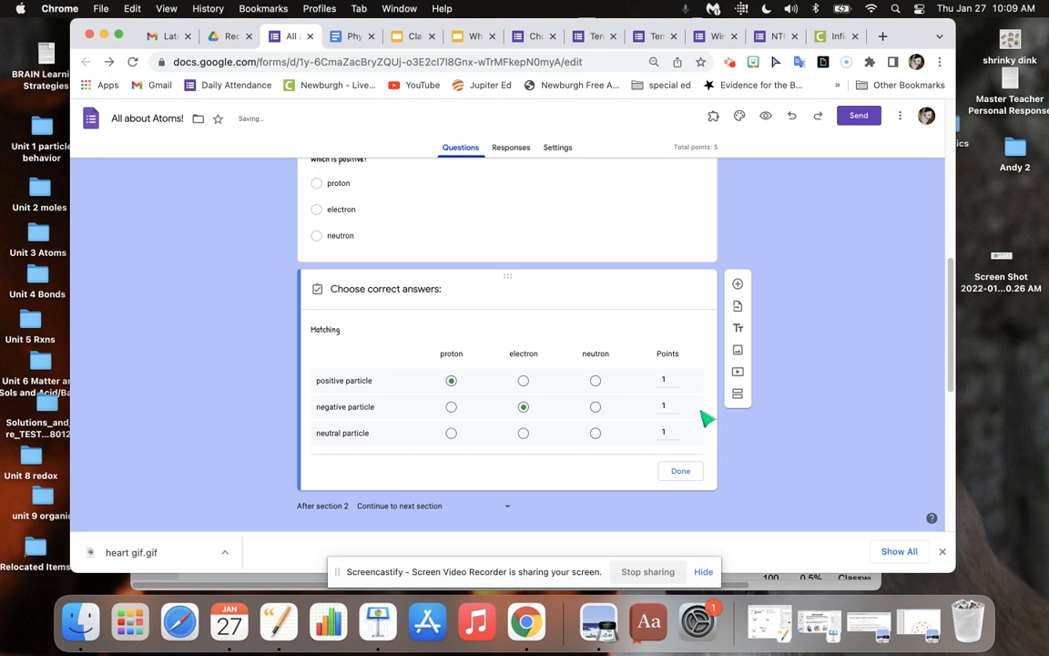
pyautogui.click(593, 433)
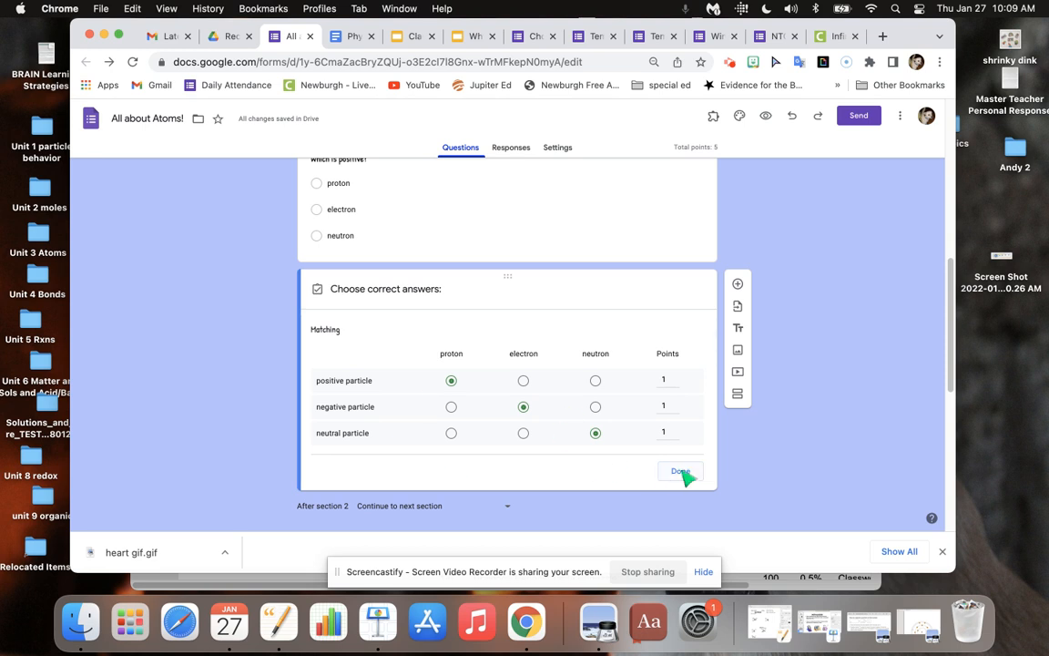
pyautogui.click(681, 470)
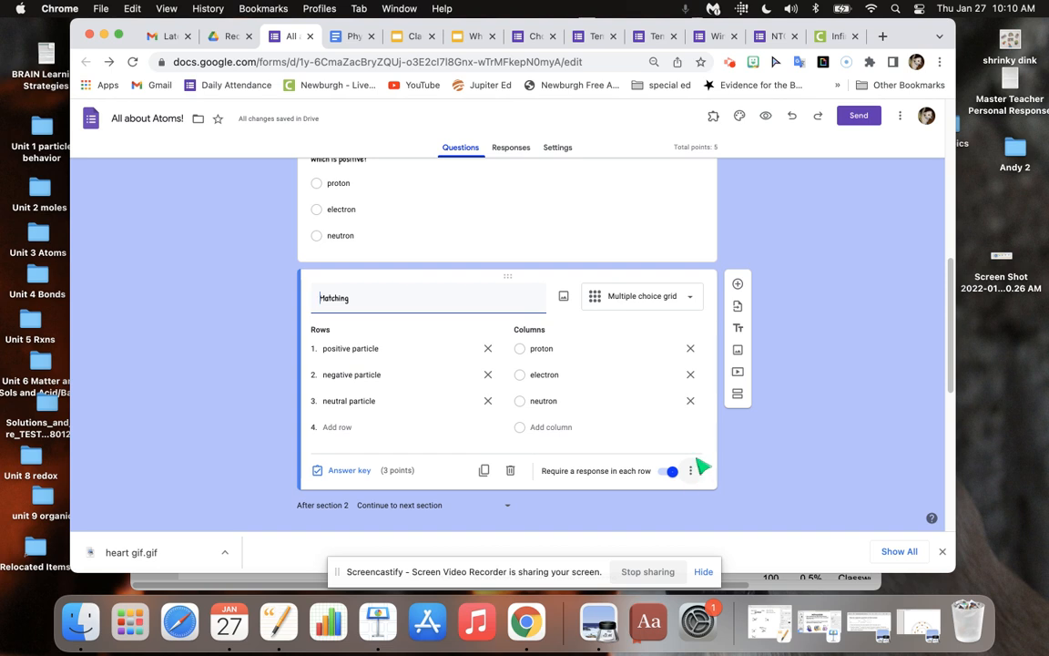
# Step: Insert a new blank multiple-choice question after the Matching grid
pyautogui.click(690, 470)
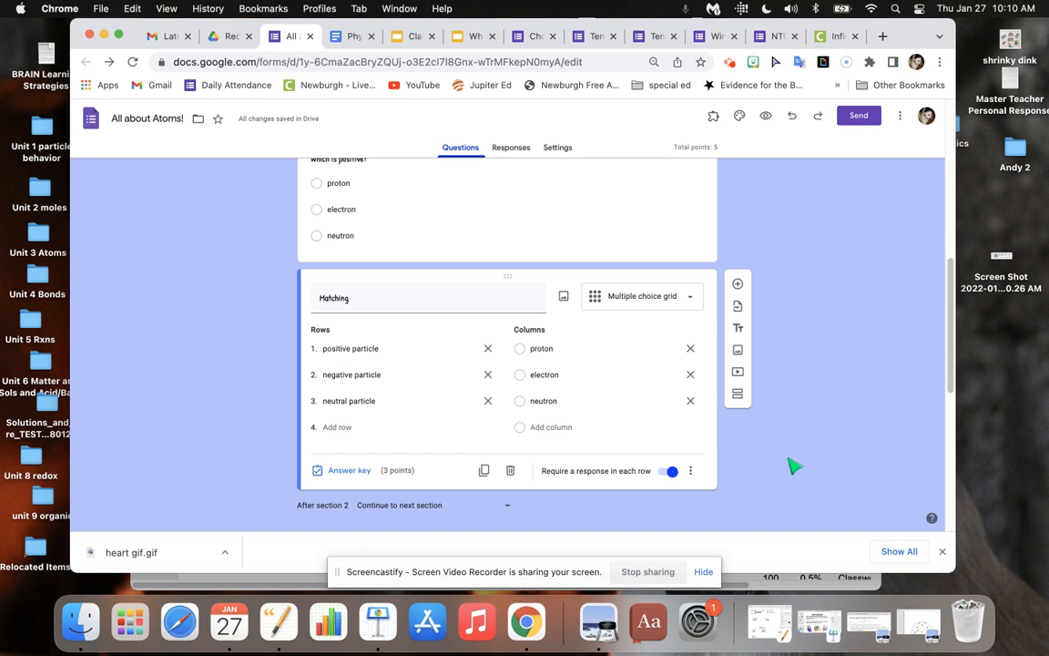
pyautogui.click(690, 470)
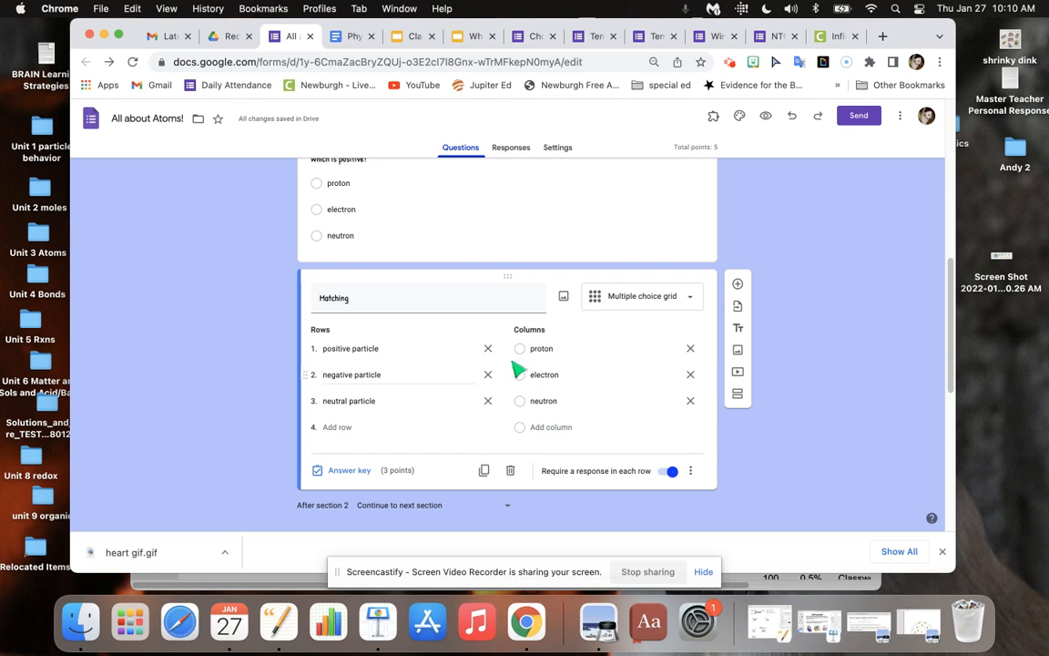
pyautogui.moveTo(863, 488)
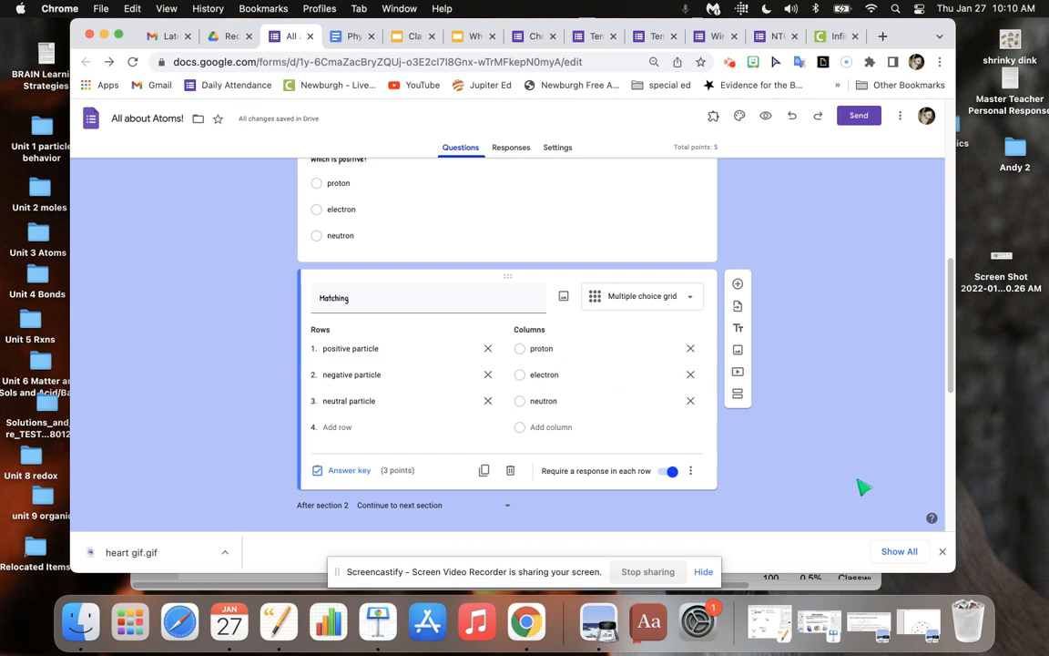
pyautogui.moveTo(841, 474)
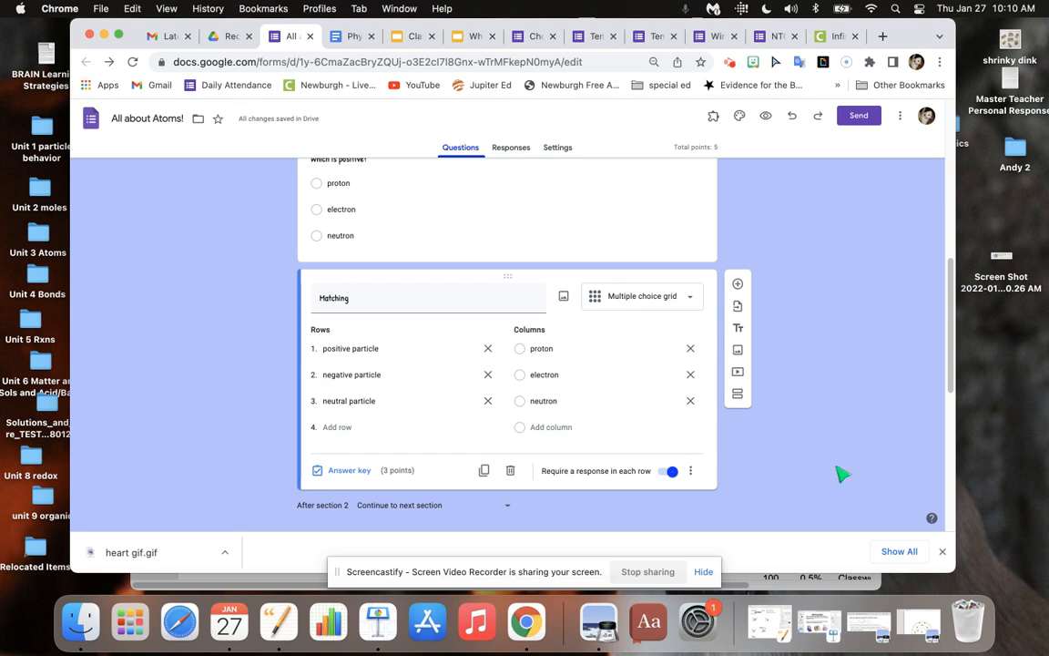
pyautogui.moveTo(947, 386)
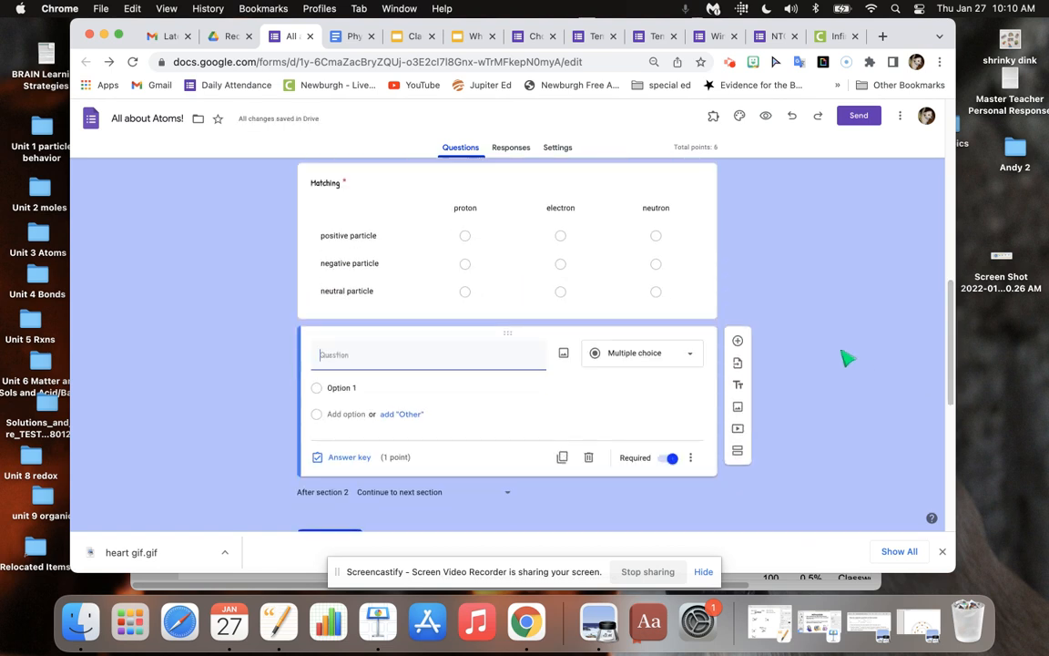
# Step: Change the new question's type to Short answer
pyautogui.click(736, 341)
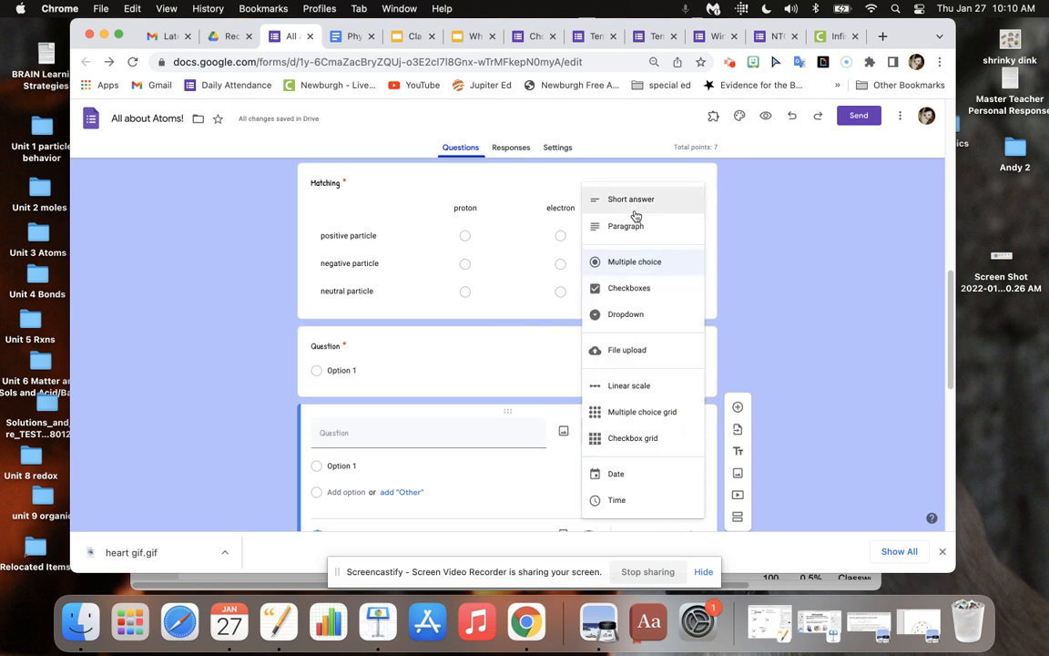
pyautogui.click(630, 199)
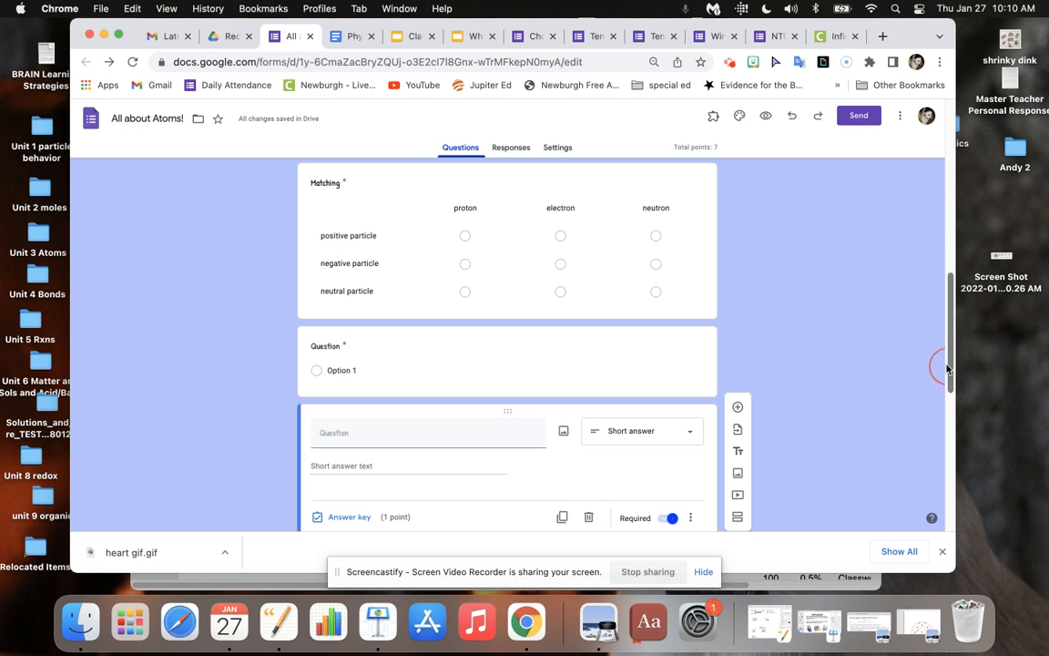
pyautogui.scroll(-3)
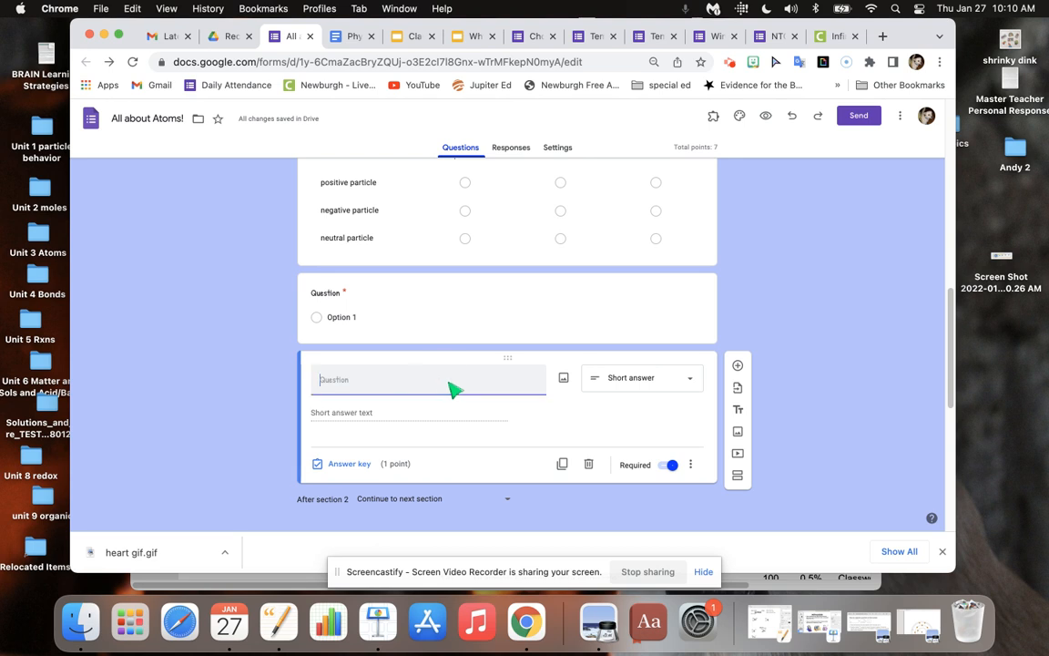
# Step: Title it 'Which particle is positive? : proton, neutron, electron'
pyautogui.write('Which particle is positiv')
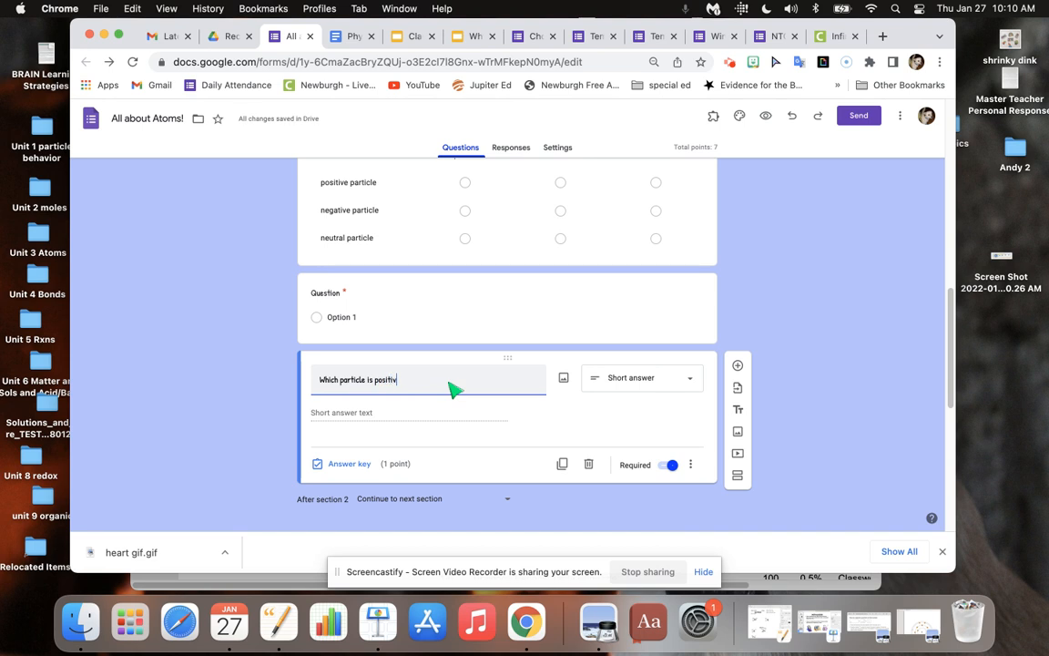
pyautogui.write('?')
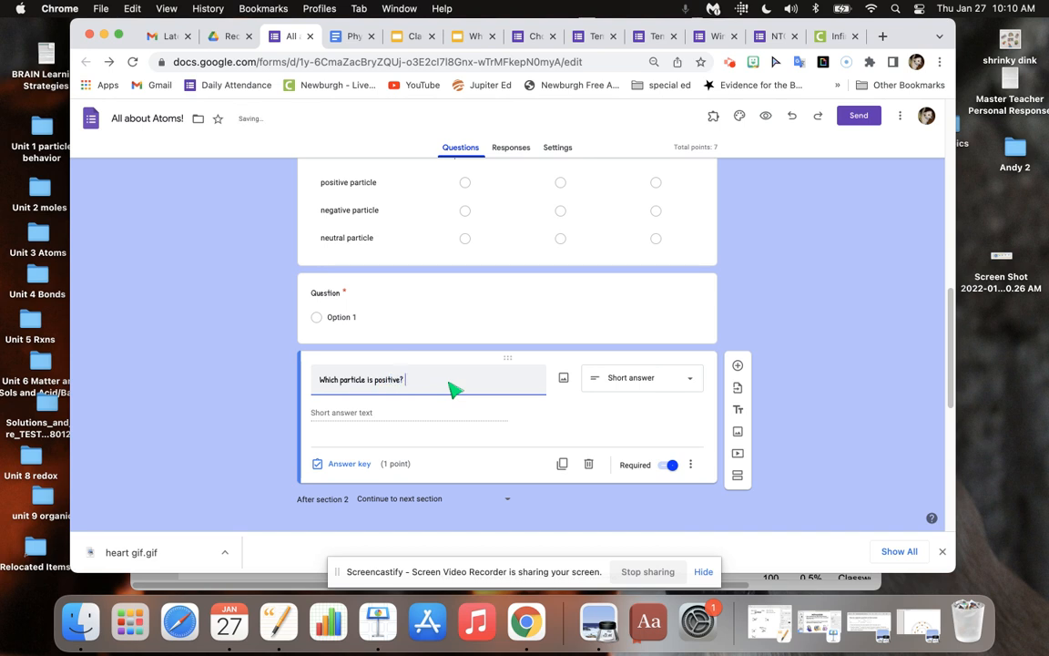
pyautogui.write(': p')
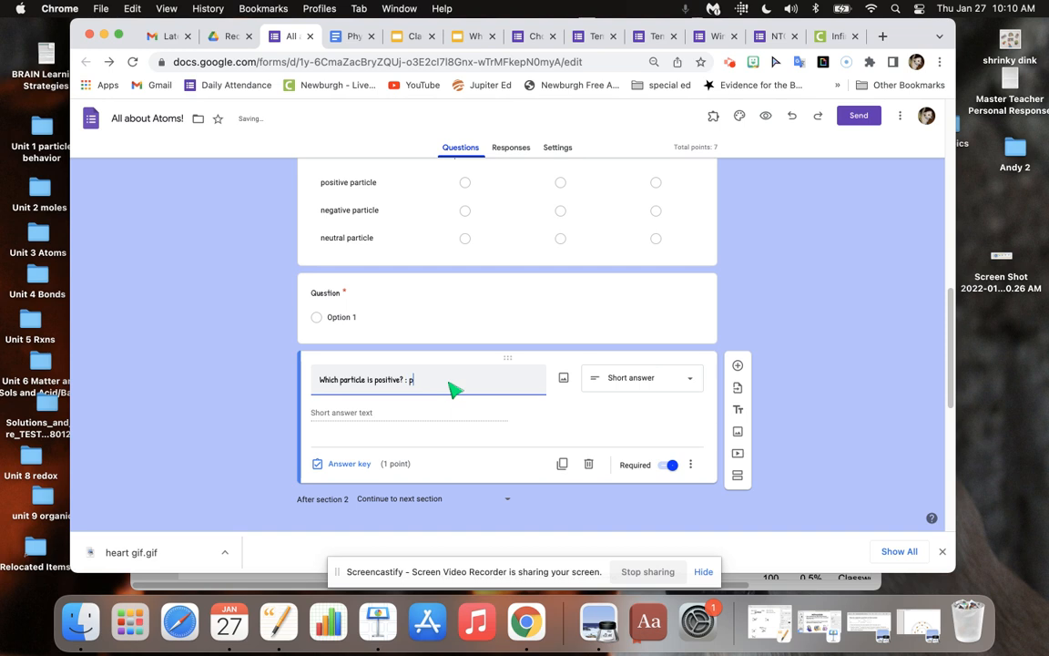
pyautogui.write('roton, neutron')
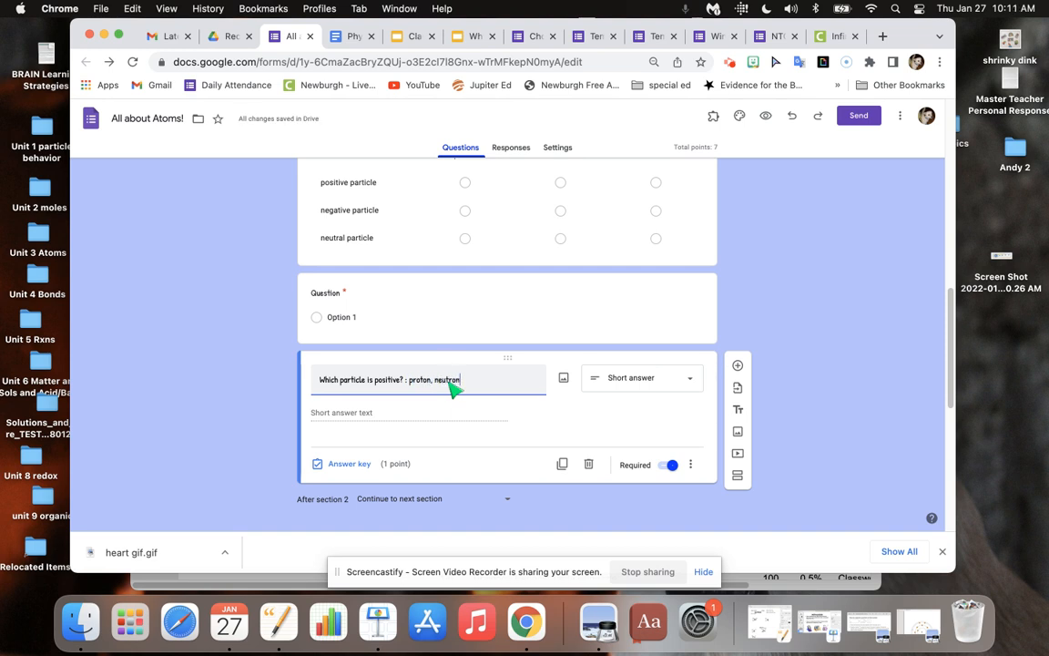
pyautogui.write('electron')
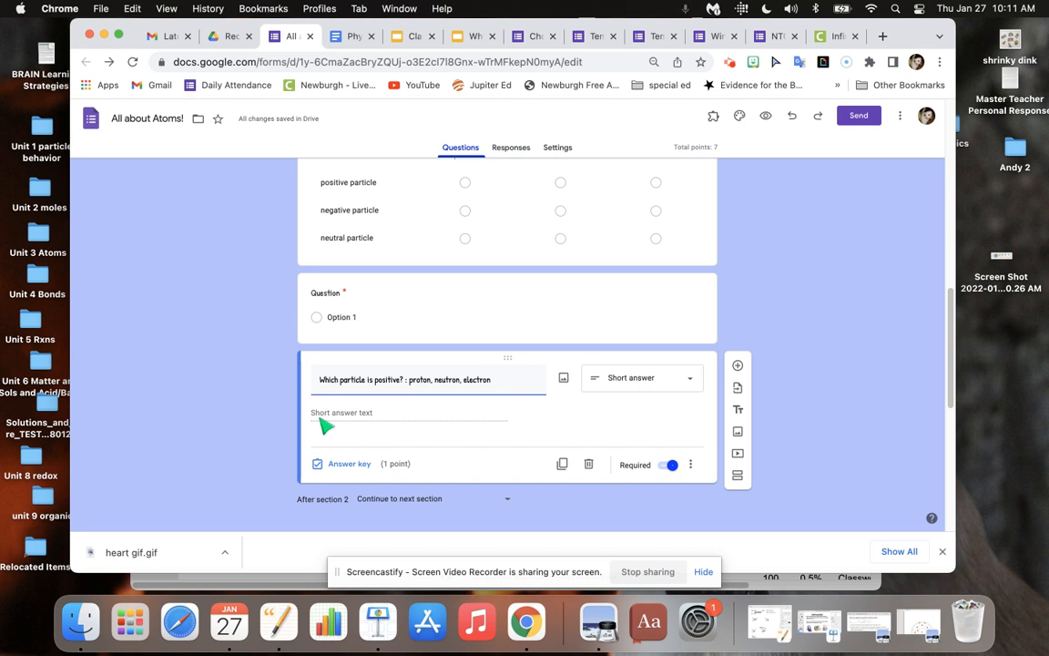
pyautogui.moveTo(478, 215)
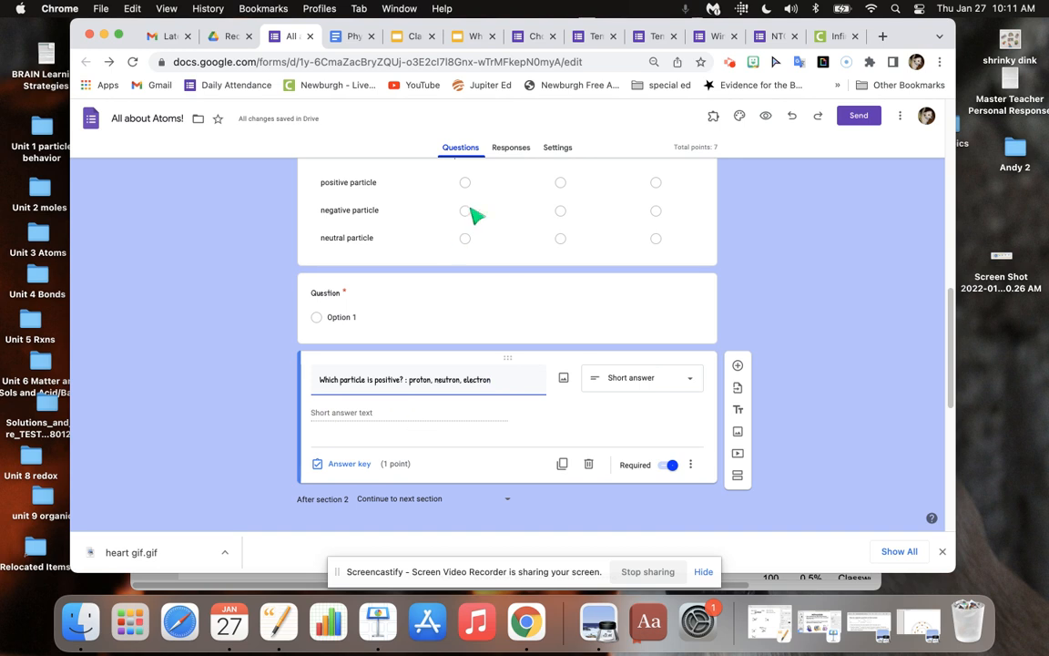
pyautogui.moveTo(490, 185)
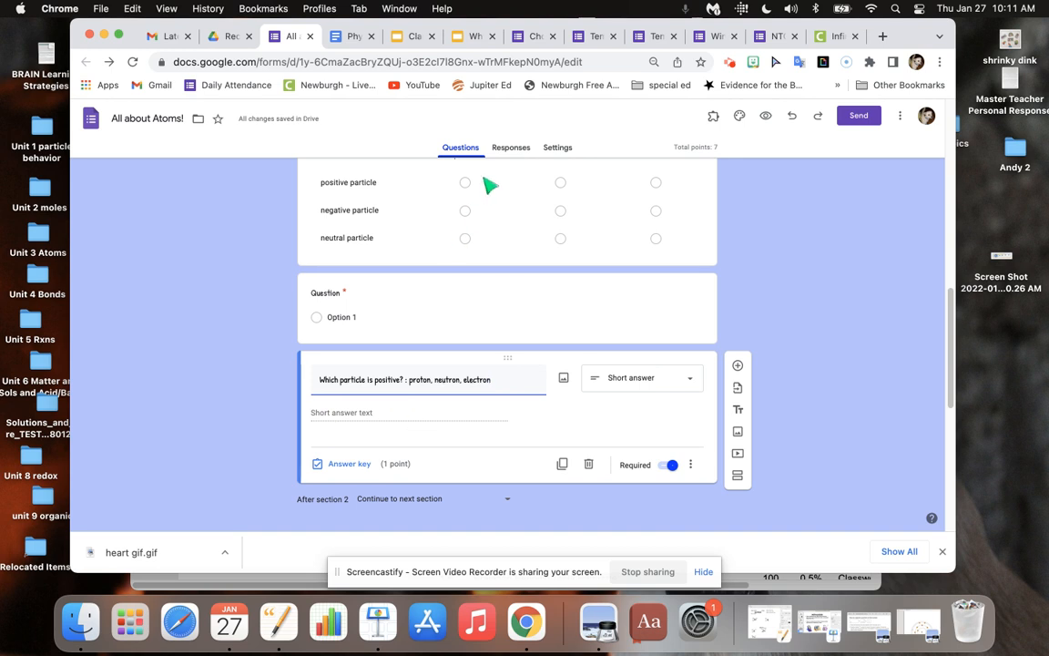
pyautogui.moveTo(393, 415)
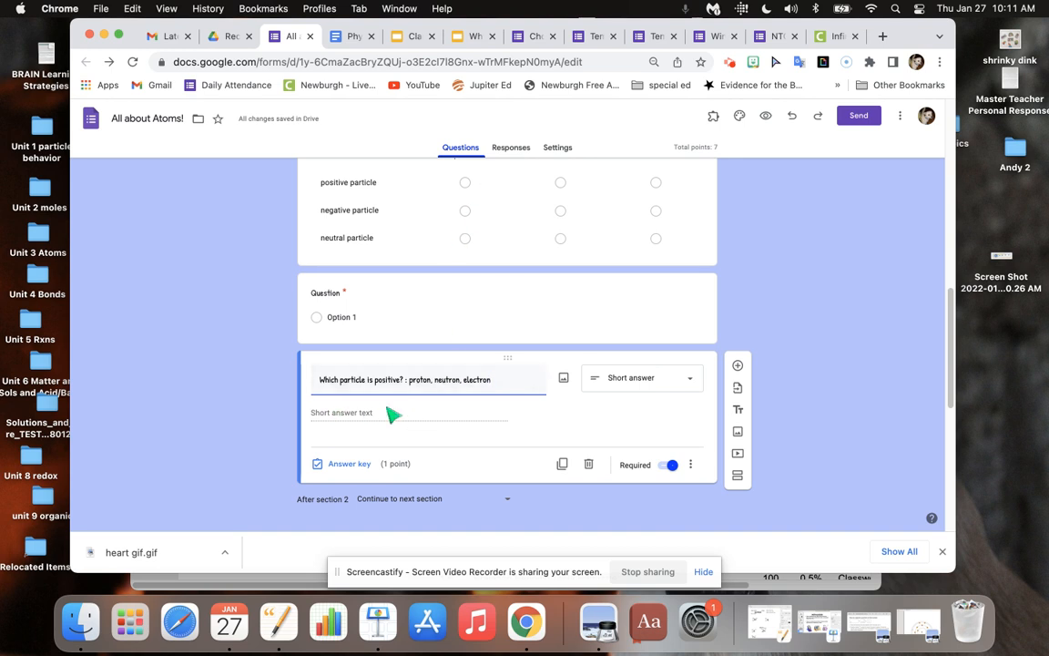
pyautogui.moveTo(553, 457)
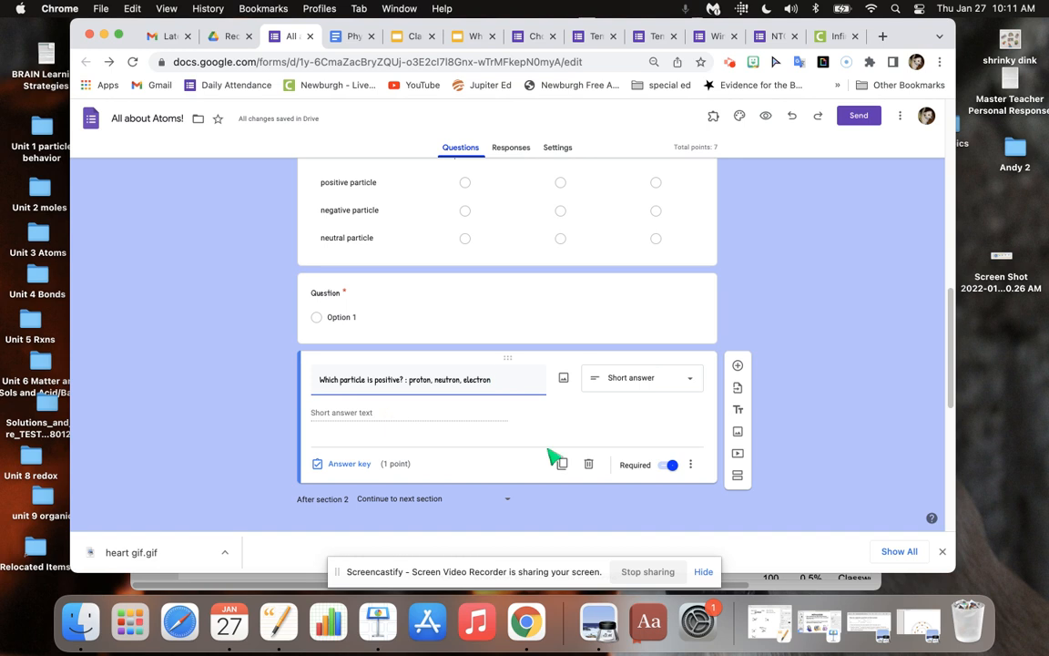
# Step: Enter proton, PROTON and Proton as accepted correct answers in the answer key
pyautogui.click(350, 464)
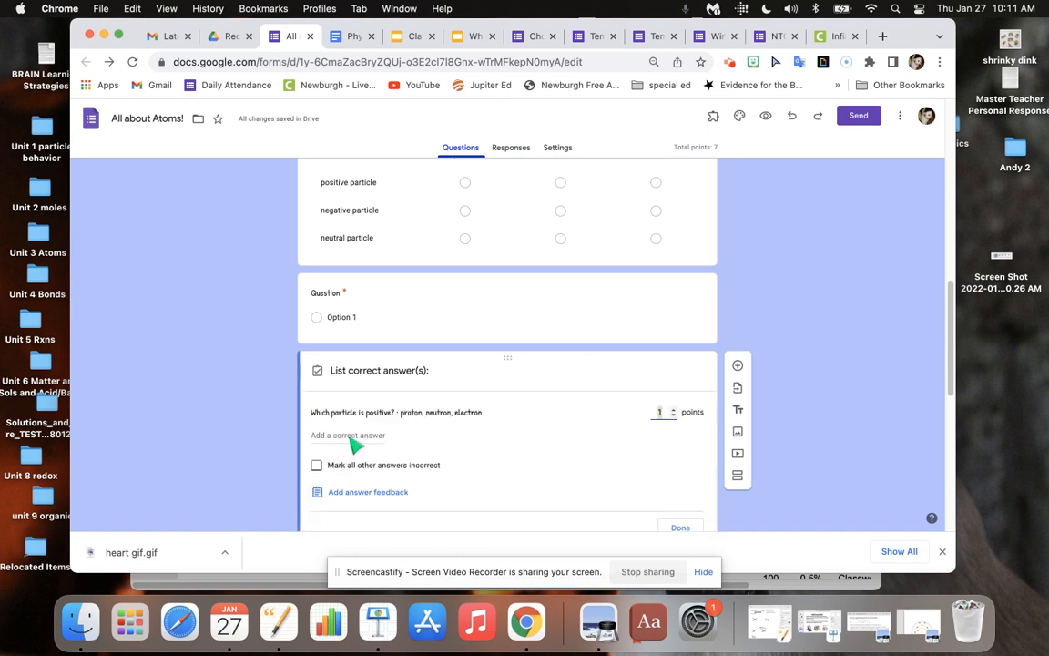
pyautogui.click(348, 435)
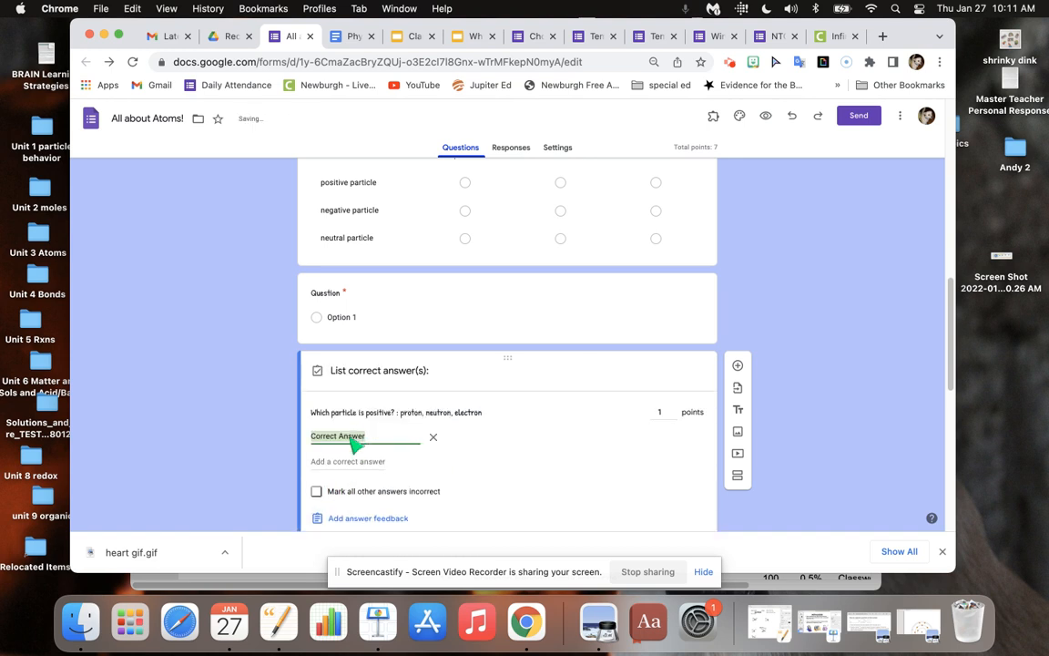
pyautogui.write('proton,')
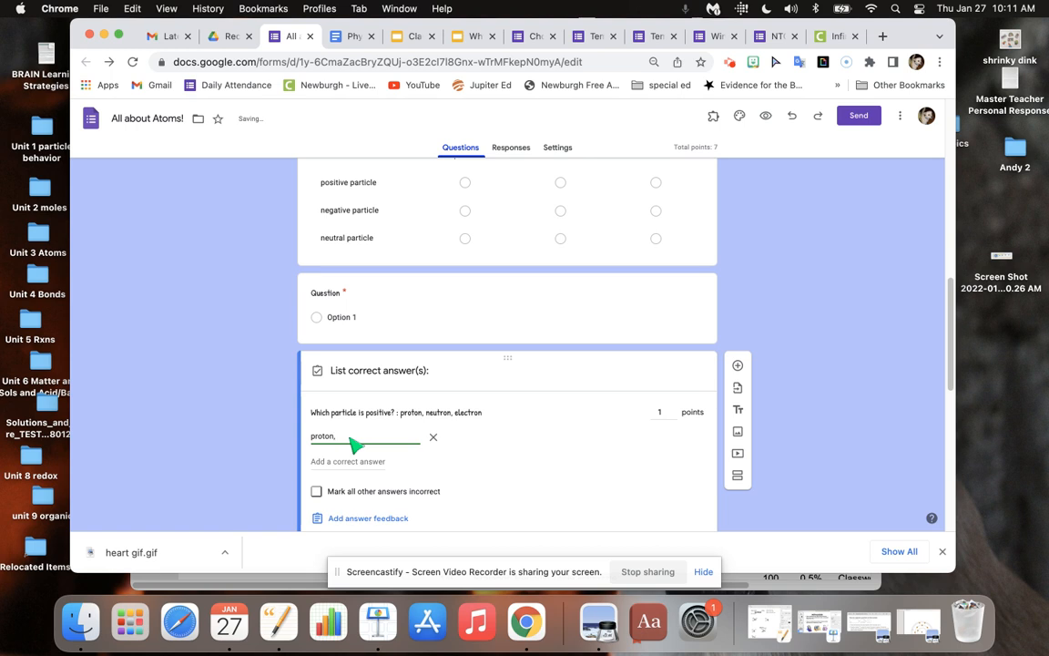
pyautogui.write('PR')
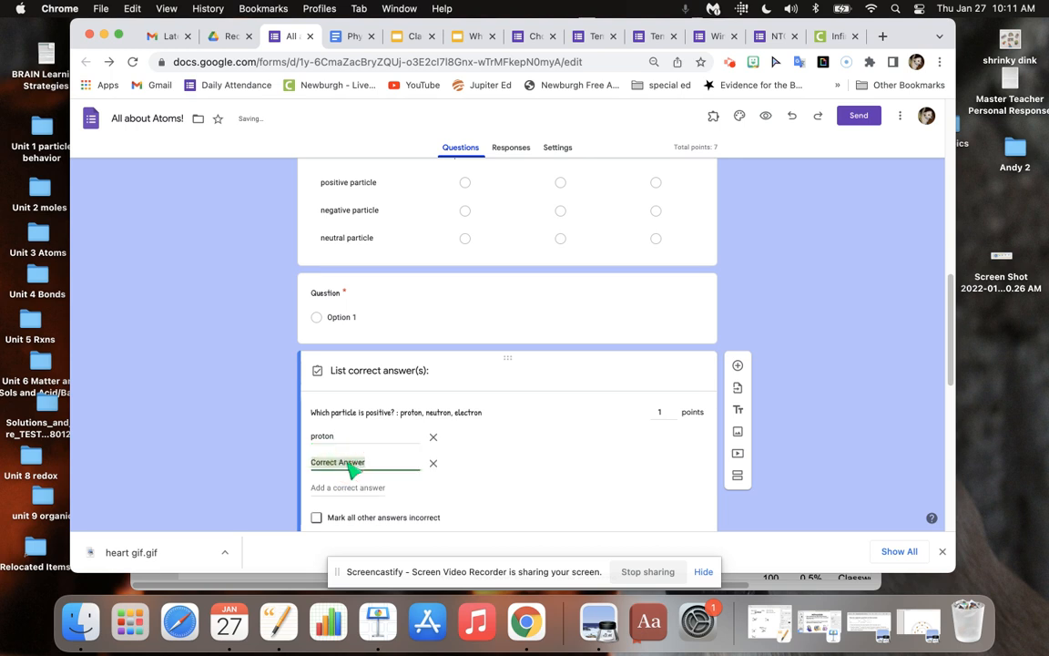
pyautogui.write('PROTON')
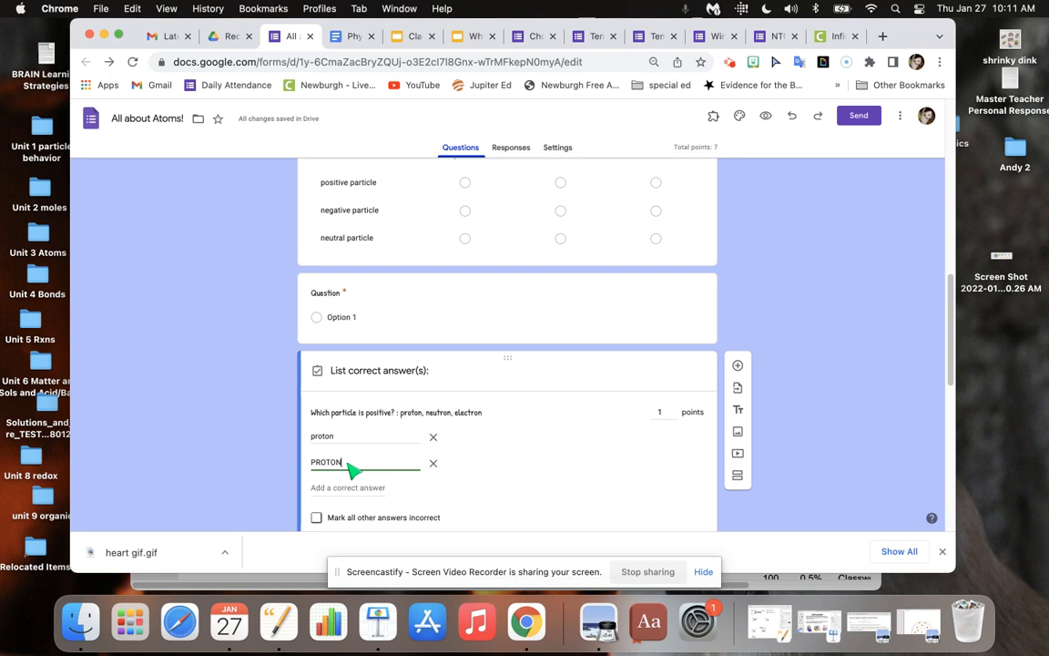
pyautogui.click(348, 488)
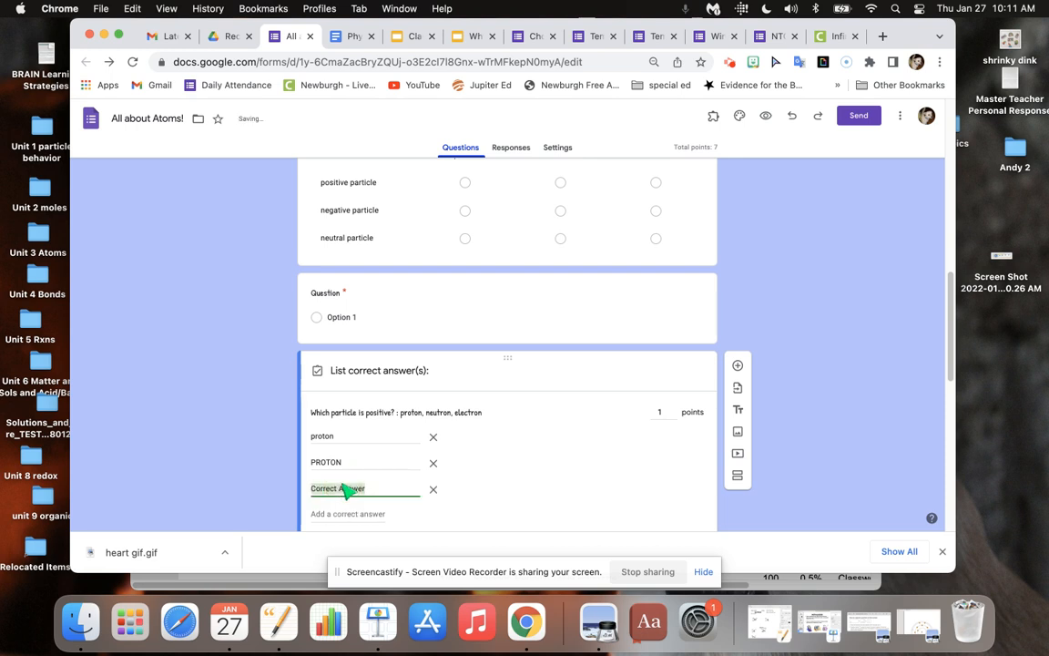
pyautogui.write('PROTON')
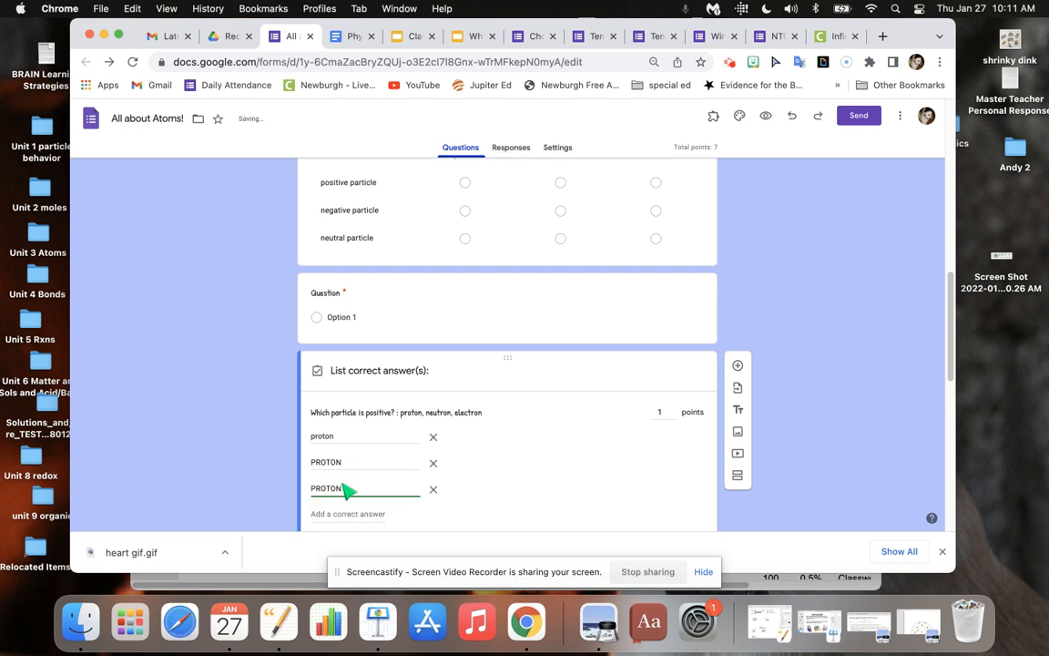
pyautogui.write('Proton')
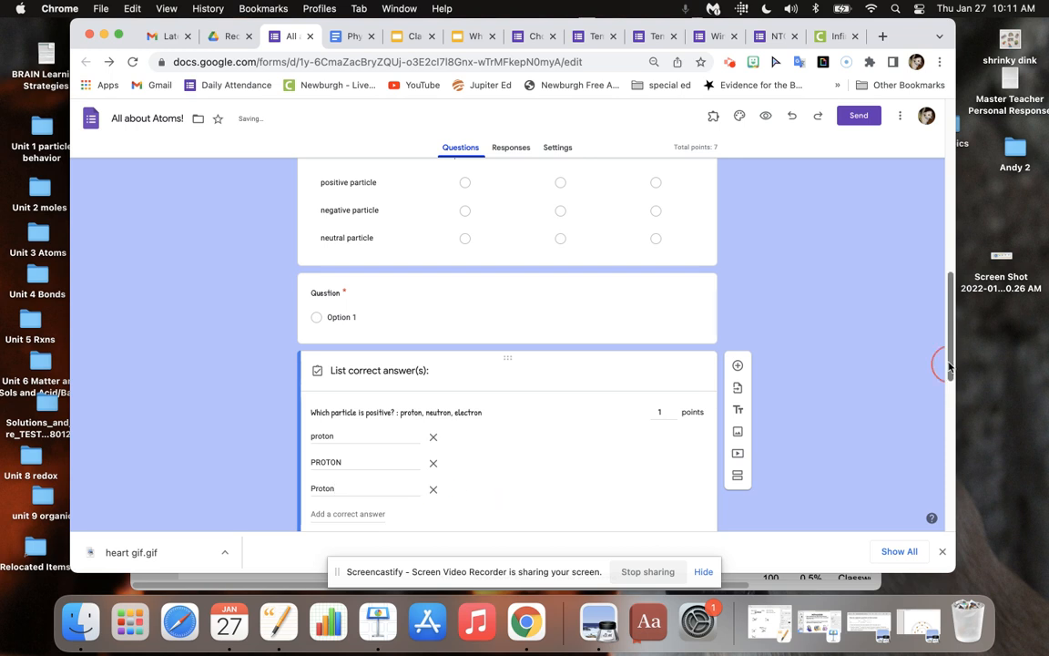
pyautogui.scroll(-3)
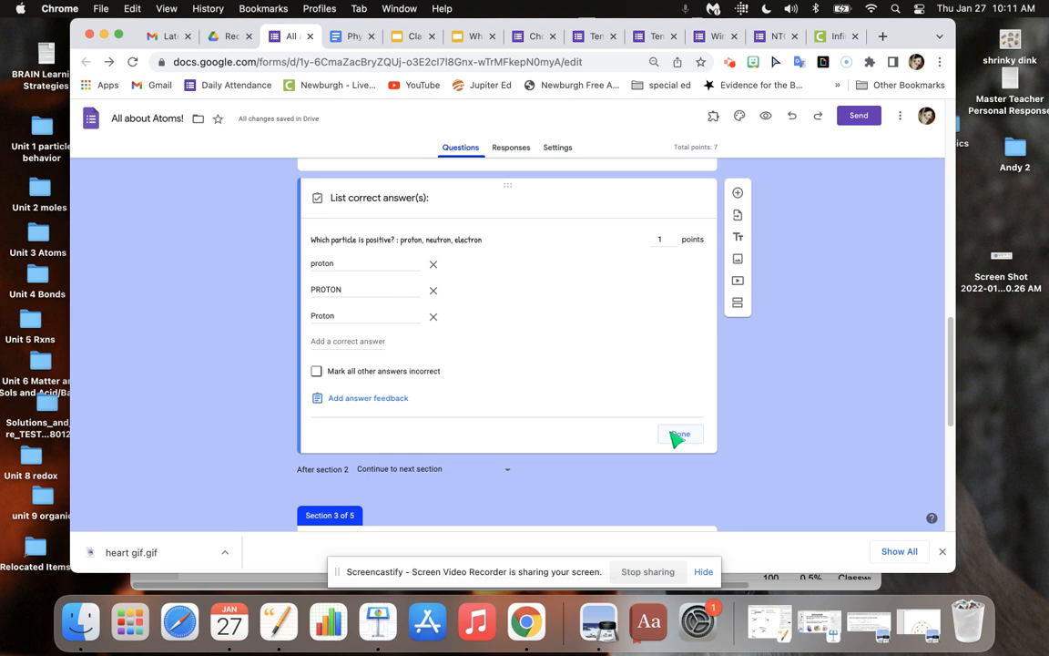
# Step: Finish the answer key, reopen it and start adding answer feedback
pyautogui.click(680, 433)
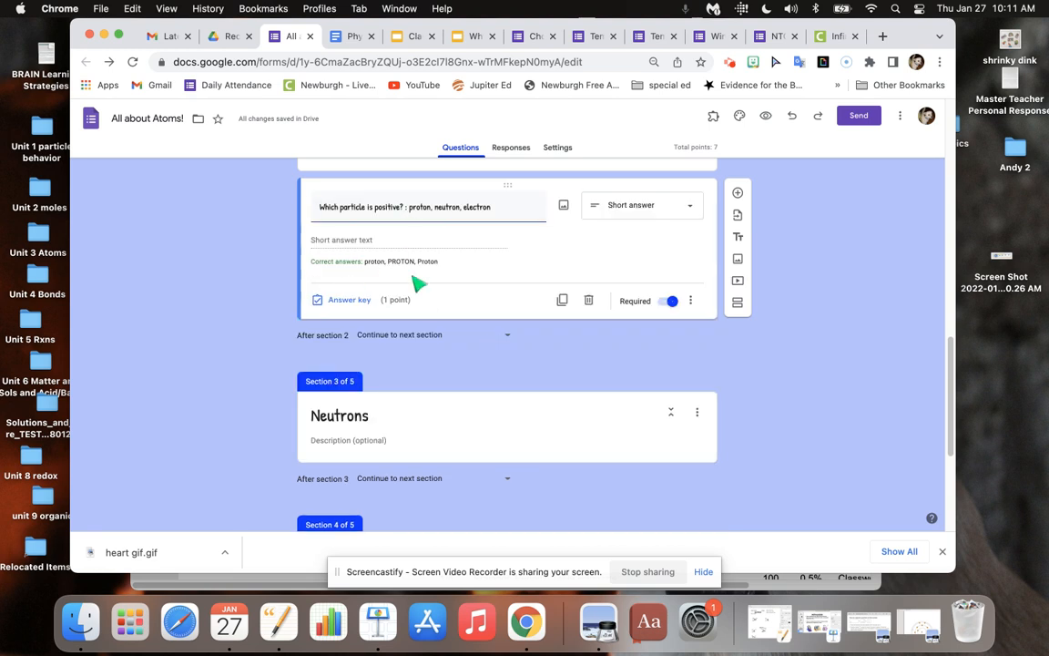
pyautogui.click(349, 299)
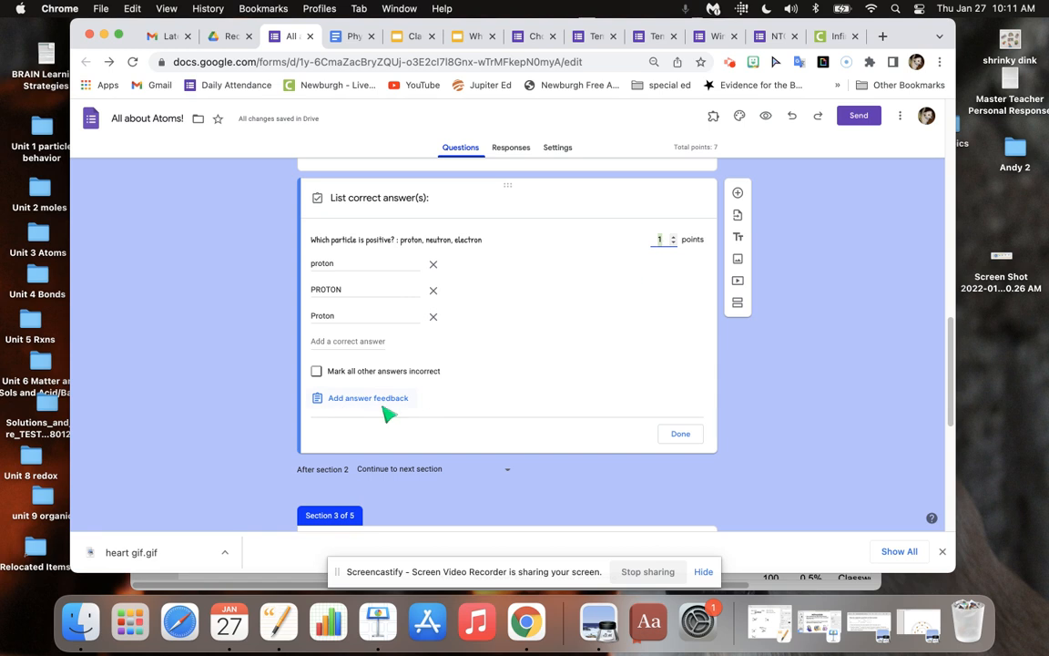
pyautogui.moveTo(390, 412)
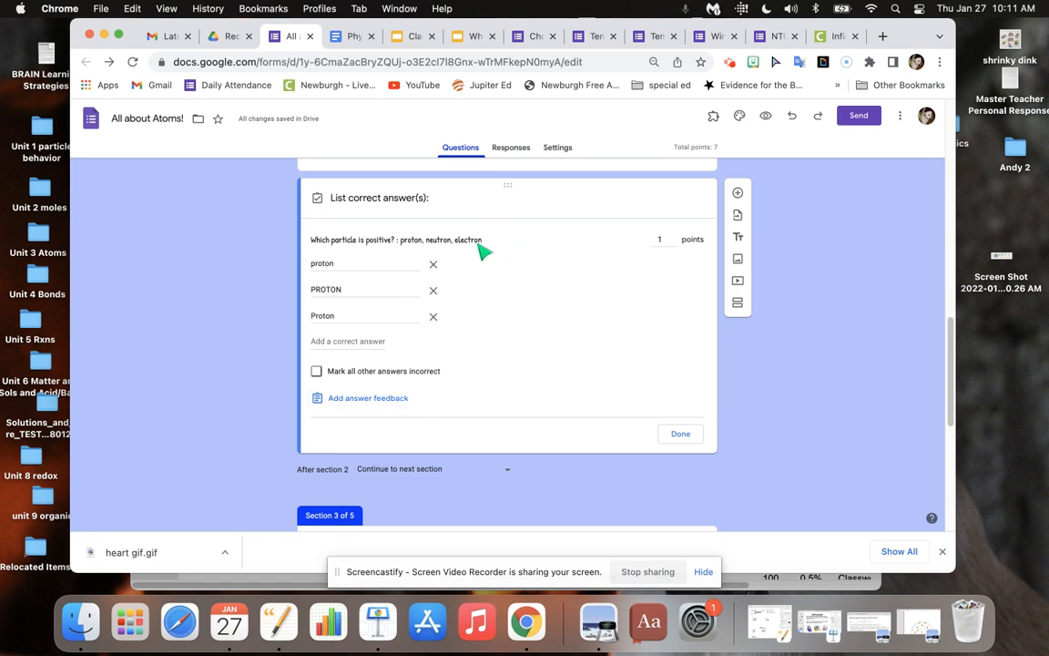
pyautogui.click(368, 397)
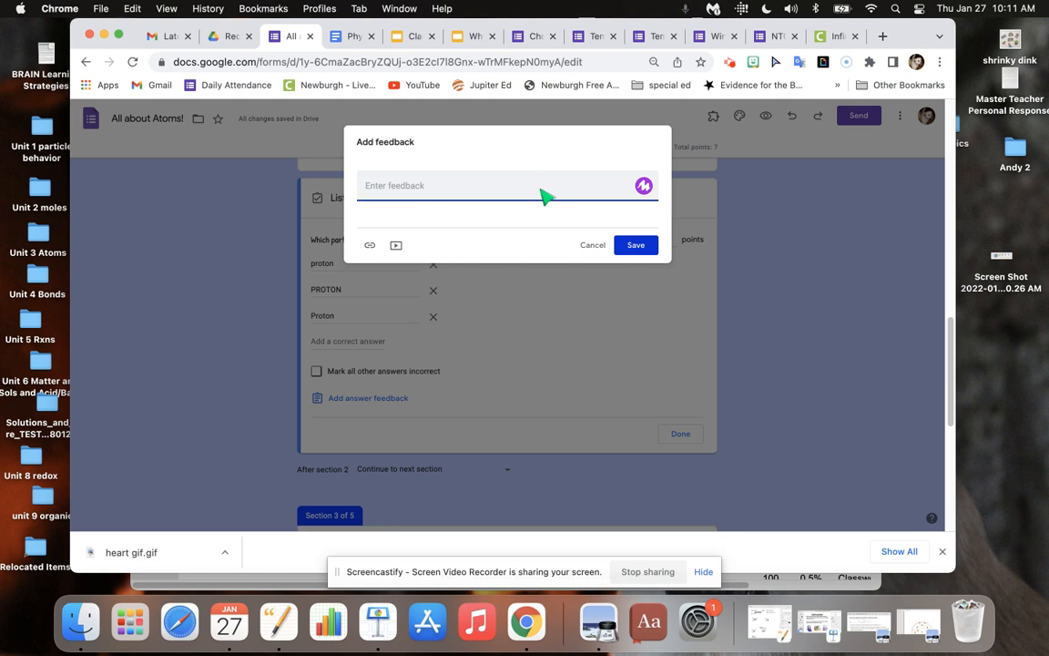
# Step: Enter the feedback 'protons are positive! Think like a proton and be positive!' and save it to the answer key
pyautogui.write('protons are positive')
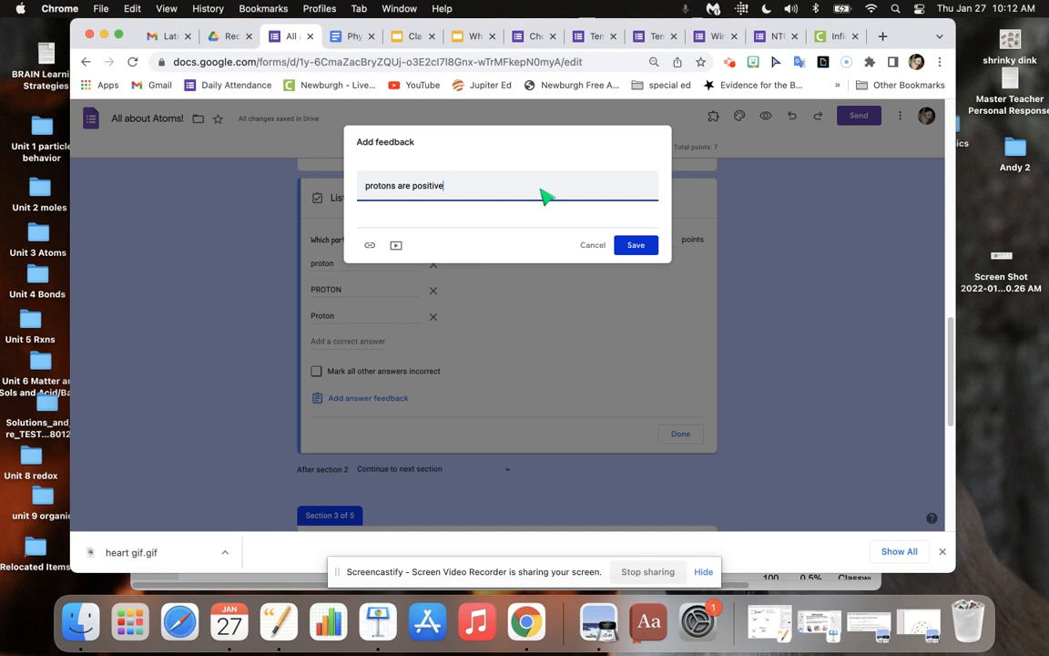
pyautogui.write('!')
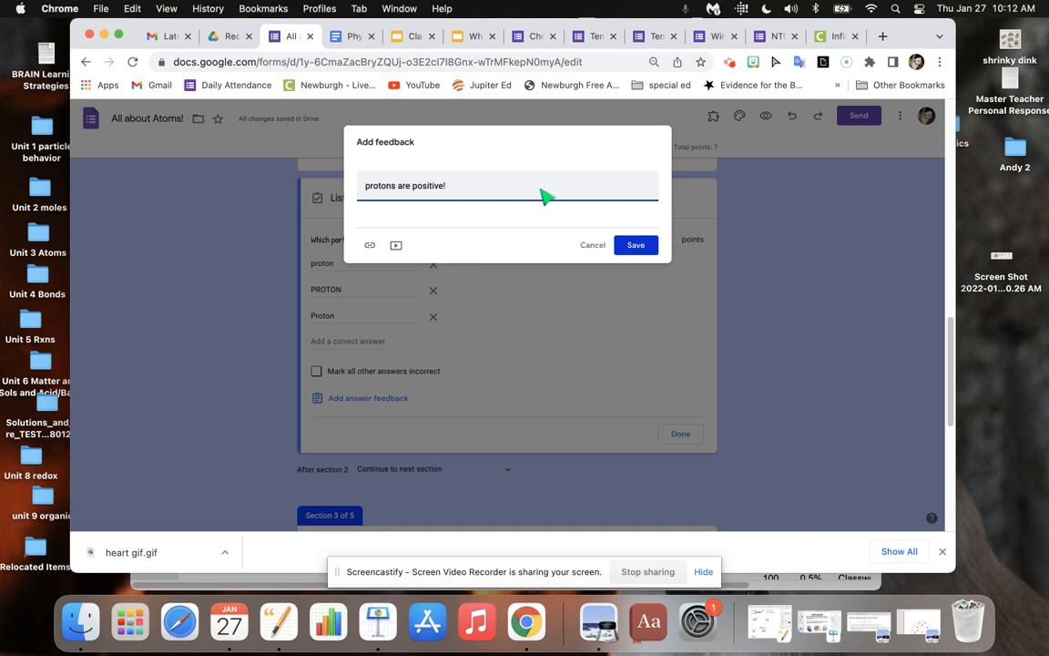
pyautogui.write('Think like')
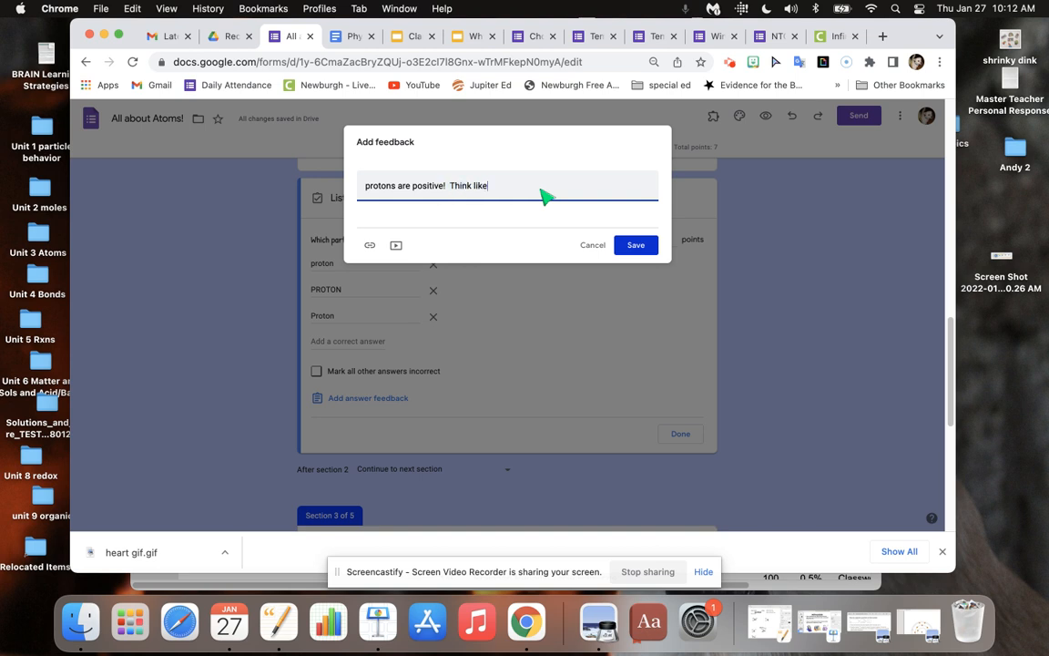
pyautogui.write('a proton and be')
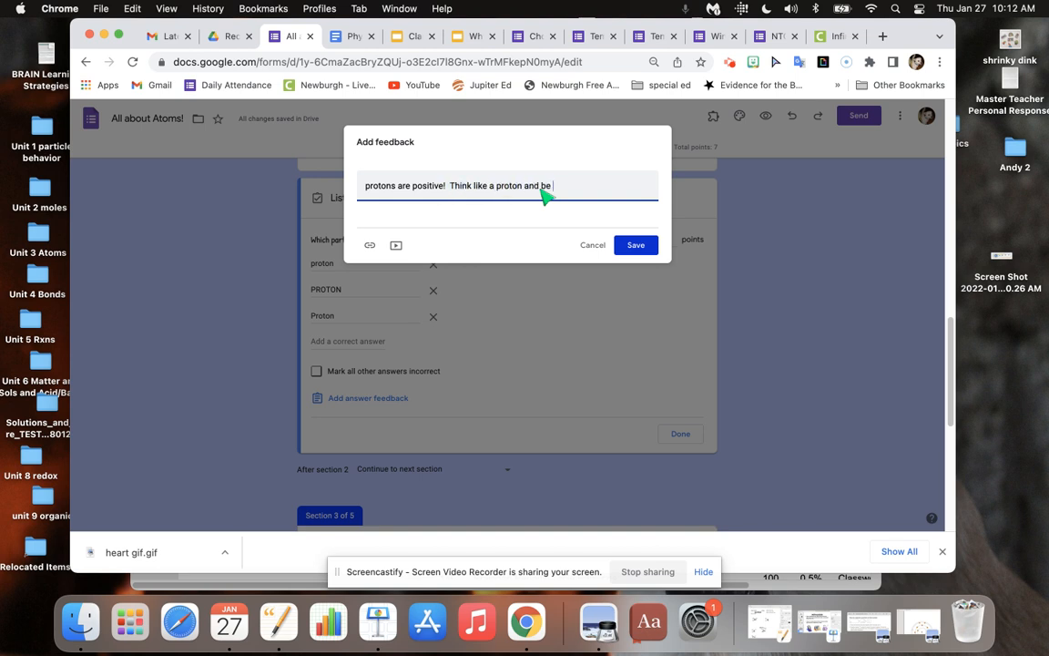
pyautogui.write('positive!')
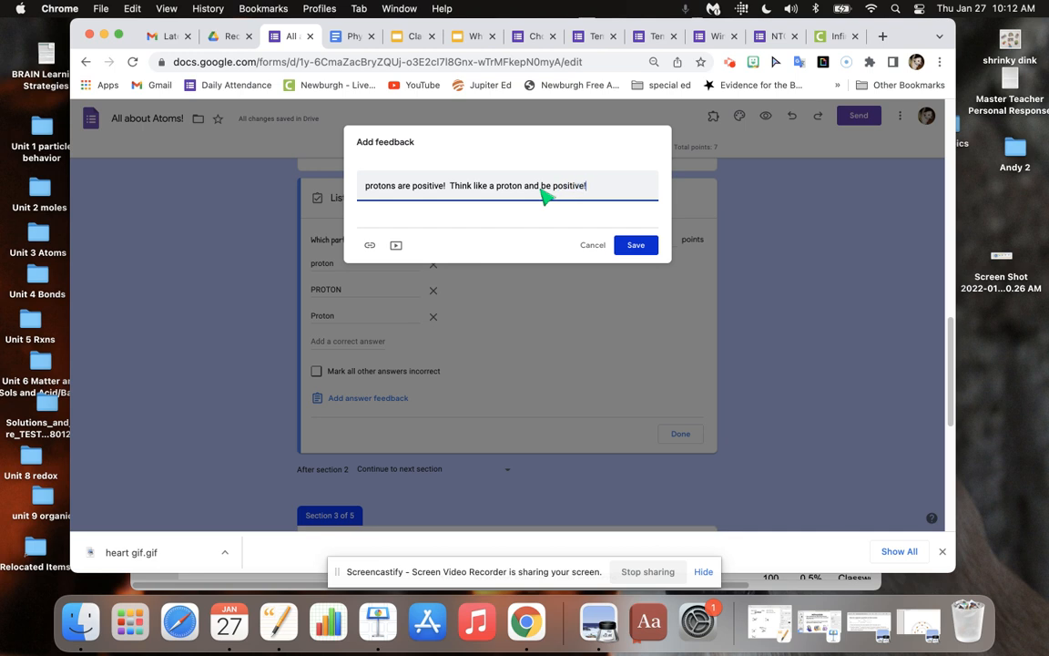
pyautogui.click(635, 244)
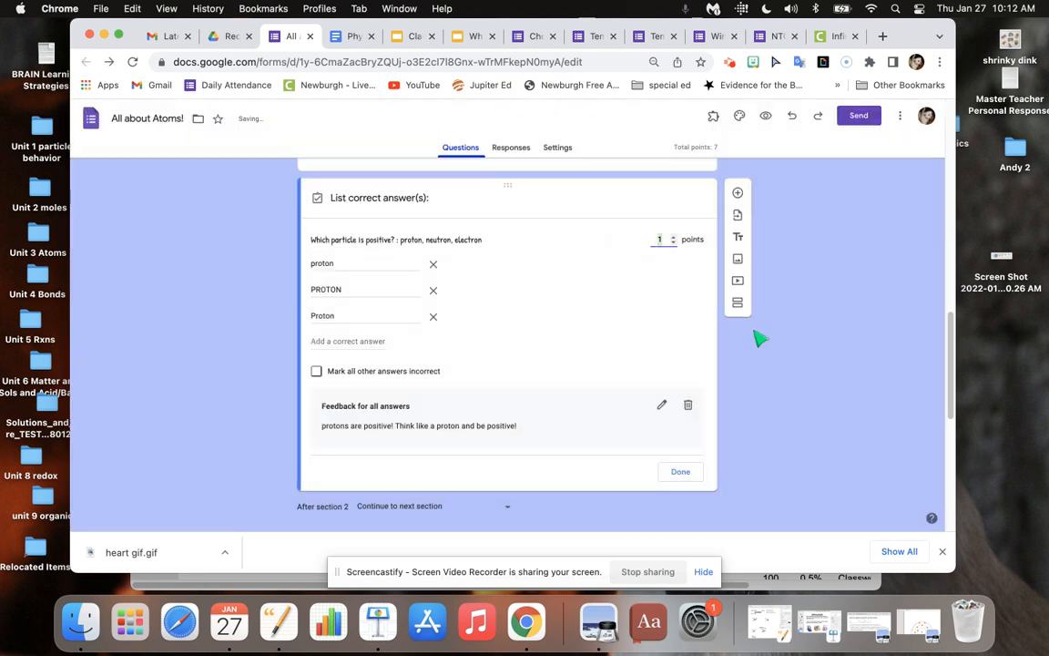
pyautogui.moveTo(332, 403)
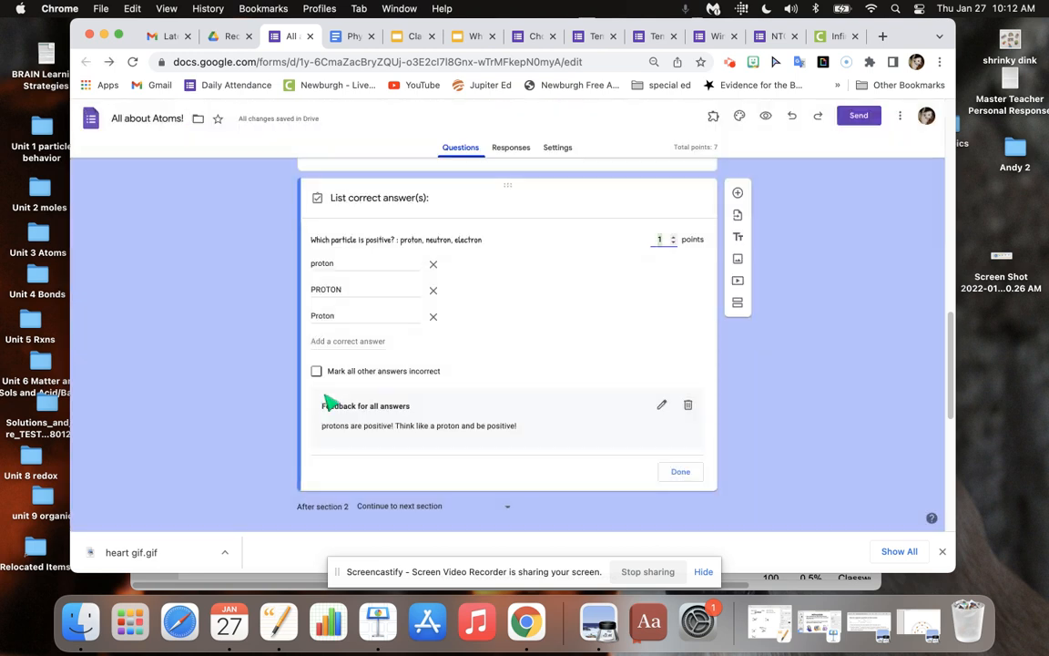
pyautogui.moveTo(464, 428)
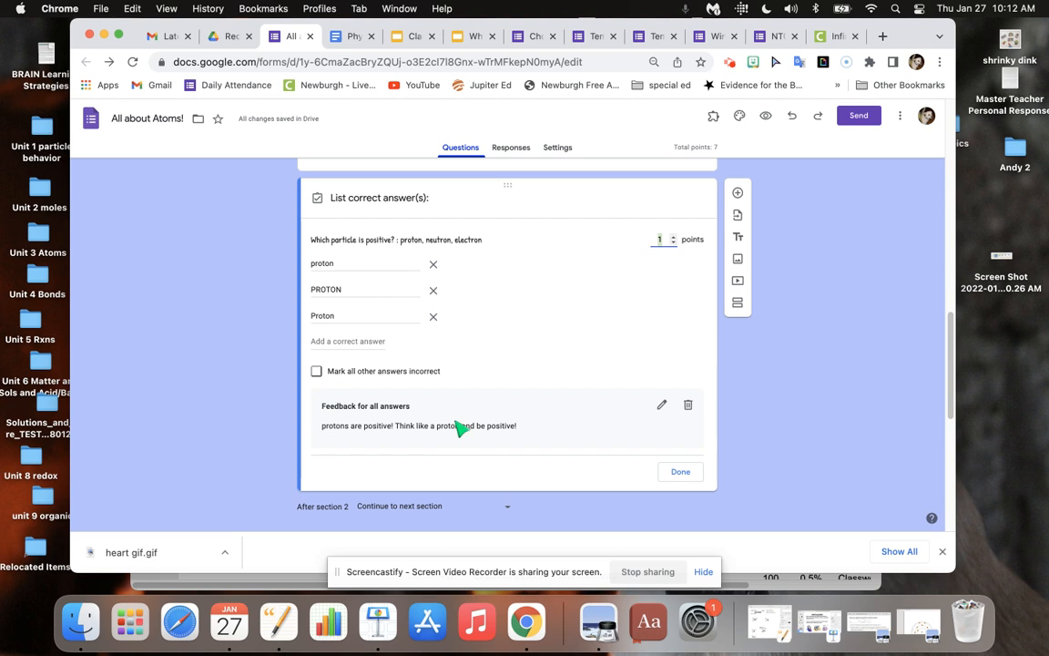
pyautogui.click(681, 469)
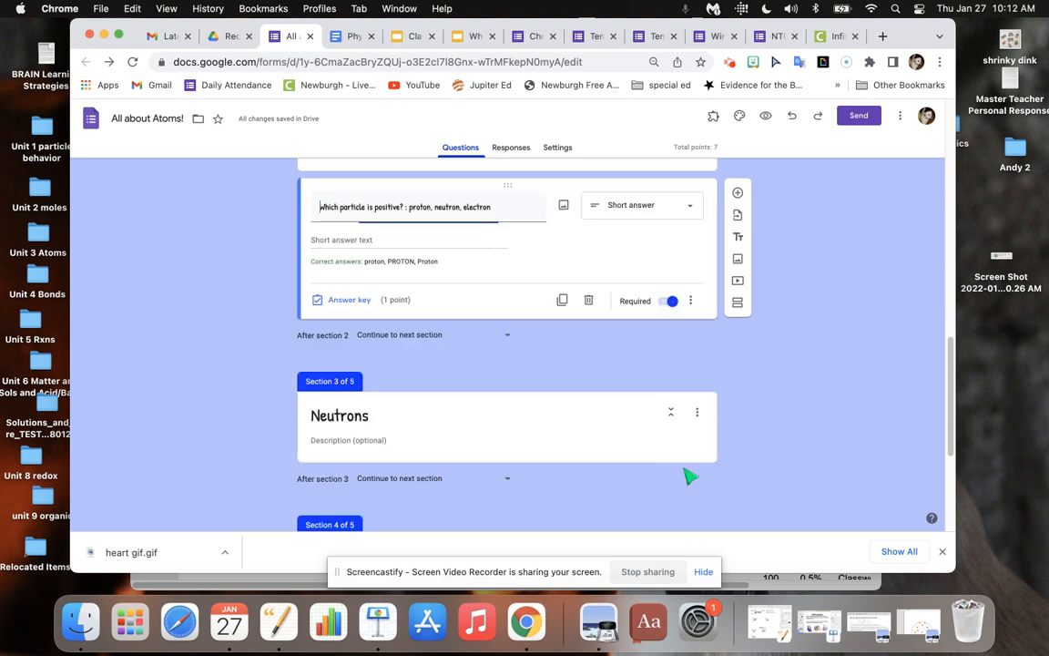
pyautogui.moveTo(707, 318)
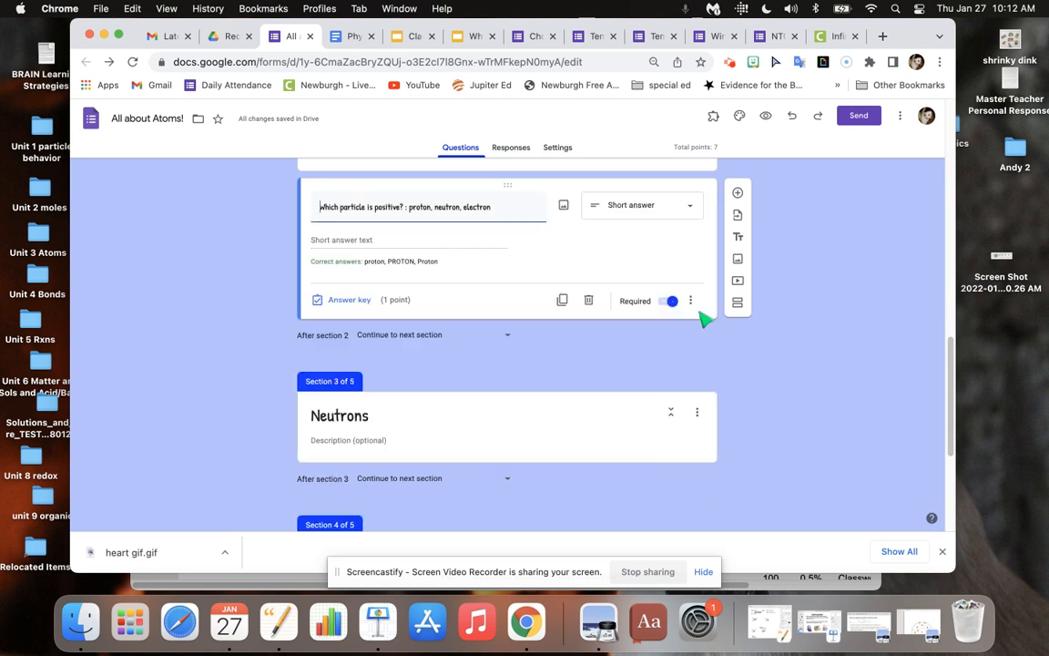
pyautogui.click(690, 301)
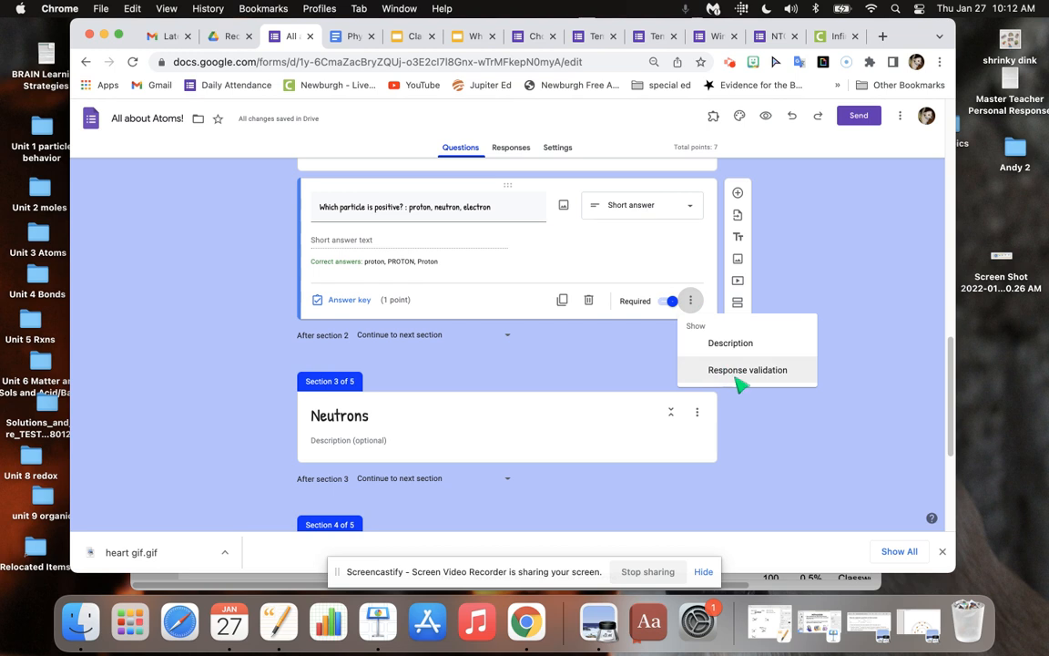
pyautogui.moveTo(794, 379)
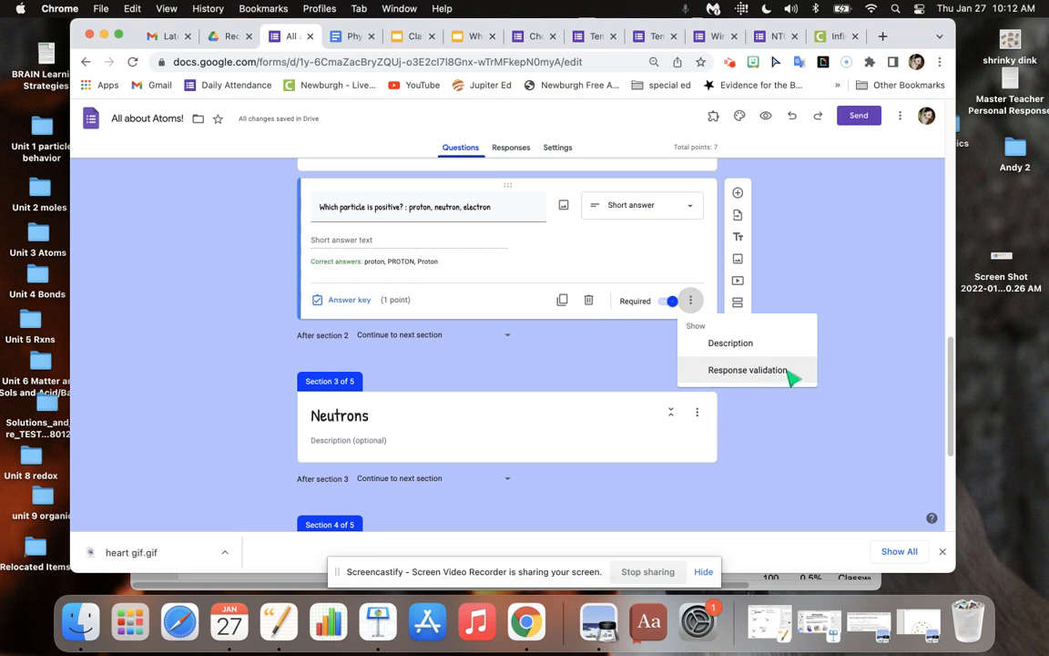
pyautogui.moveTo(750, 370)
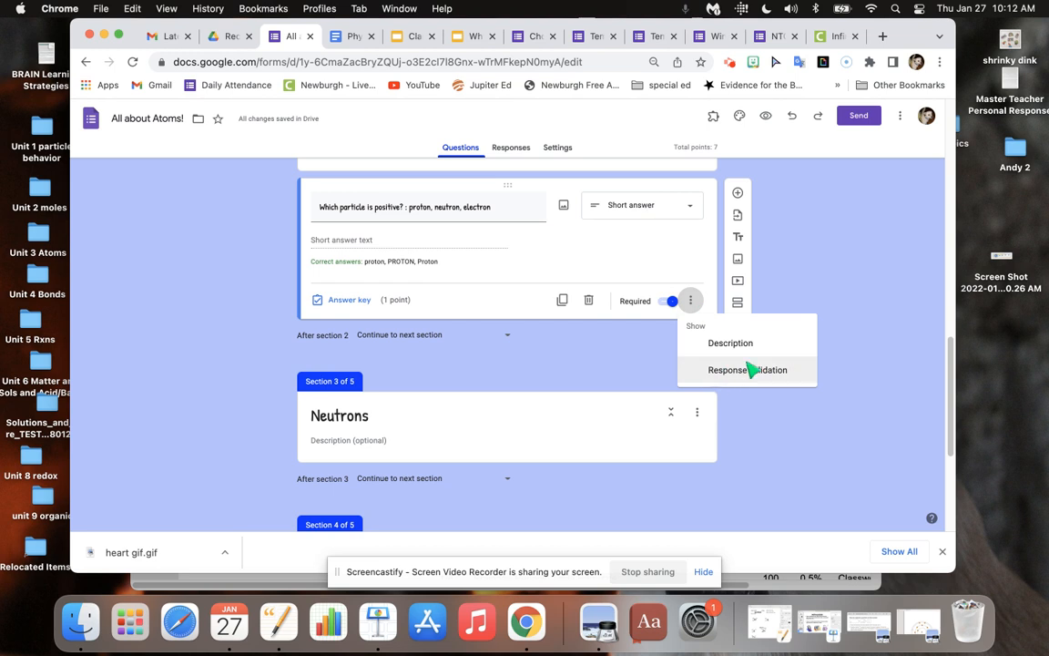
pyautogui.moveTo(719, 348)
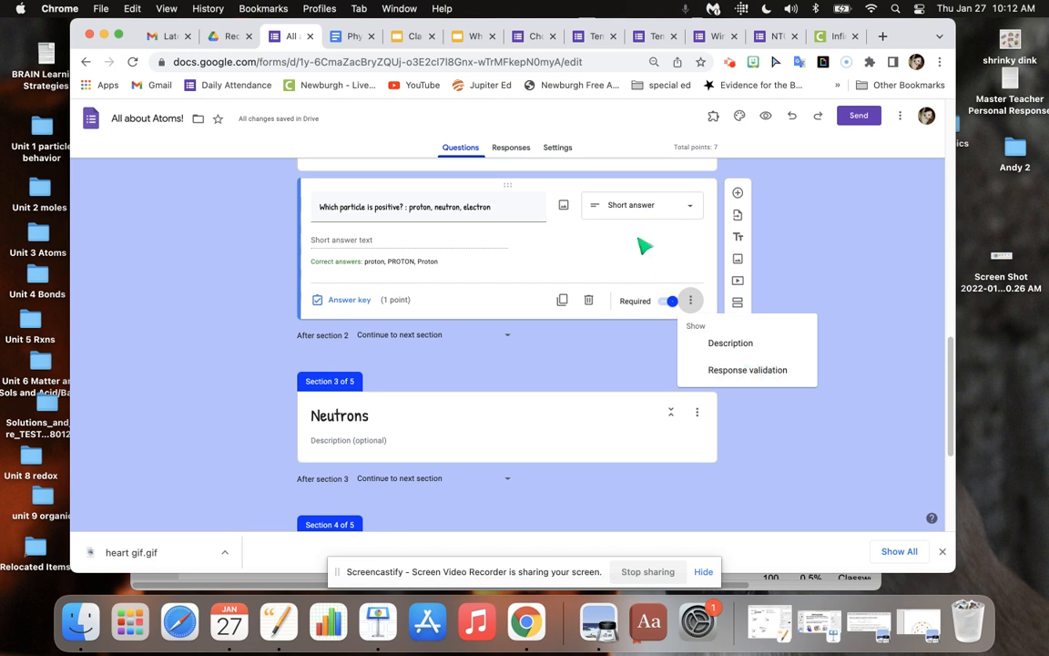
pyautogui.moveTo(601, 363)
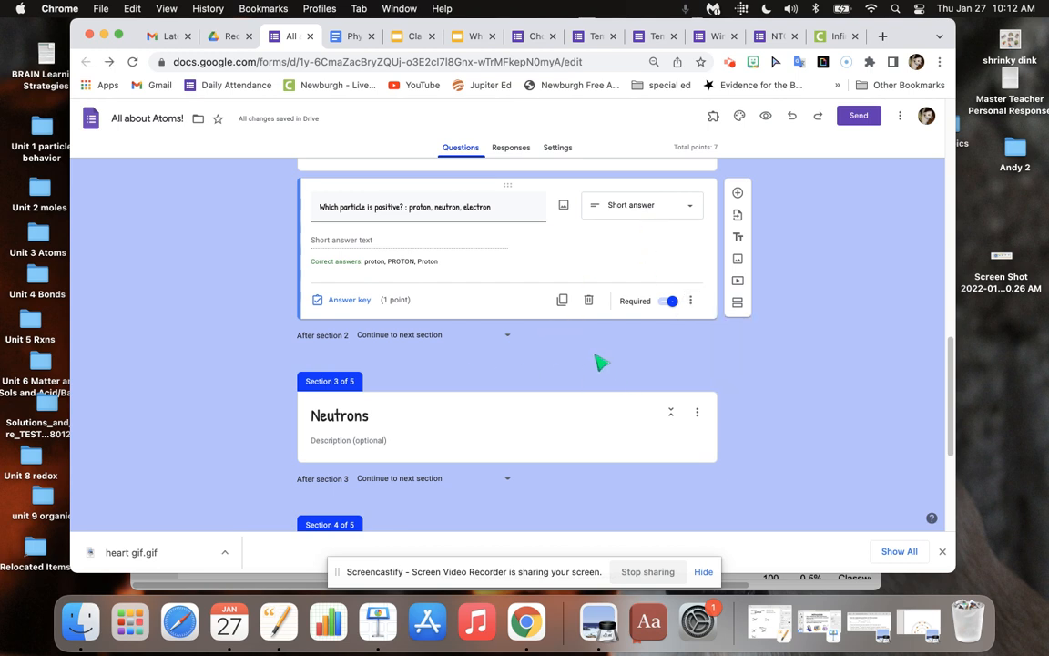
pyautogui.moveTo(641, 324)
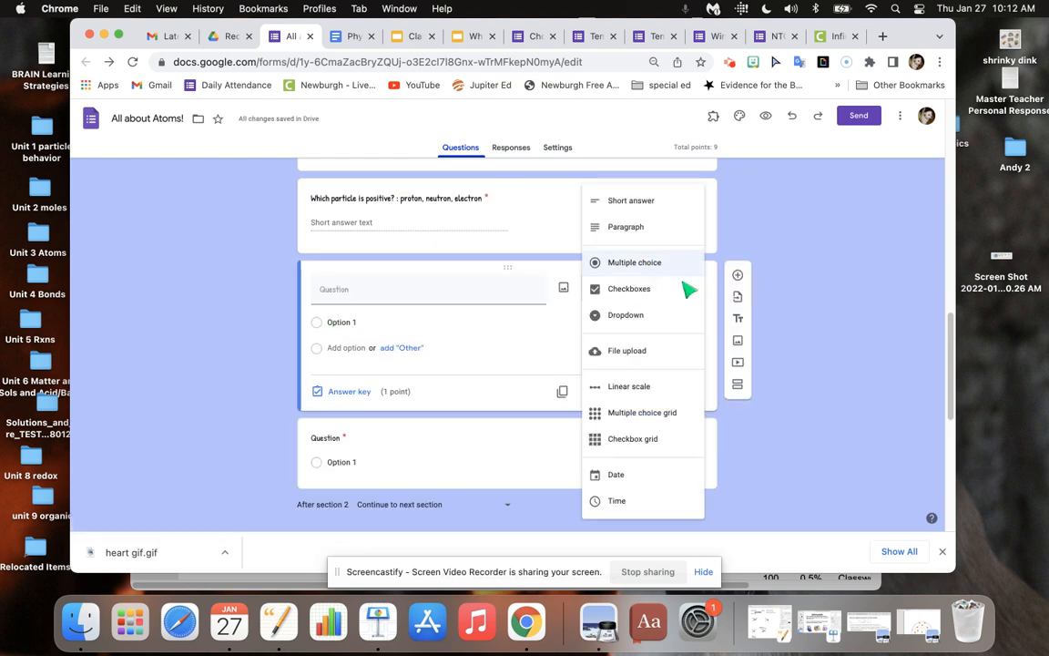
pyautogui.moveTo(670, 239)
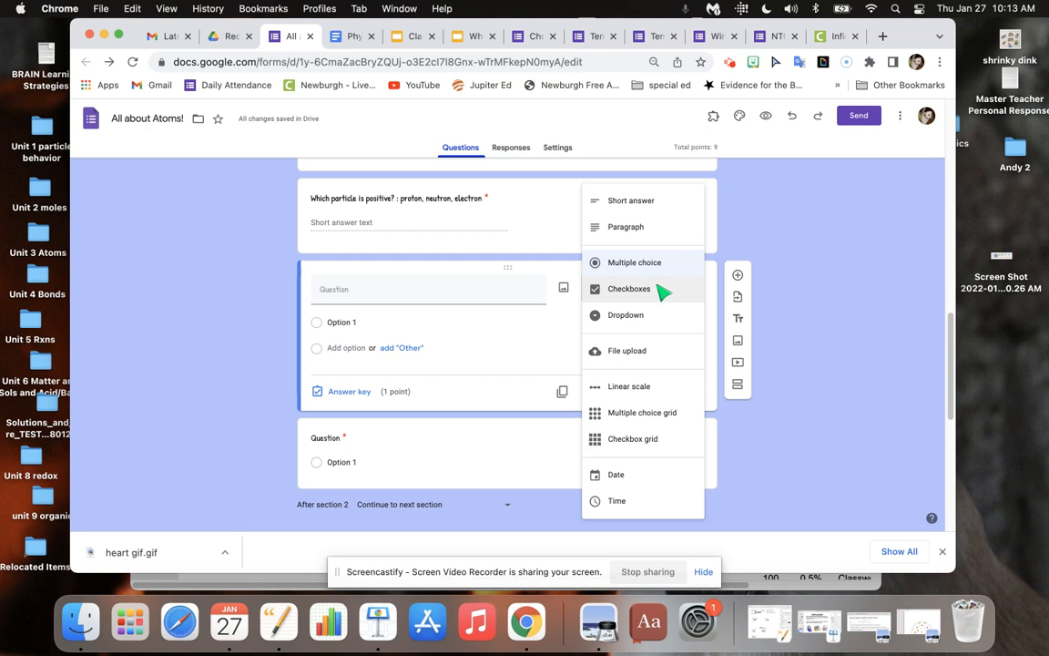
# Step: Make the new question a Checkboxes question
pyautogui.click(629, 288)
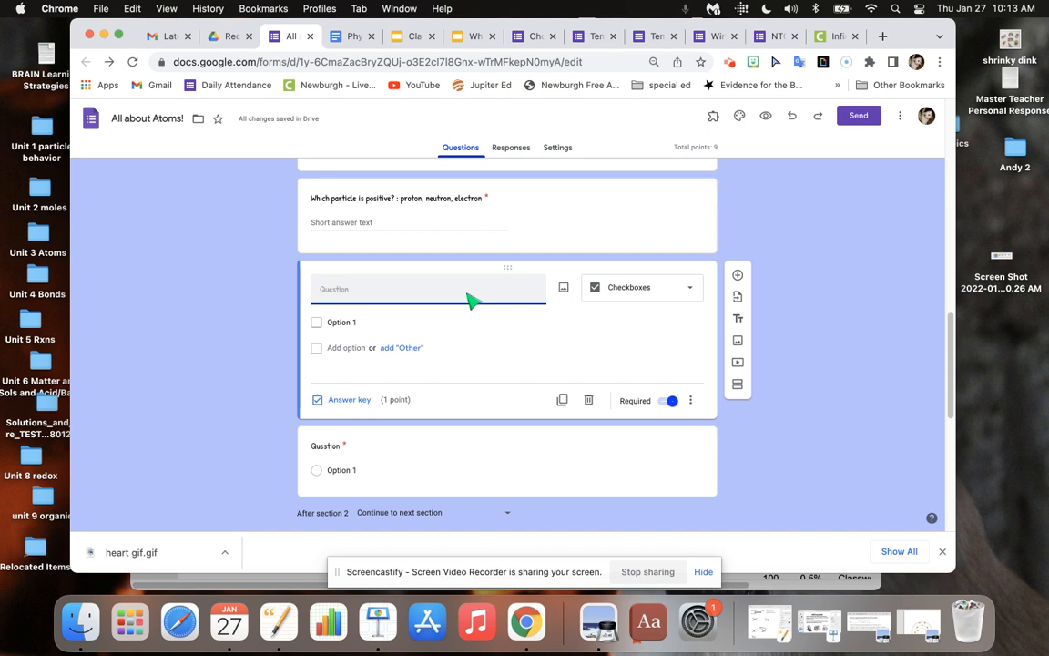
# Step: Title the question 'Which are subatomic particles? Choose 3.'
pyautogui.write('Which of the following are')
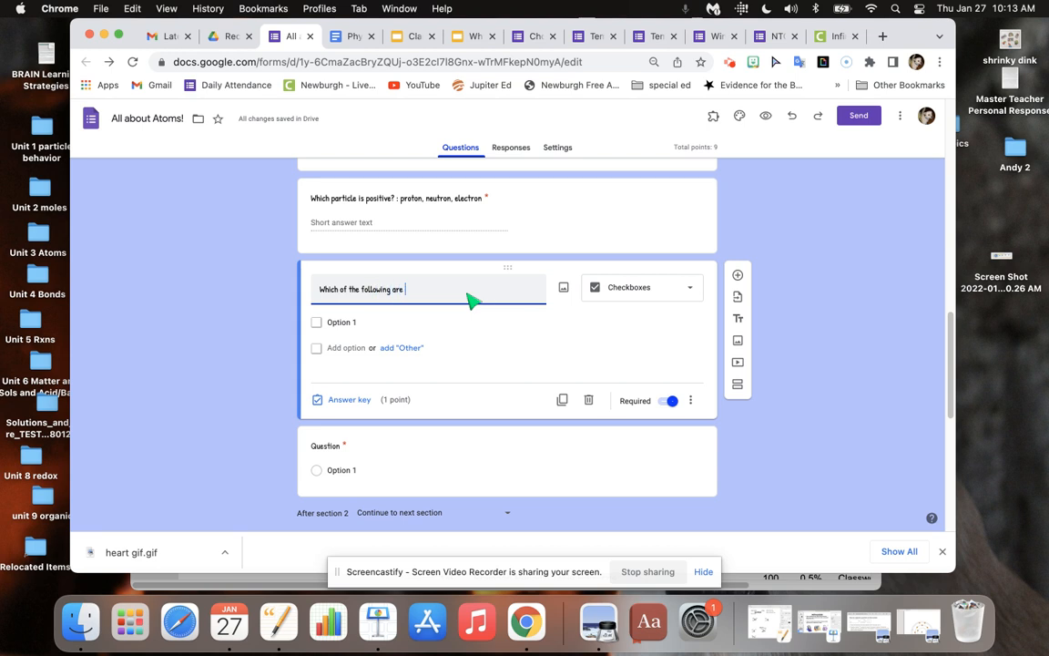
pyautogui.write('subatomic particles?')
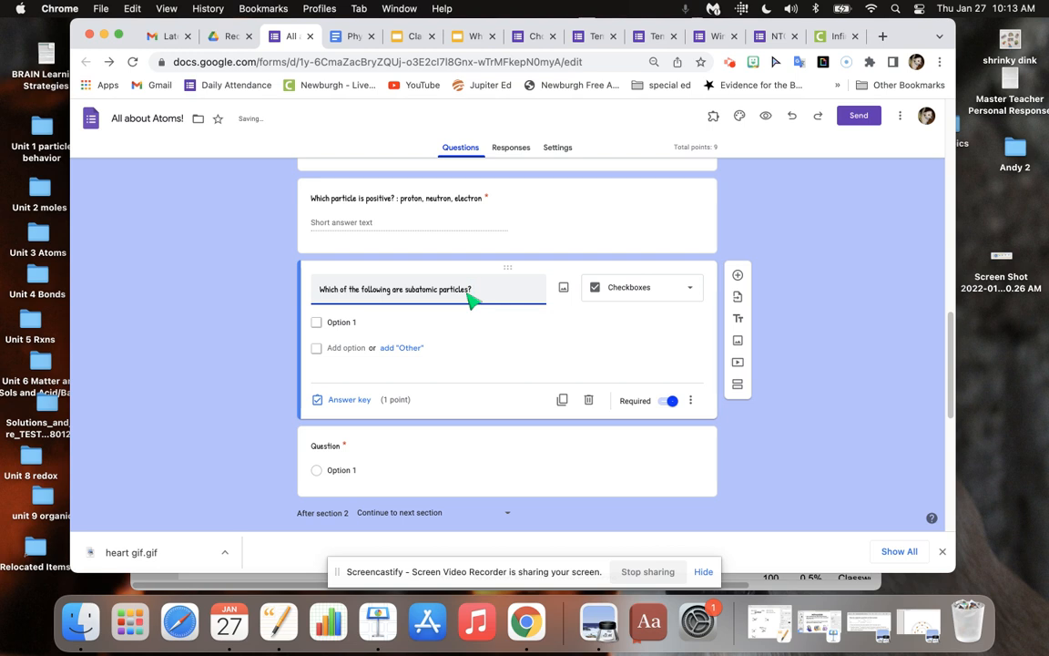
pyautogui.write('Choose 3.')
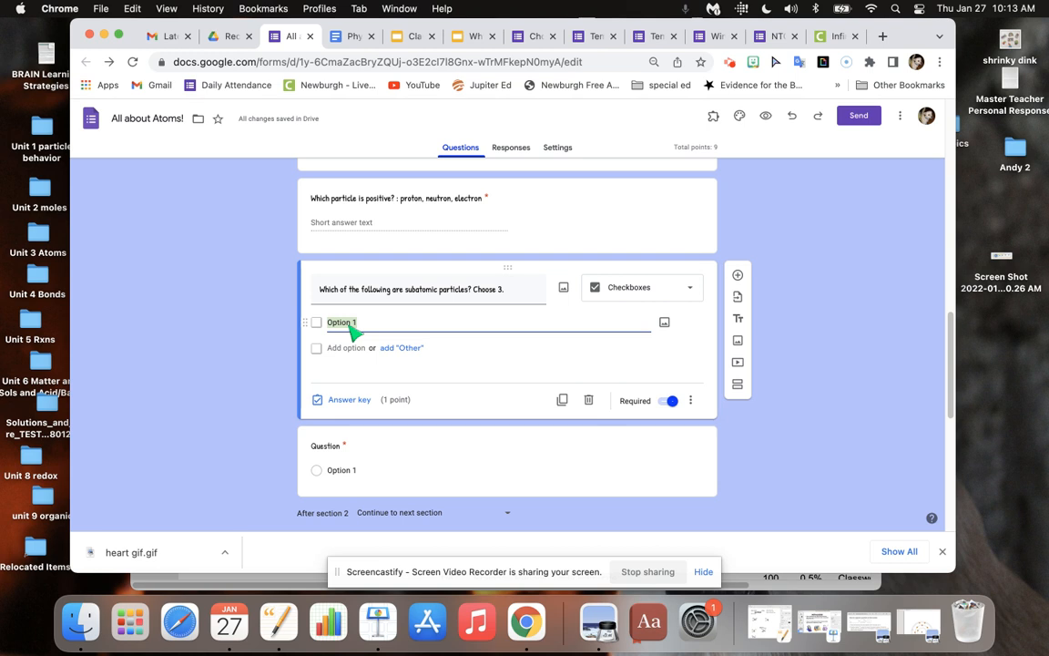
# Step: List the choices proton, neutron, electron, orbitals, elements and compounds
pyautogui.write('p')
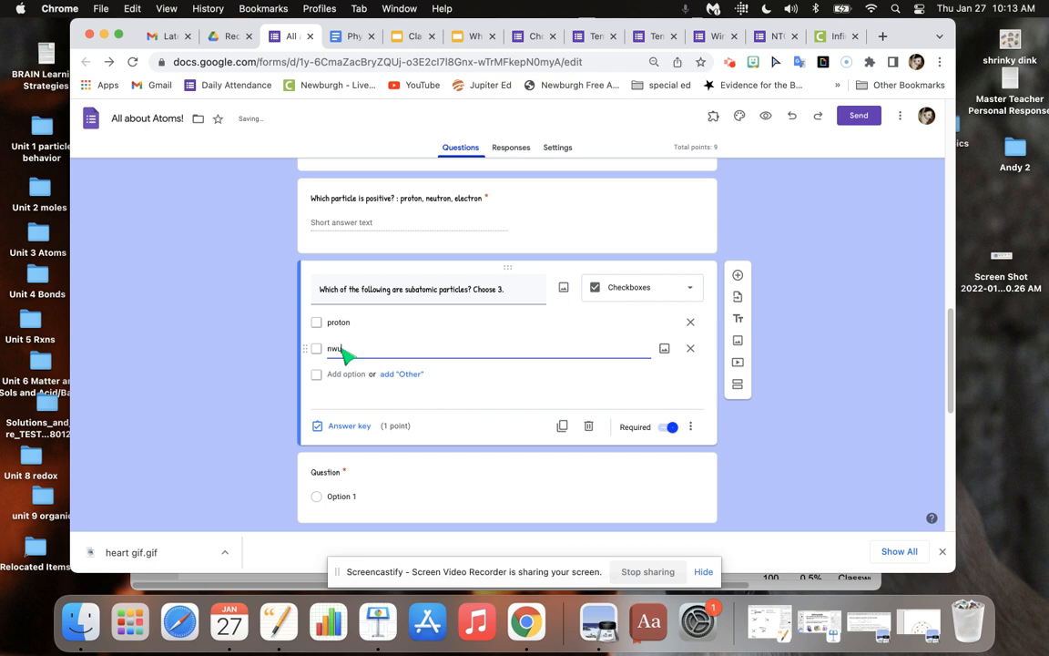
pyautogui.write('eutron')
pyautogui.write('electron')
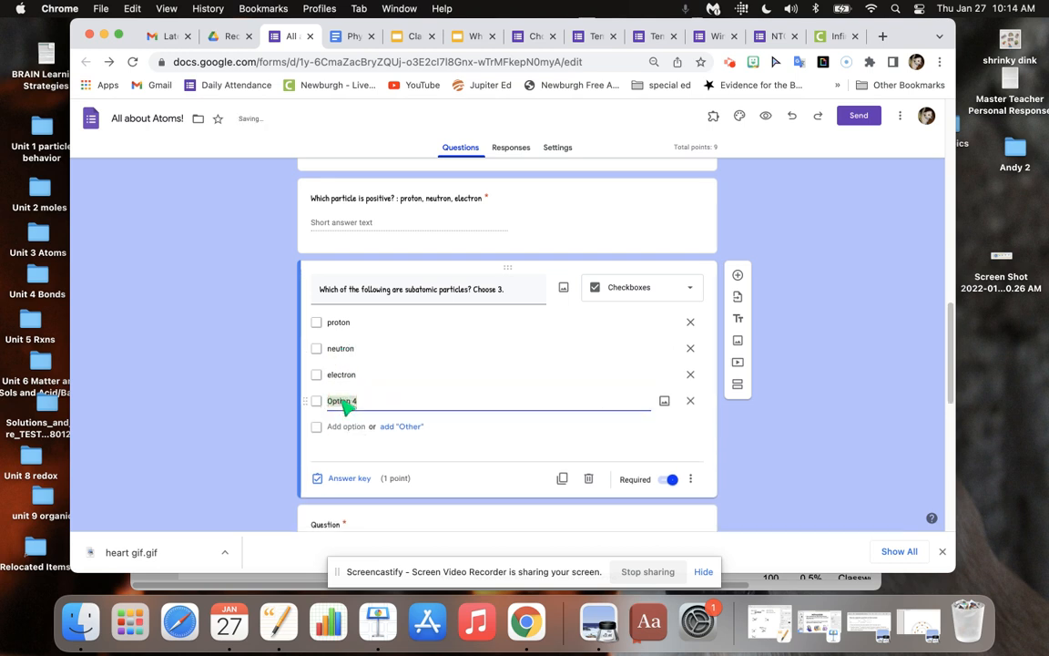
pyautogui.write('orbitalas')
pyautogui.write('e')
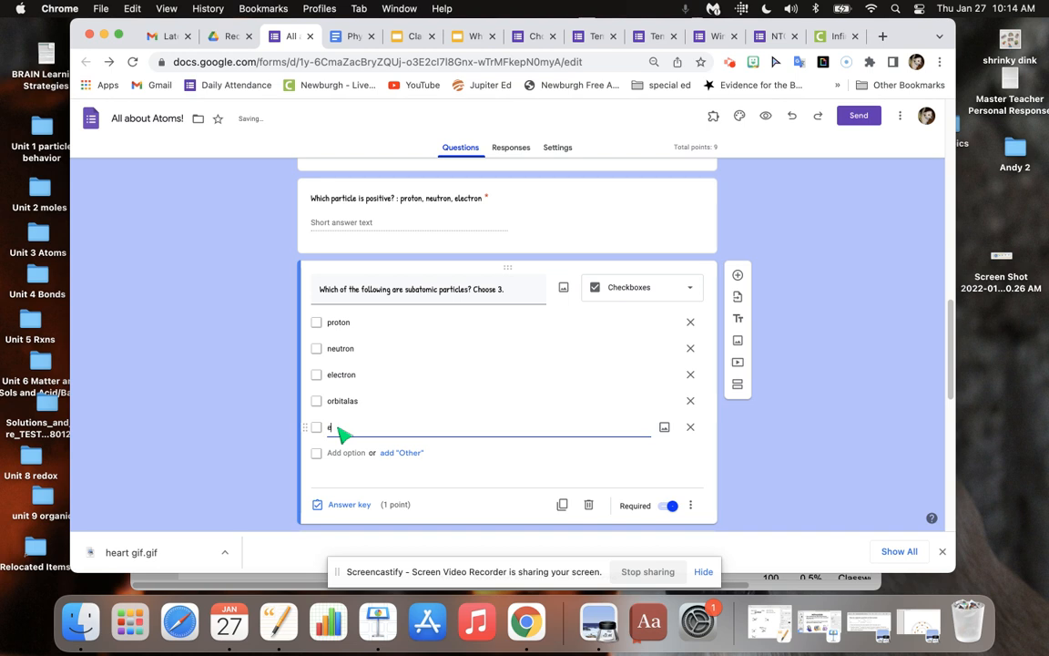
pyautogui.write('lements')
pyautogui.write('compounds')
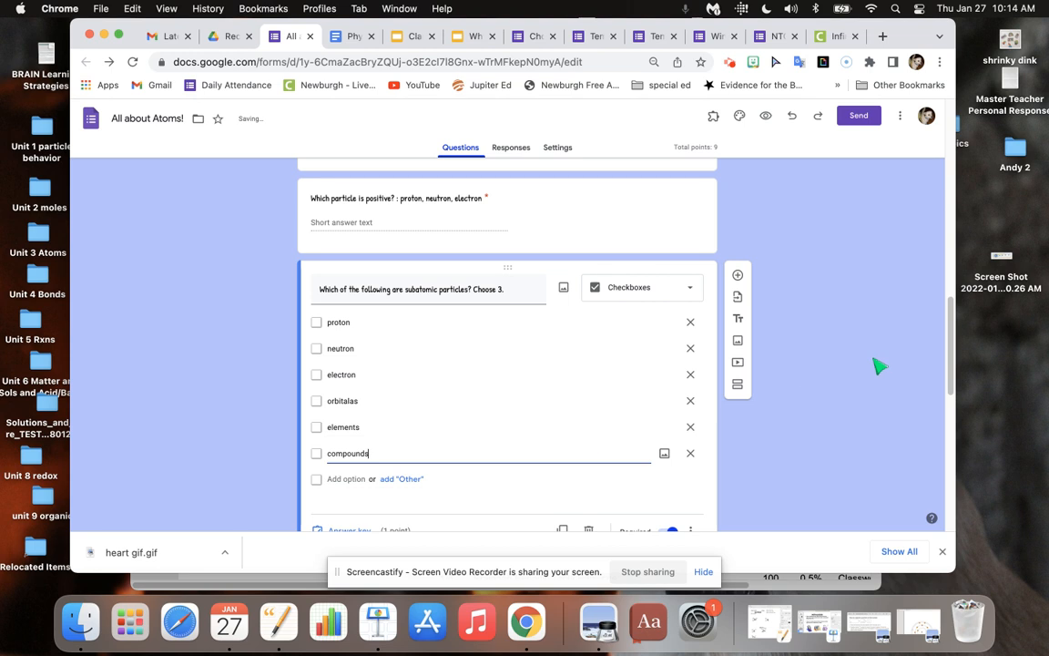
pyautogui.scroll(-3)
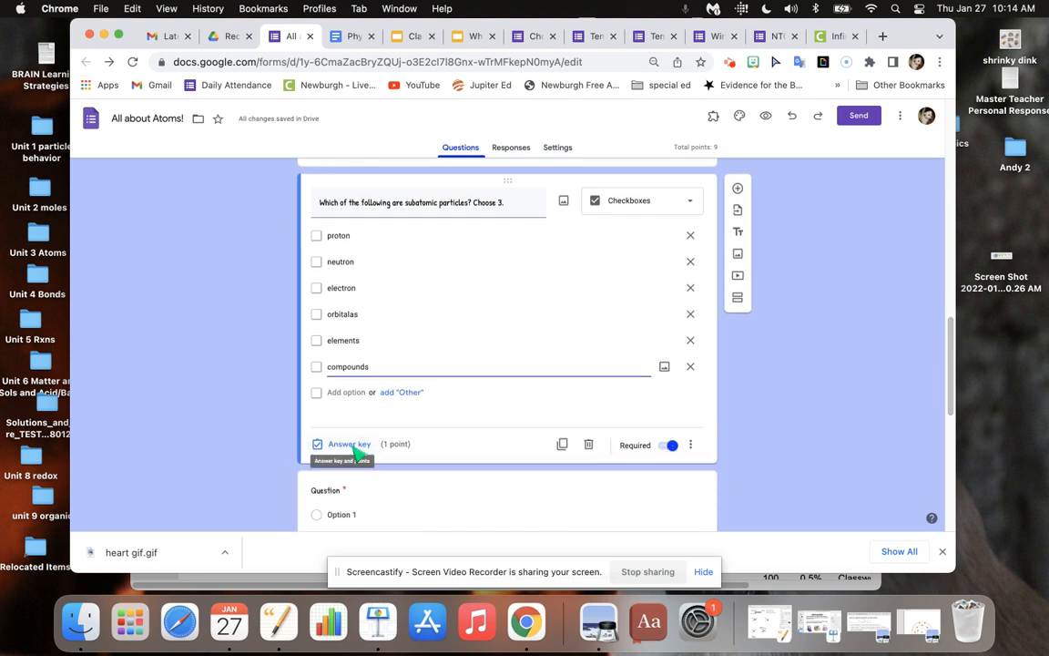
# Step: Mark proton, neutron and electron correct for 3 points and enable Shuffle option order
pyautogui.click(350, 444)
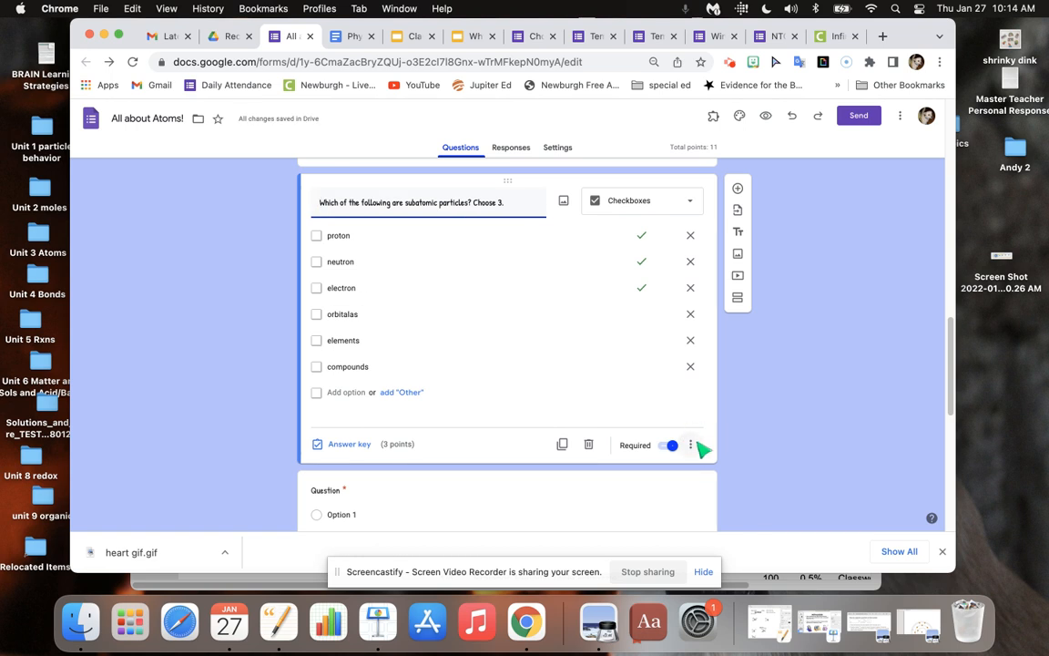
pyautogui.click(690, 444)
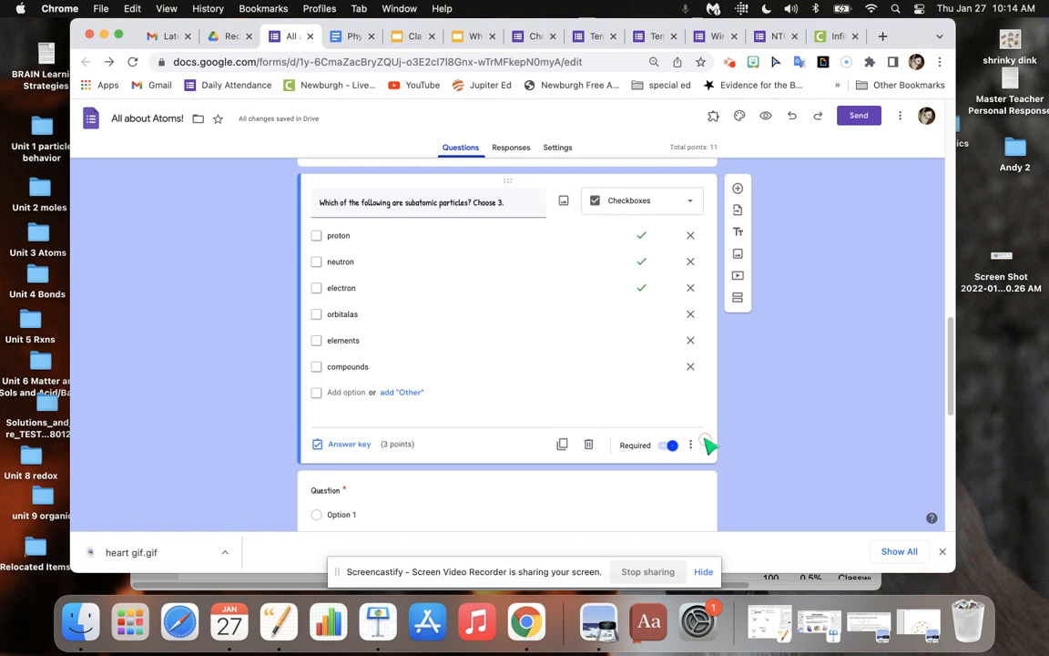
pyautogui.click(690, 444)
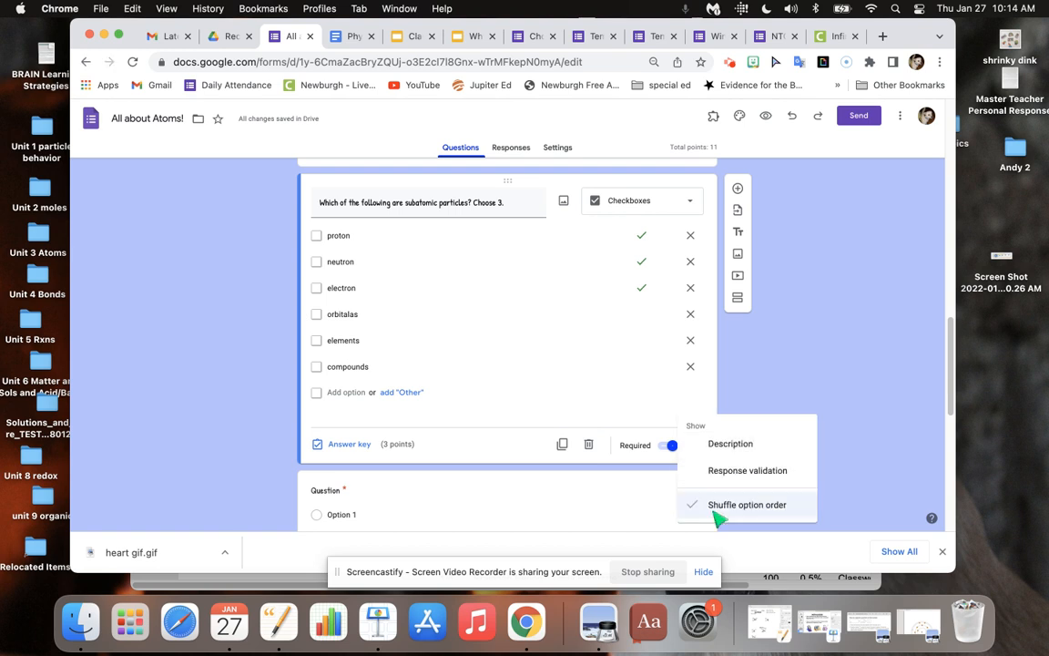
pyautogui.moveTo(653, 397)
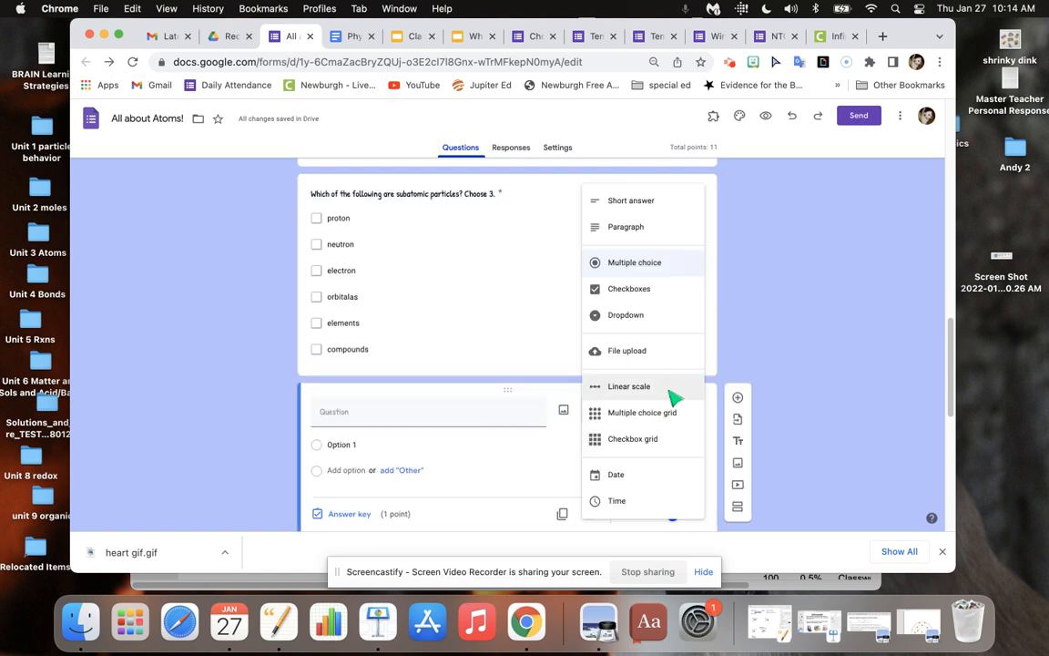
pyautogui.moveTo(652, 400)
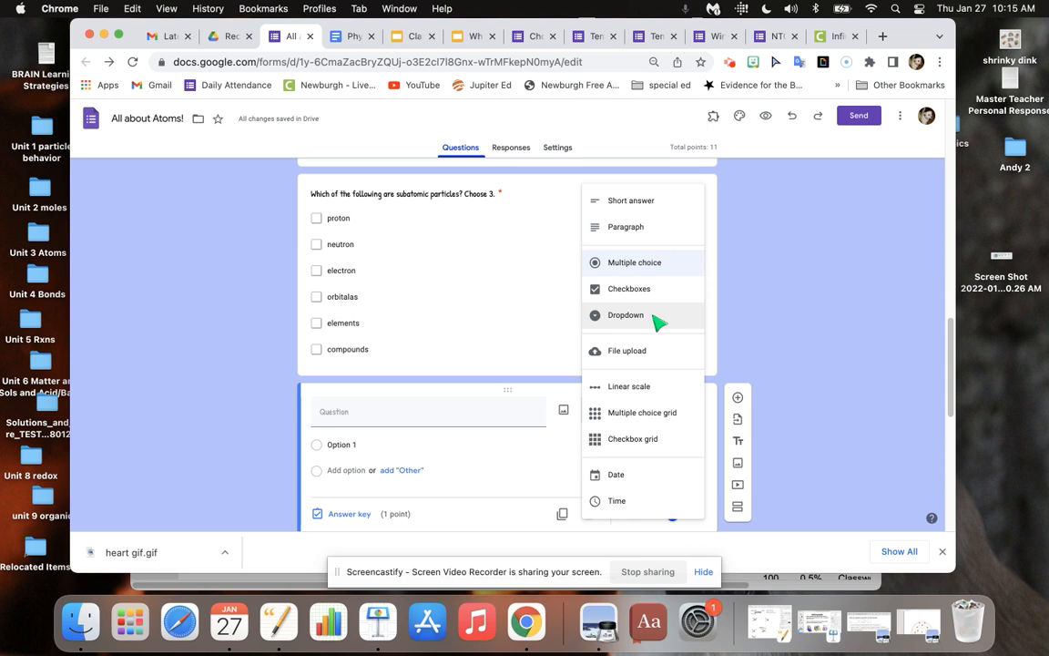
pyautogui.moveTo(652, 391)
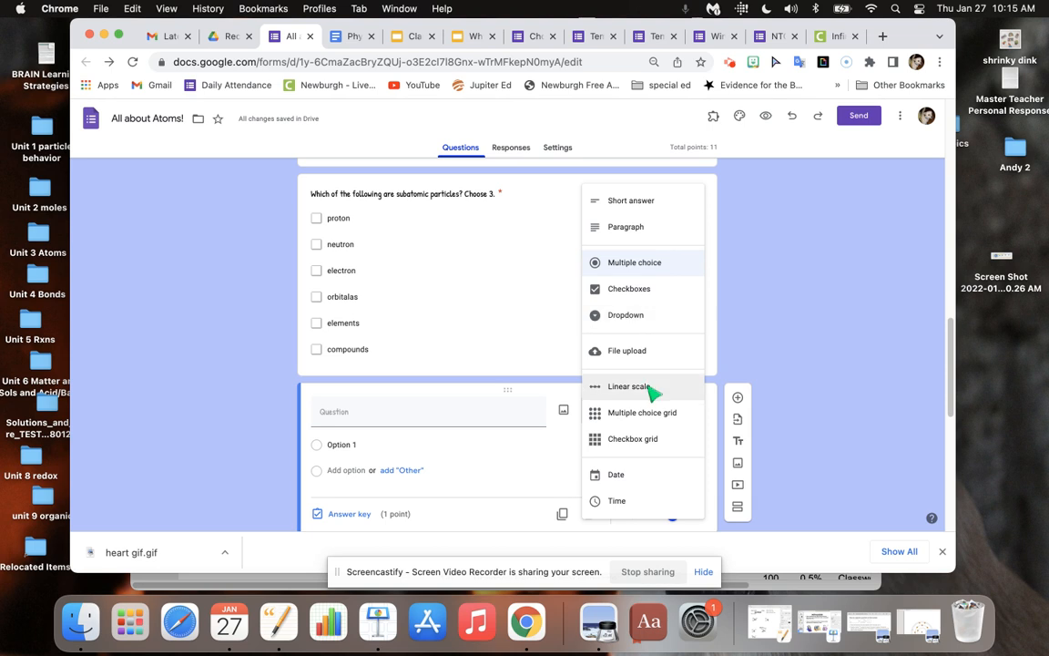
# Step: Make the newly added question a Linear scale question
pyautogui.click(628, 386)
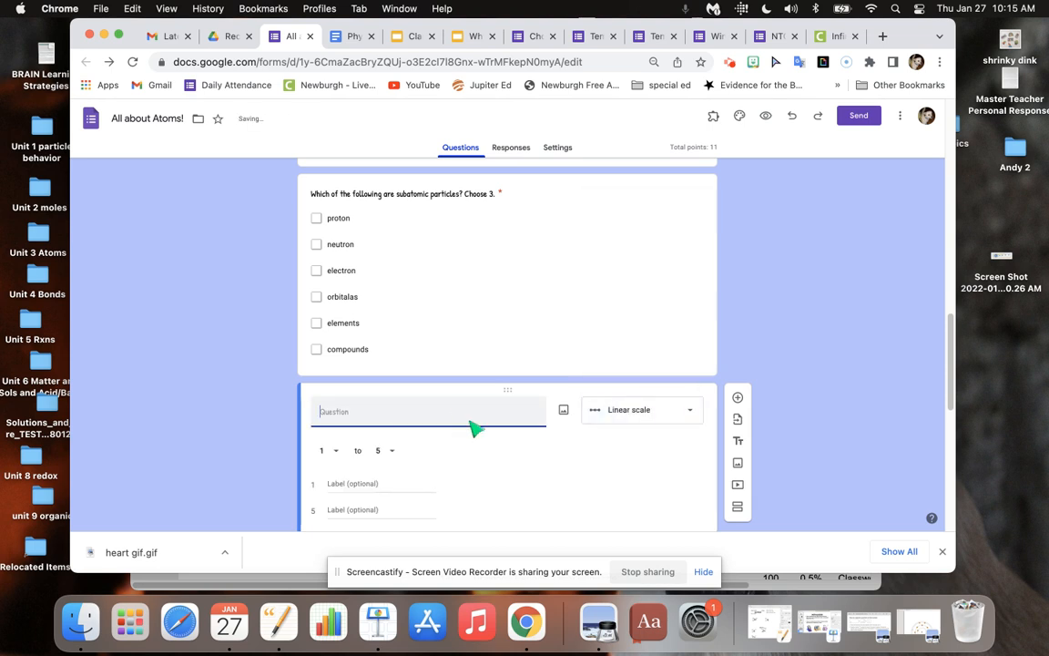
# Step: Title the question 'How do you feel about protons?' with labels 'I know nothing' and 'Master Chemist!'
pyautogui.write('How do you')
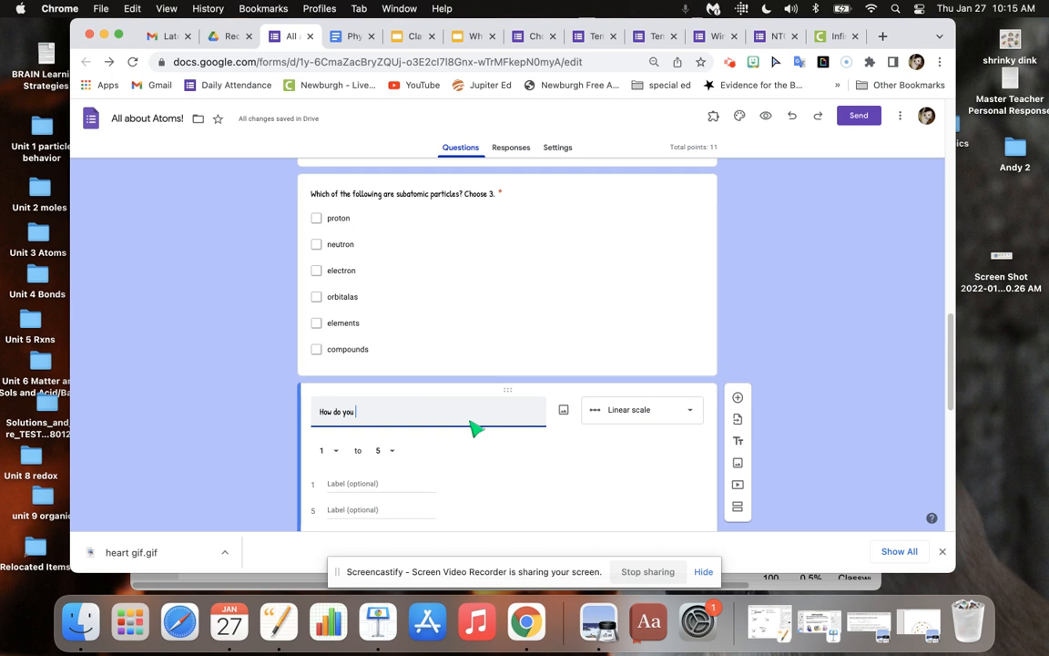
pyautogui.write('feel about')
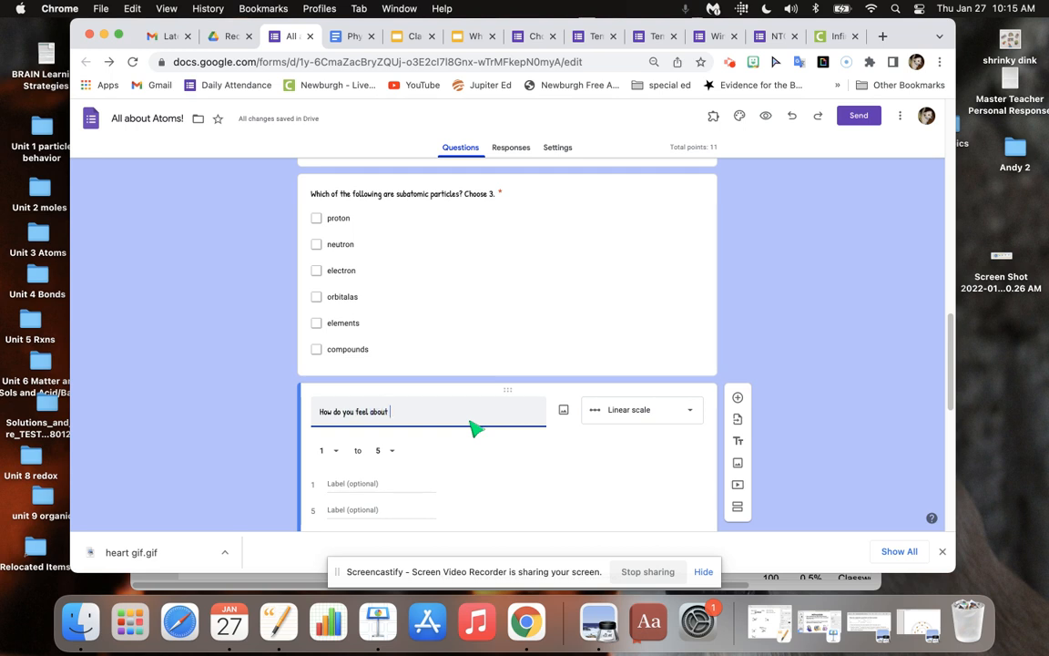
pyautogui.write('protons?')
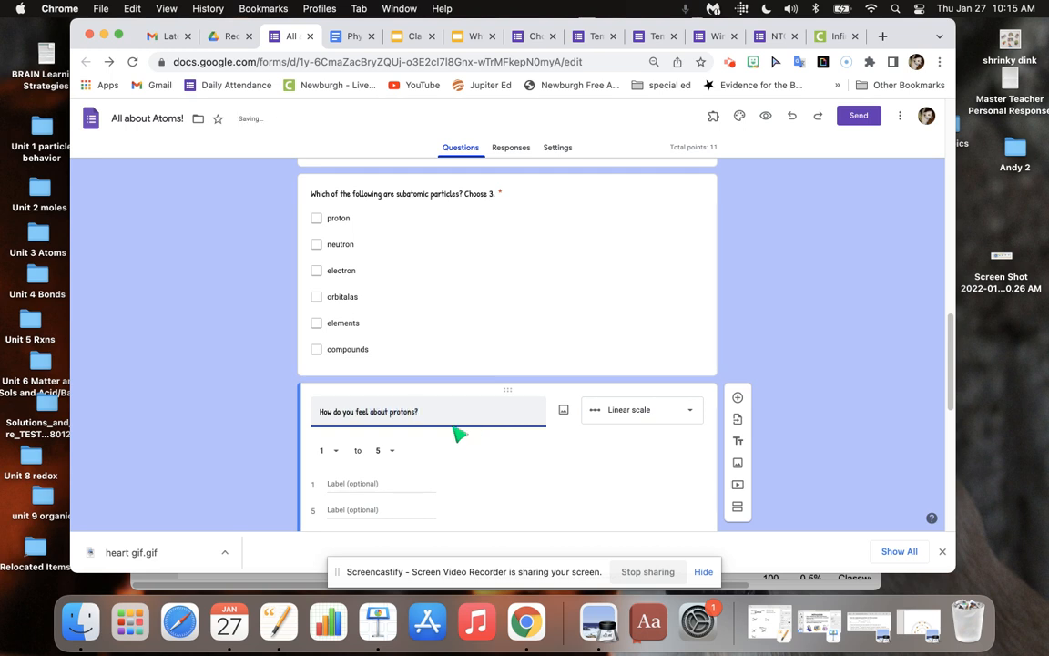
pyautogui.moveTo(355, 470)
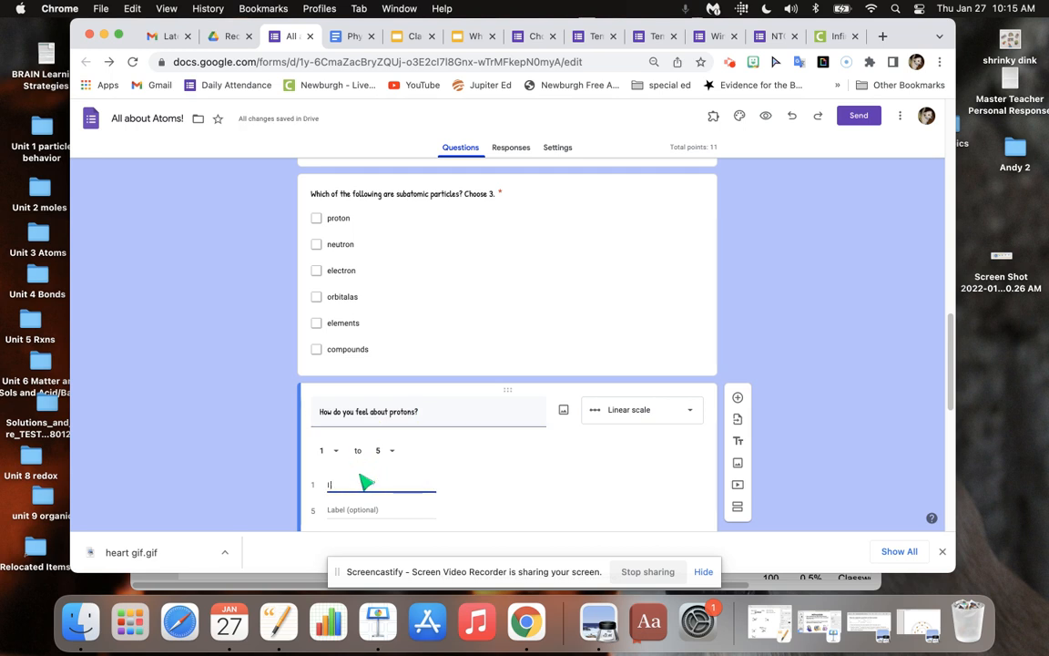
pyautogui.write('I know nothing')
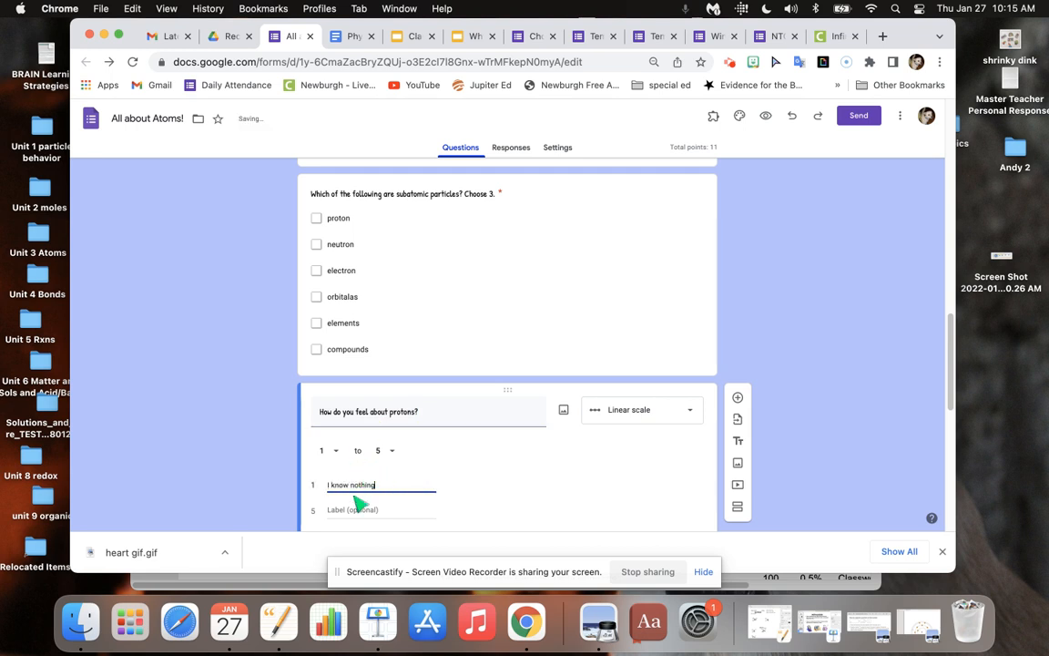
pyautogui.write('M')
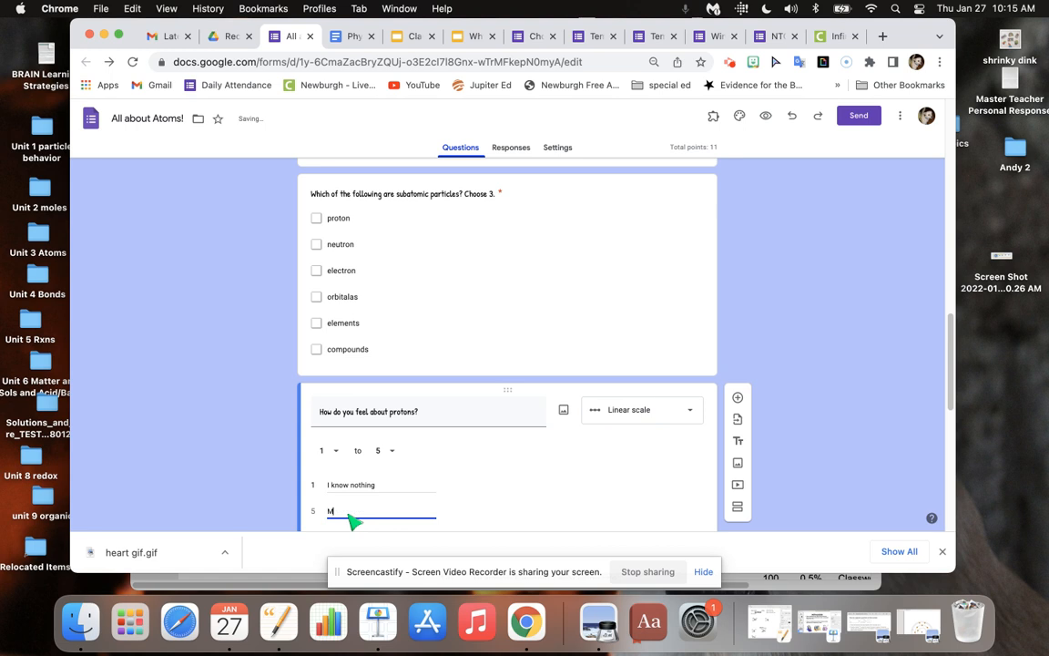
pyautogui.write('aster')
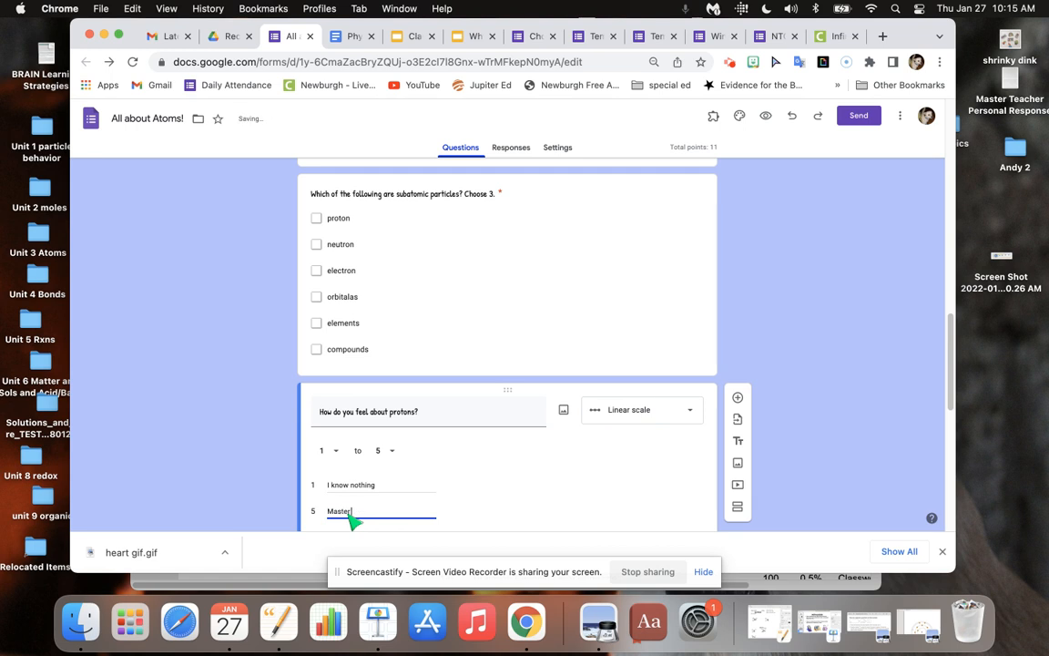
pyautogui.write('Chemist!')
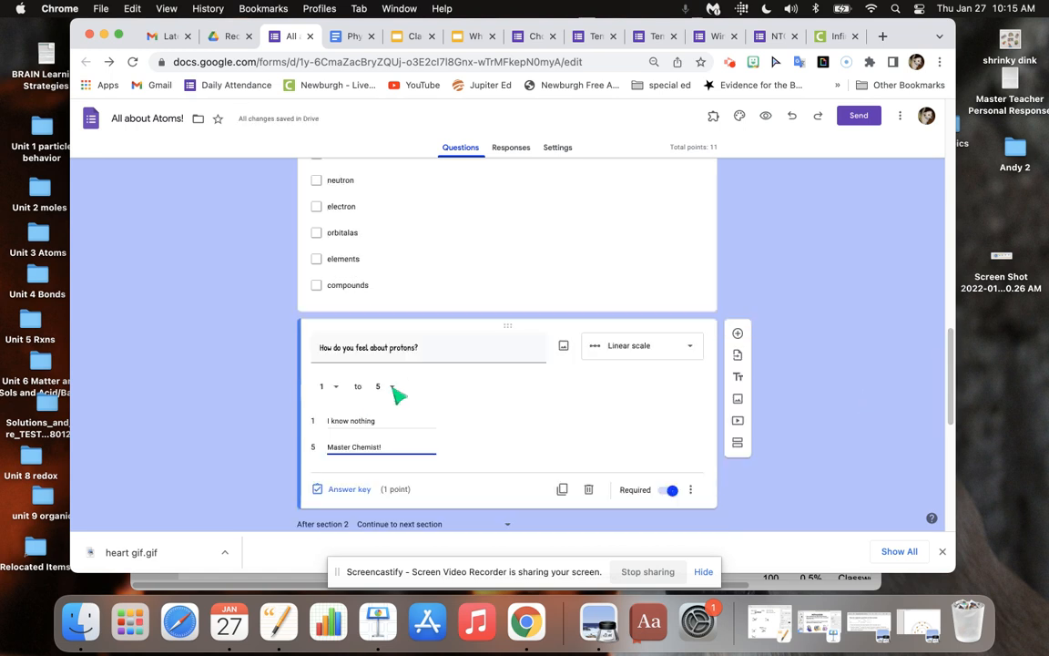
# Step: Set the scale's upper limit to 4
pyautogui.click(377, 386)
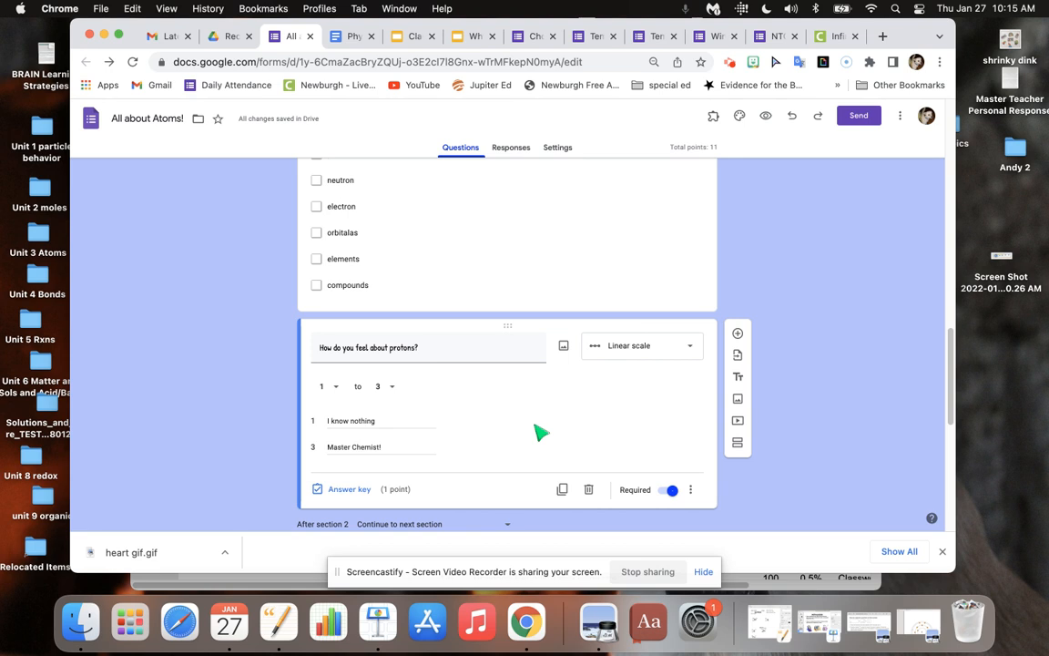
pyautogui.moveTo(389, 389)
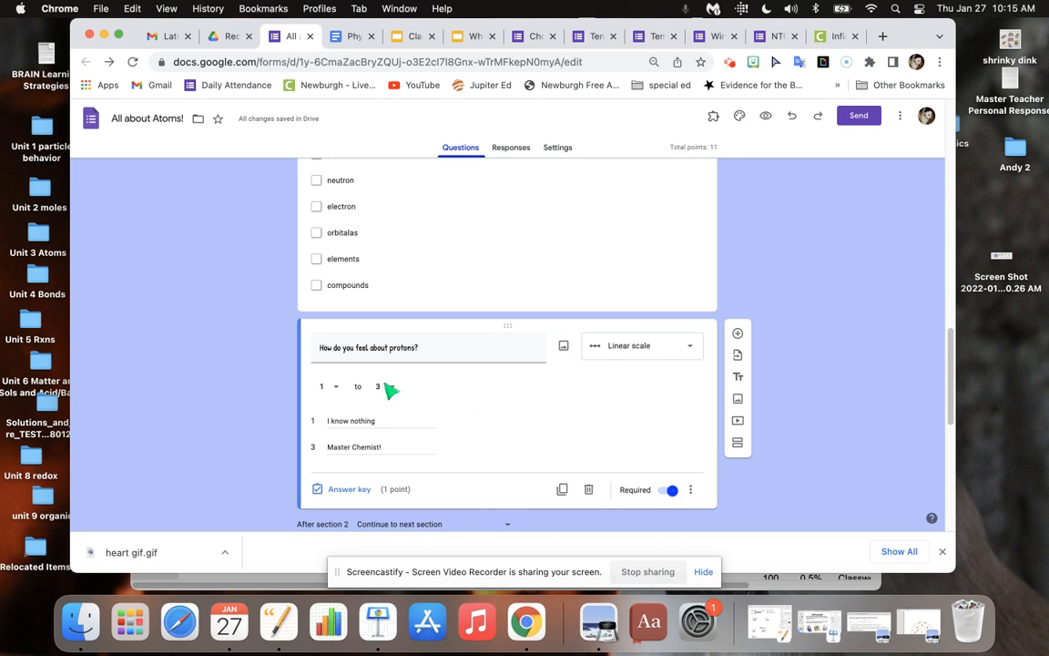
pyautogui.click(383, 386)
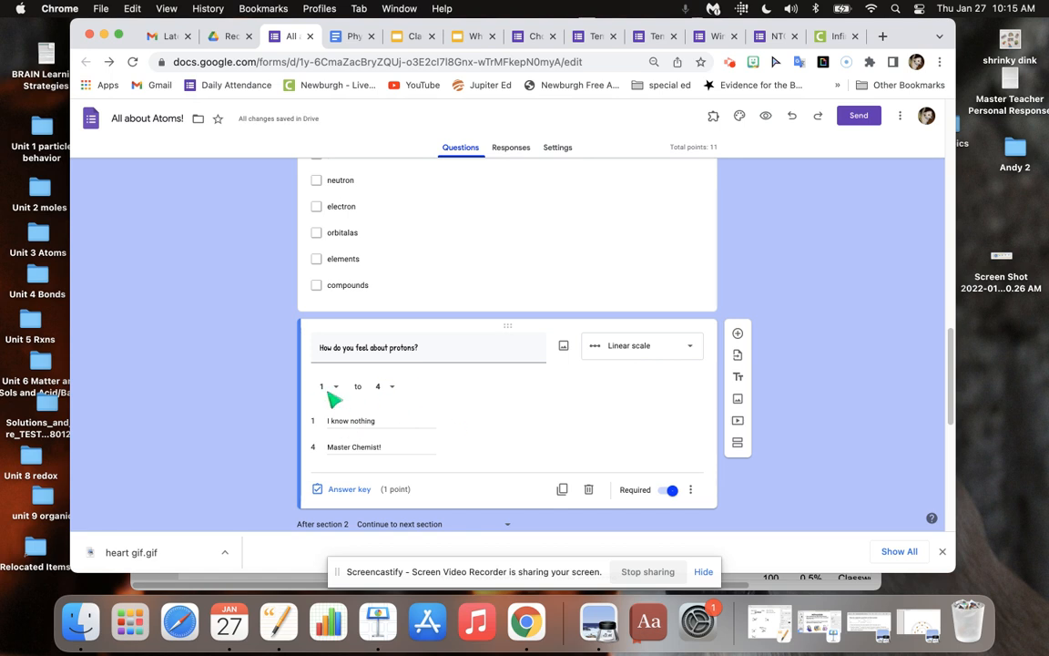
pyautogui.moveTo(874, 433)
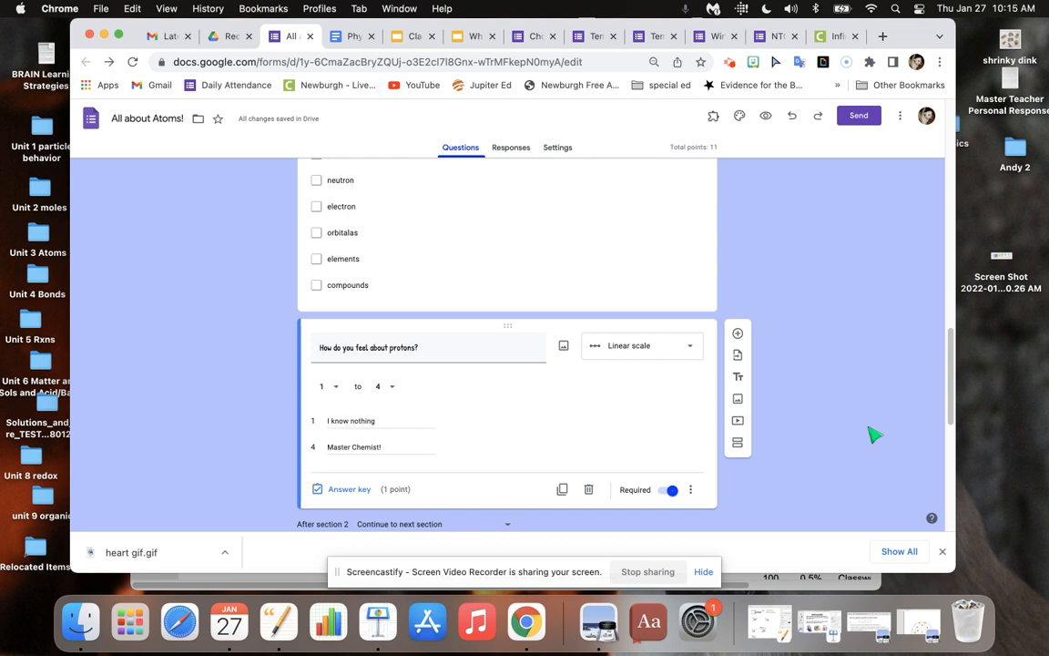